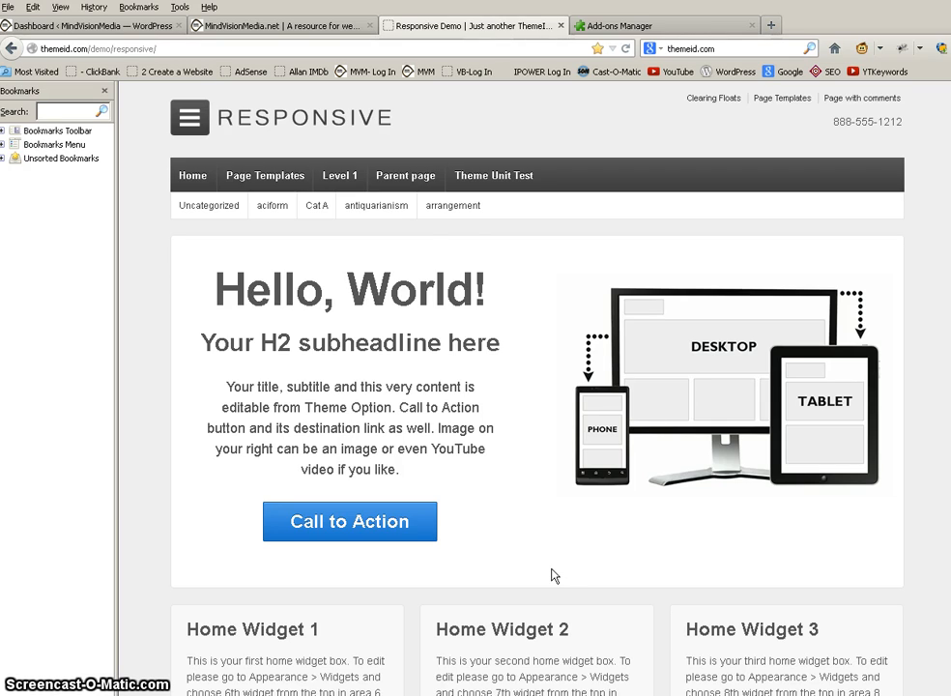
mouse_move(472, 536)
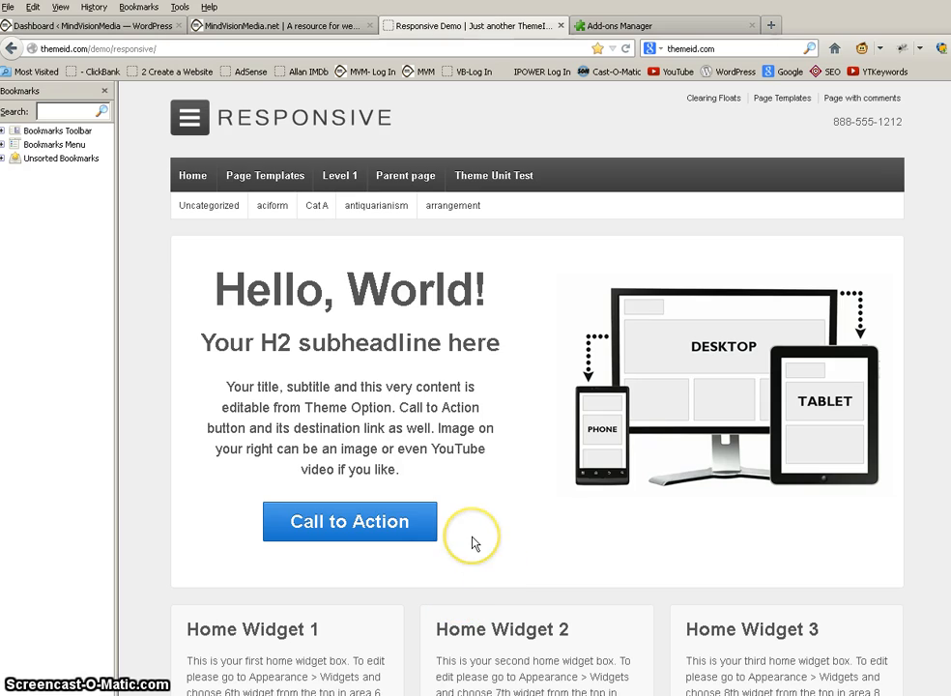
mouse_move(473, 445)
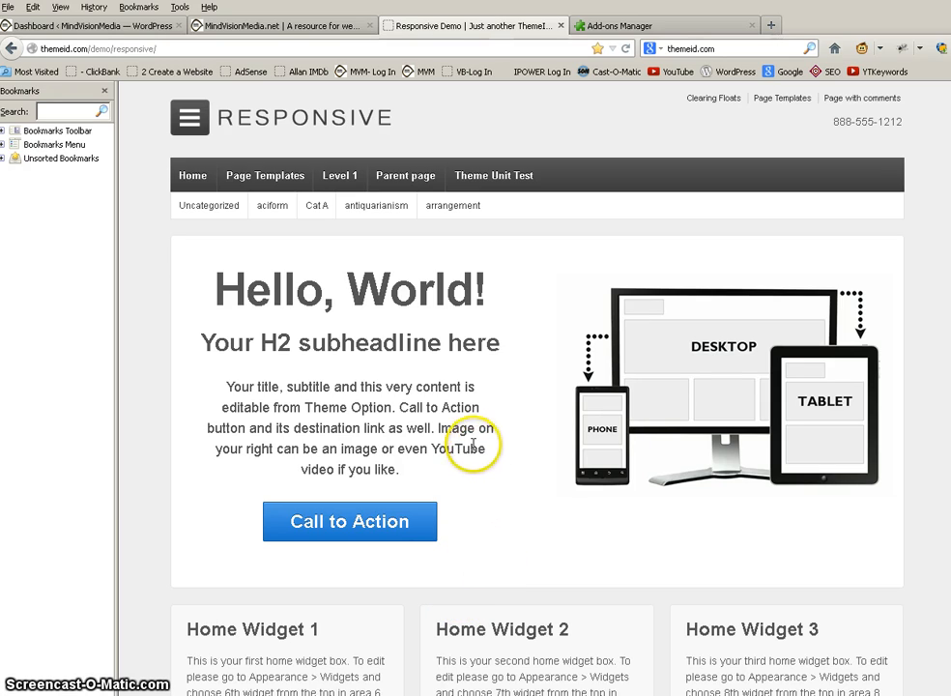
mouse_move(327, 133)
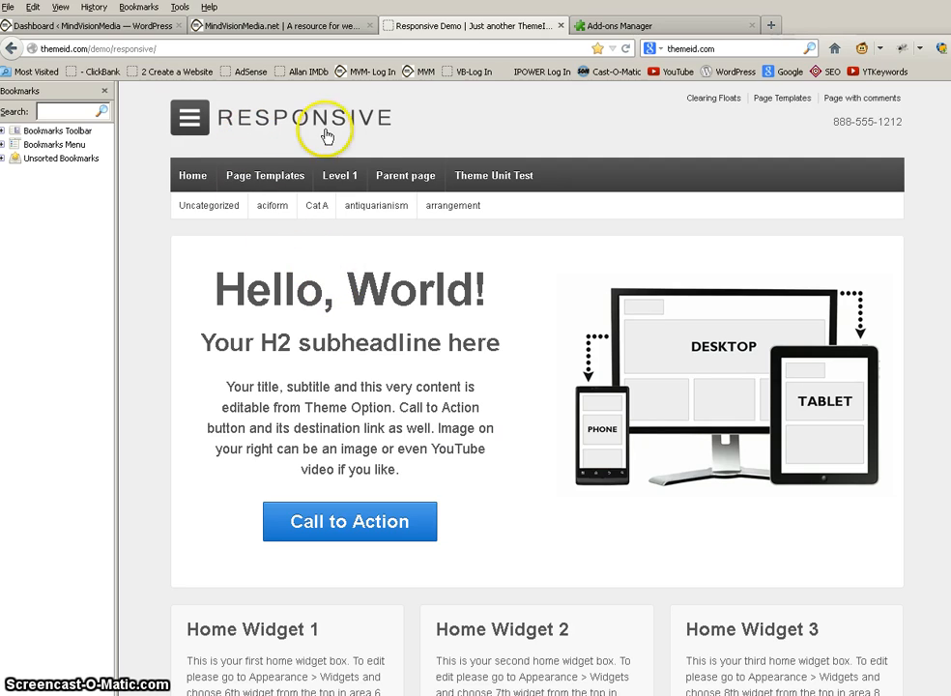
mouse_move(382, 326)
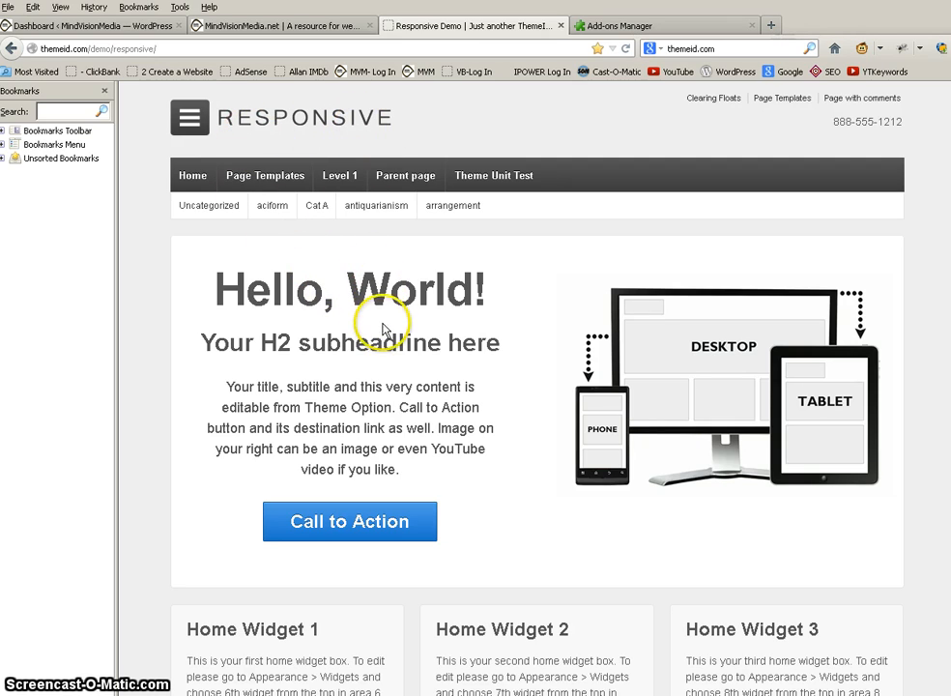
mouse_move(539, 408)
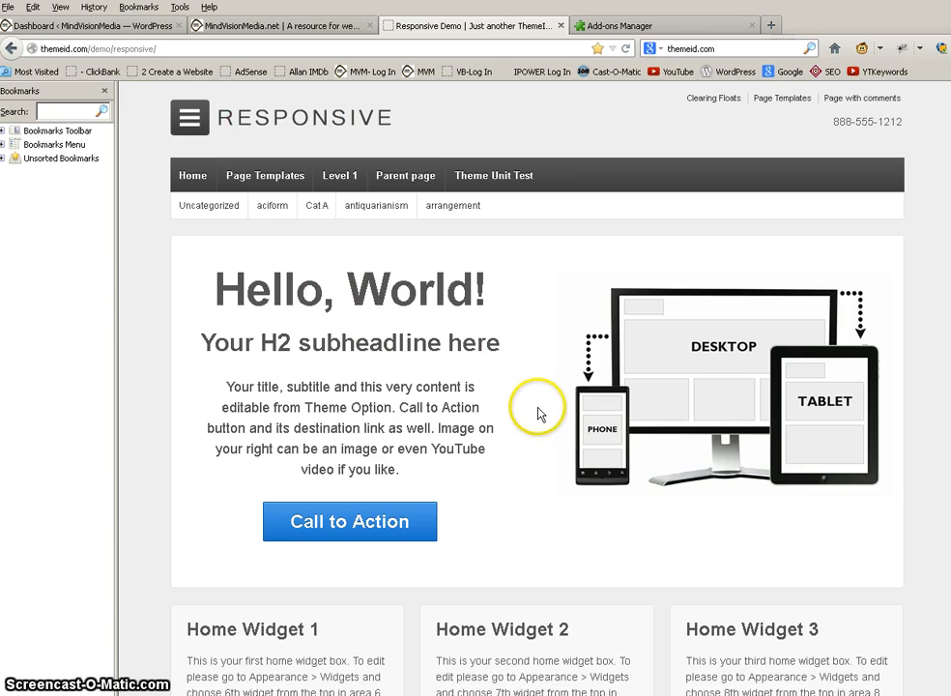
mouse_move(519, 414)
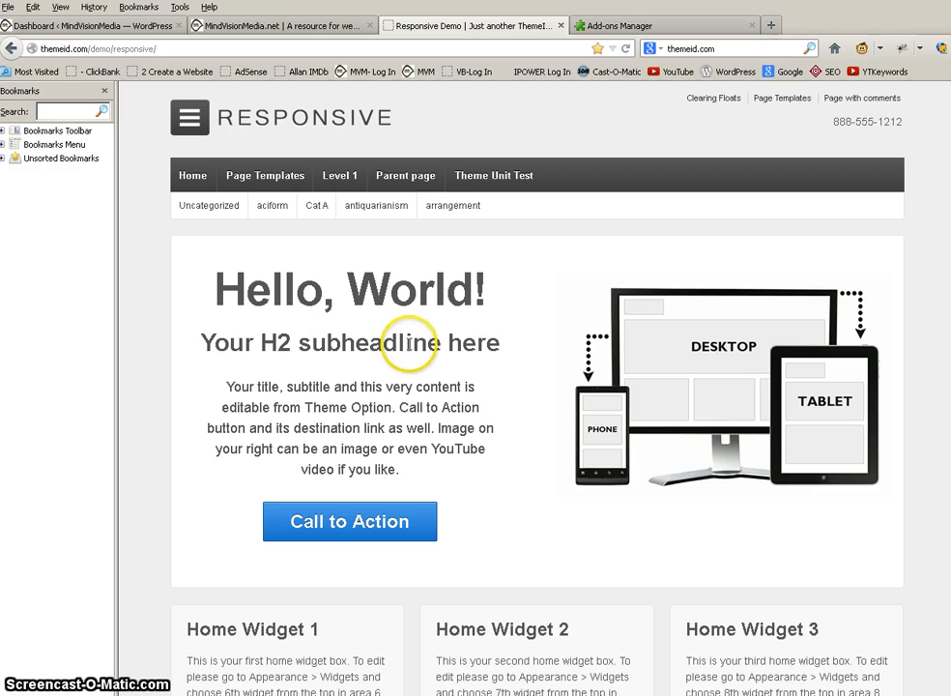
mouse_move(312, 345)
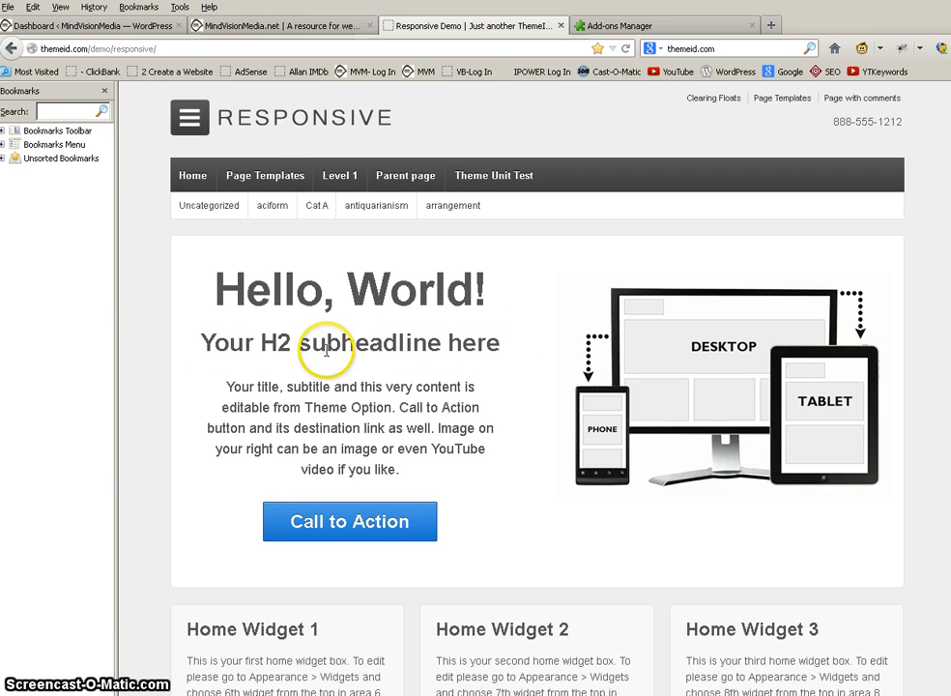
Compare the MindVisionMedia.net homepage with the Responsive theme demo, ending on the homepage
left_click(280, 25)
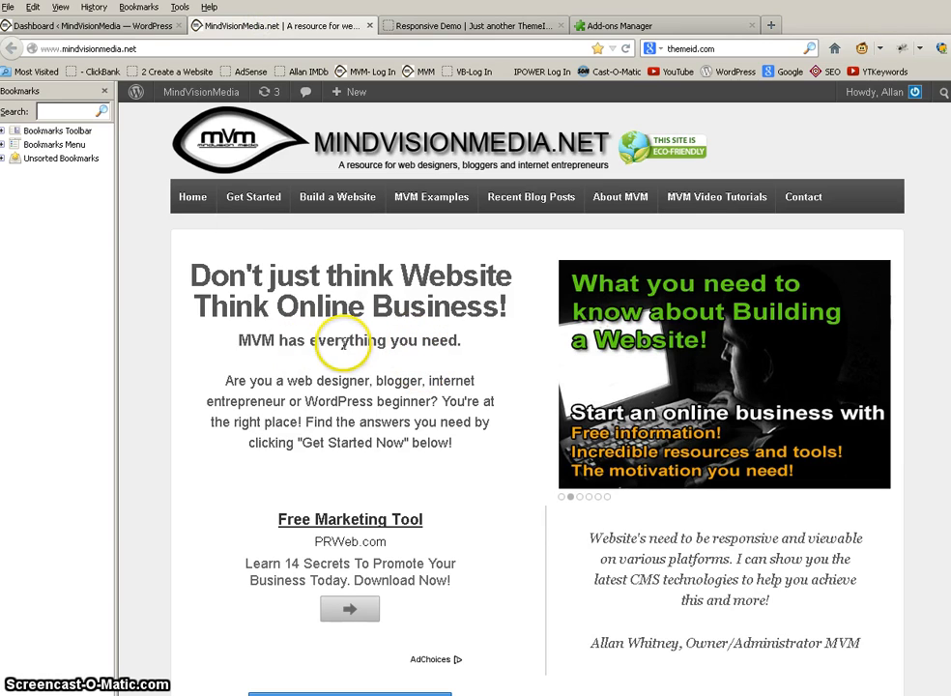
mouse_move(480, 34)
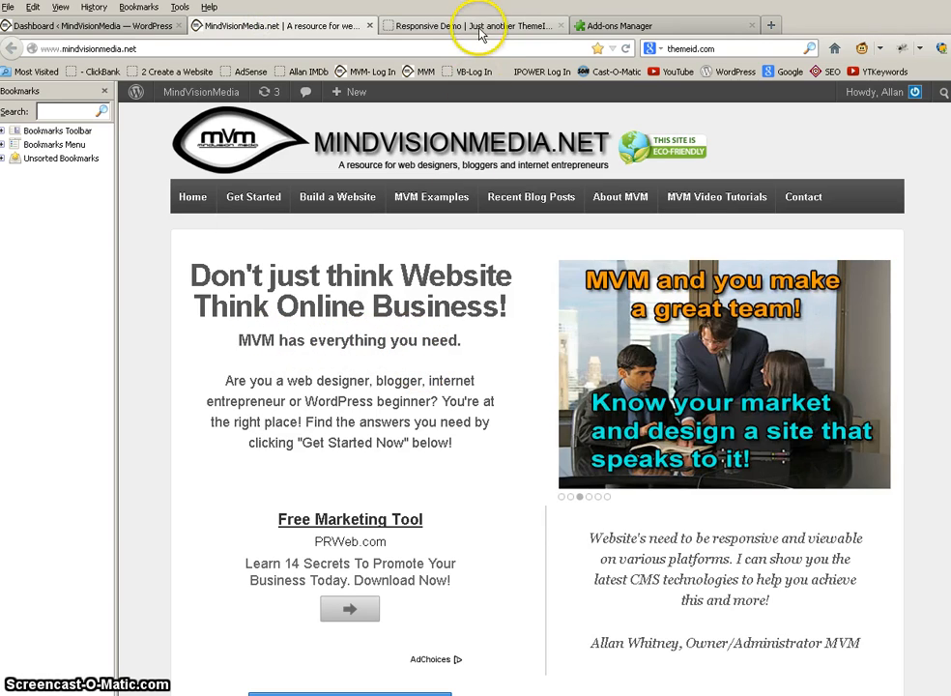
left_click(473, 25)
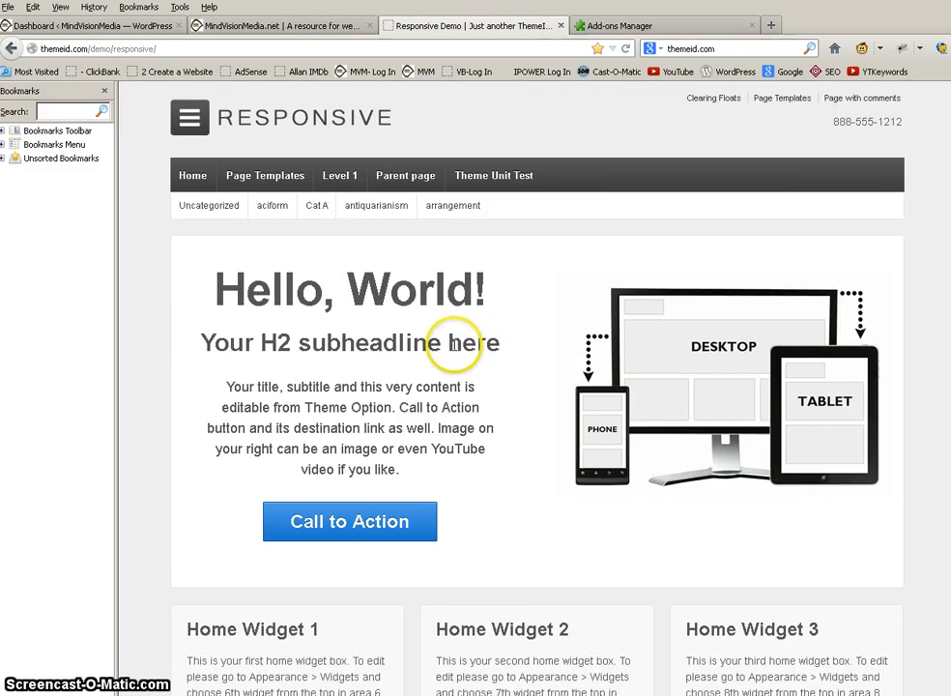
left_click(280, 25)
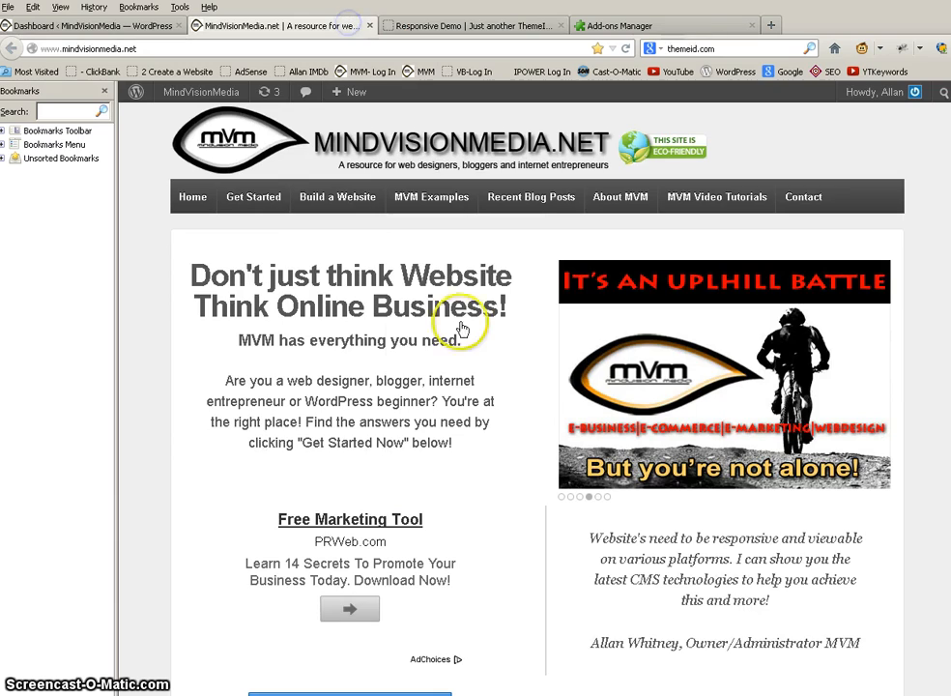
mouse_move(243, 340)
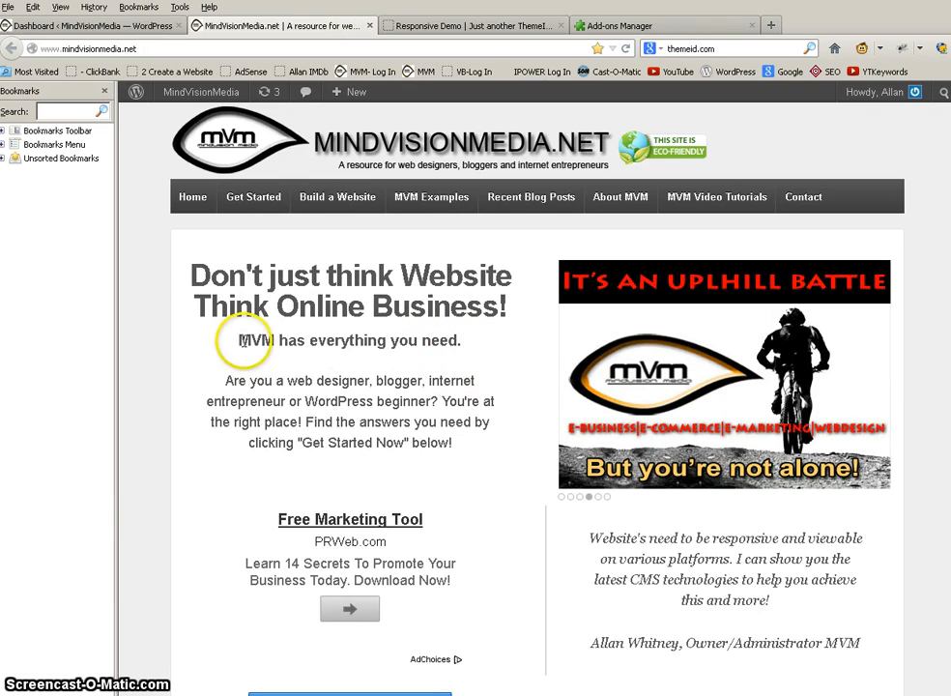
mouse_move(397, 340)
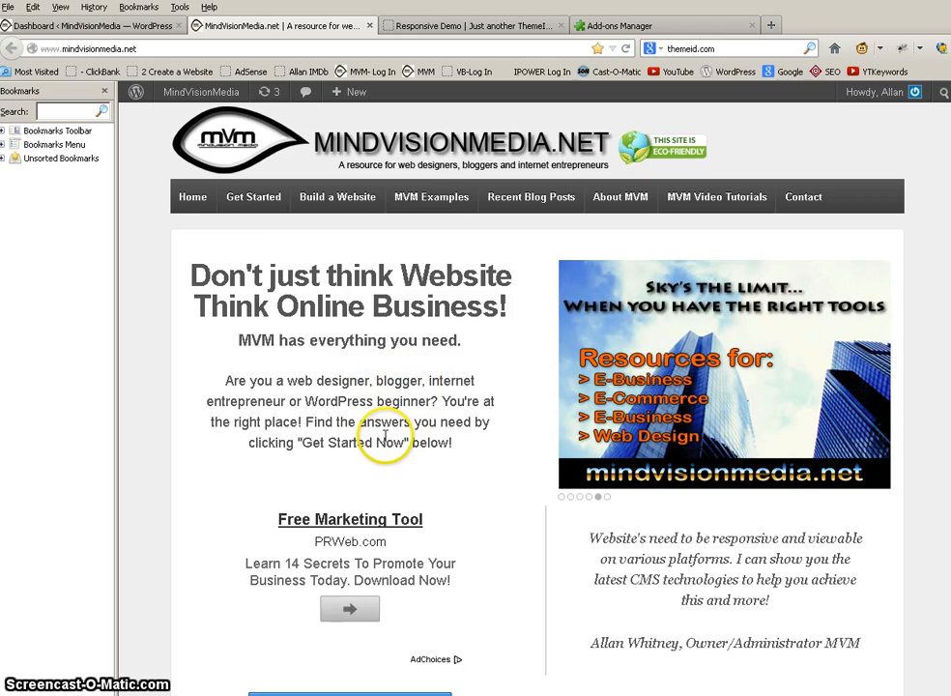
mouse_move(151, 222)
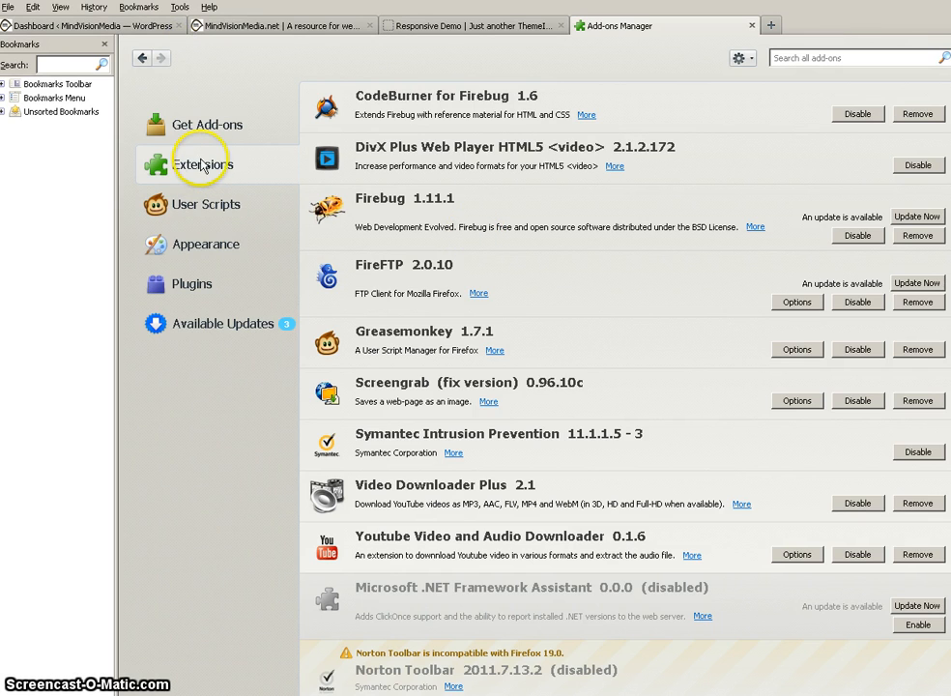
mouse_move(464, 101)
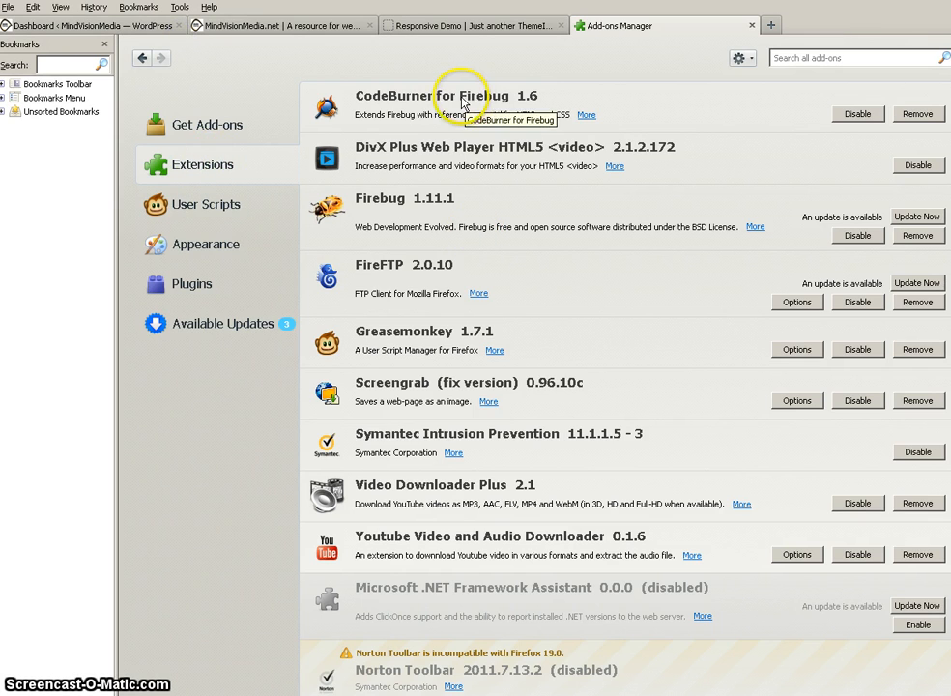
mouse_move(392, 284)
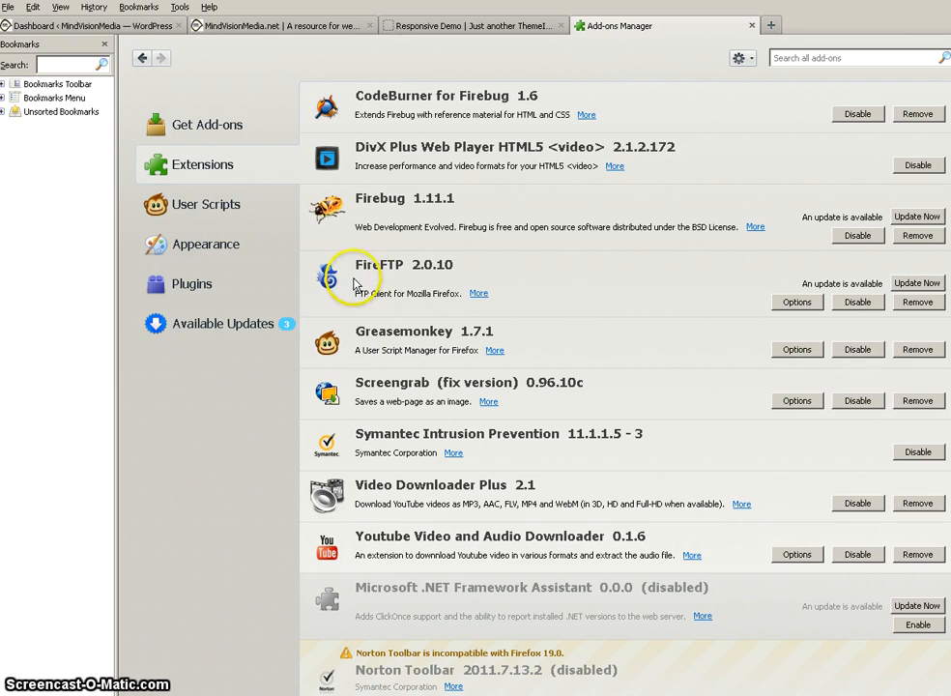
mouse_move(469, 280)
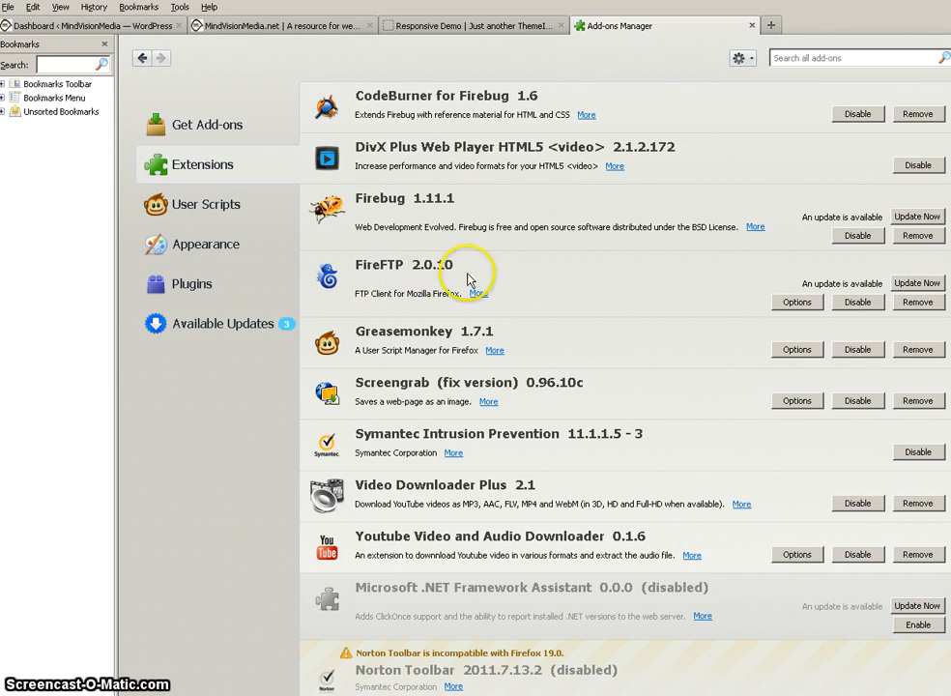
mouse_move(506, 278)
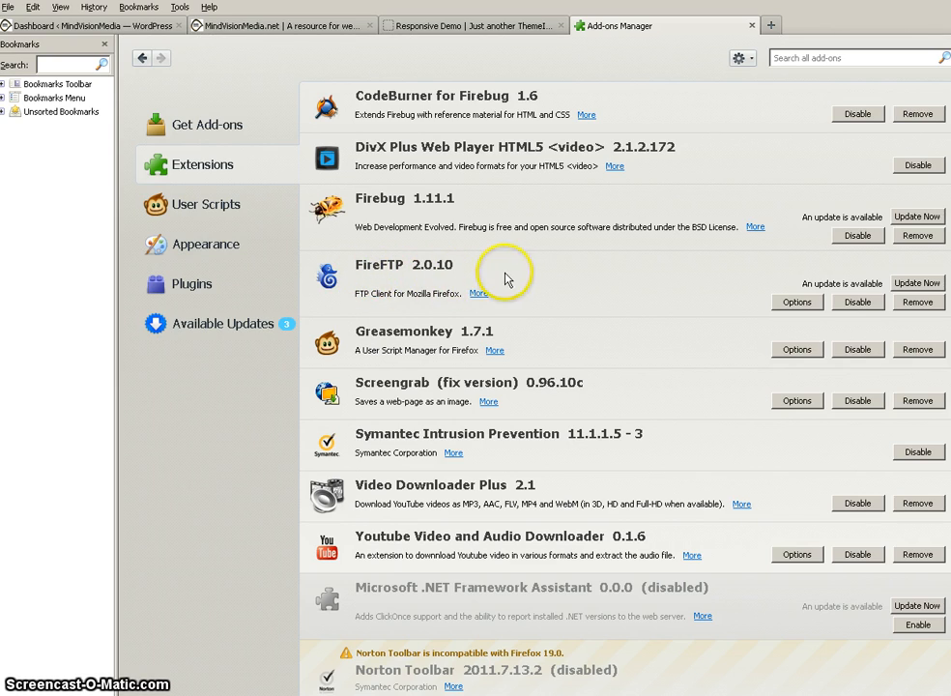
mouse_move(469, 281)
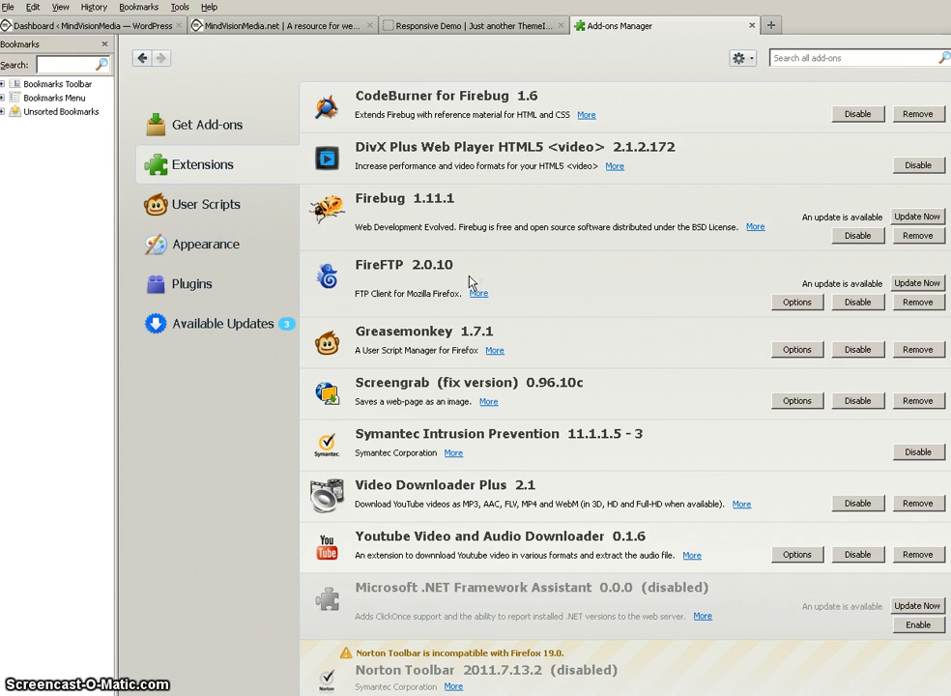
mouse_move(363, 278)
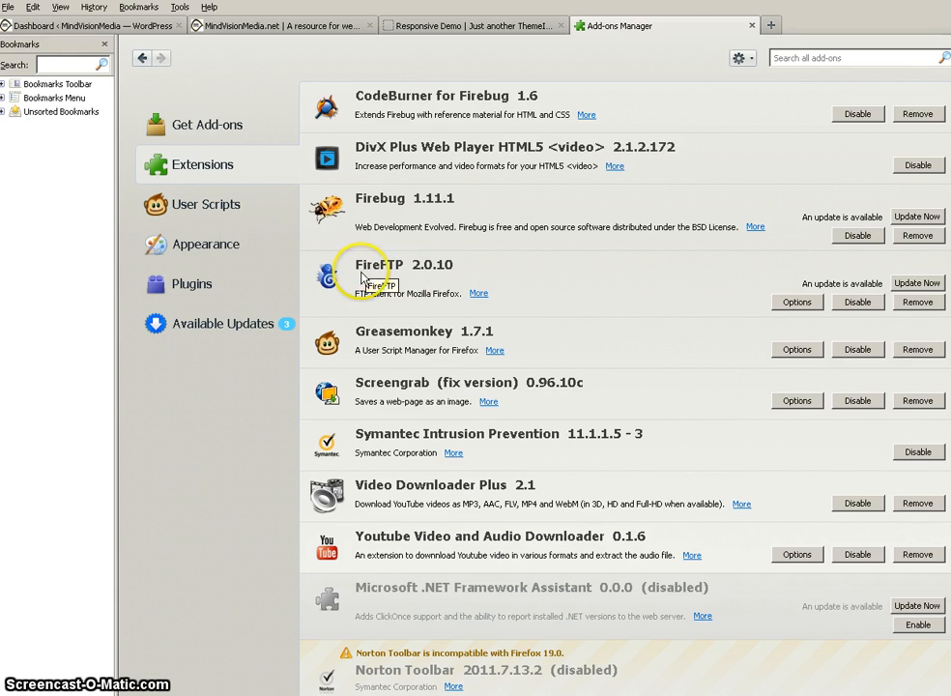
mouse_move(407, 272)
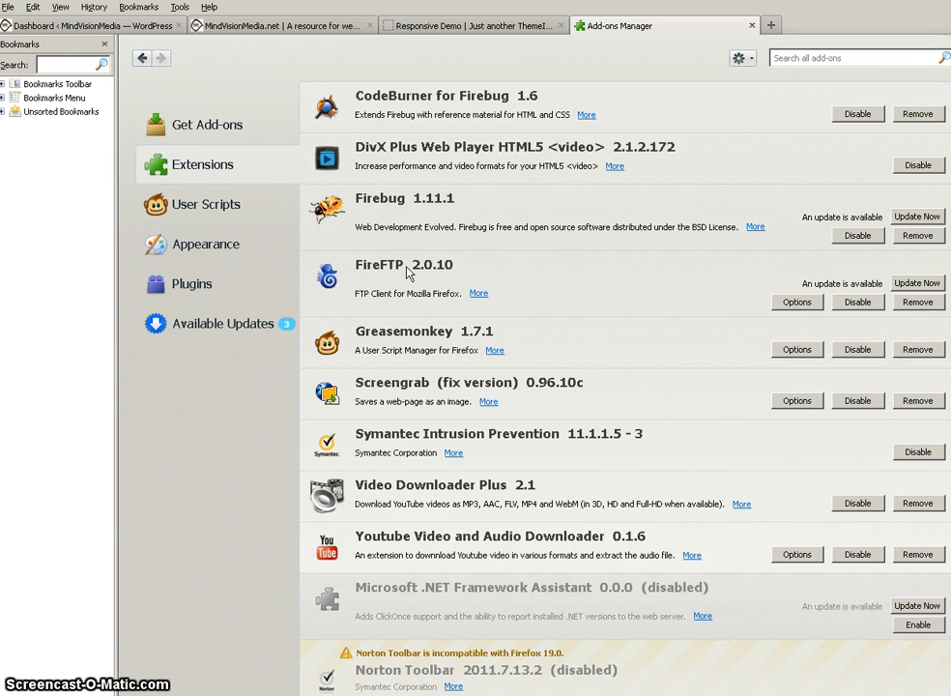
mouse_move(351, 213)
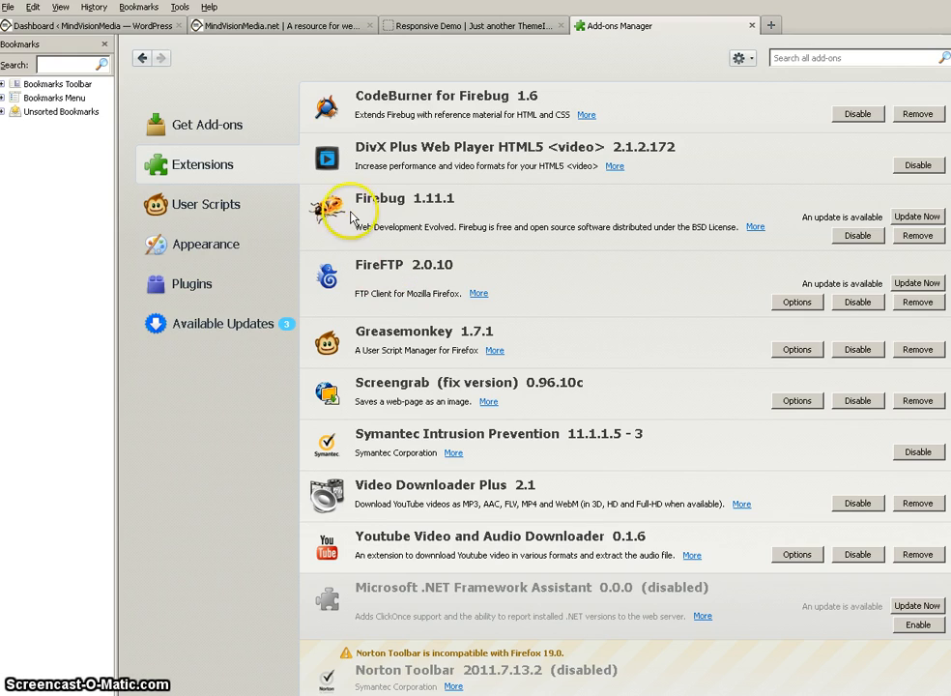
mouse_move(391, 210)
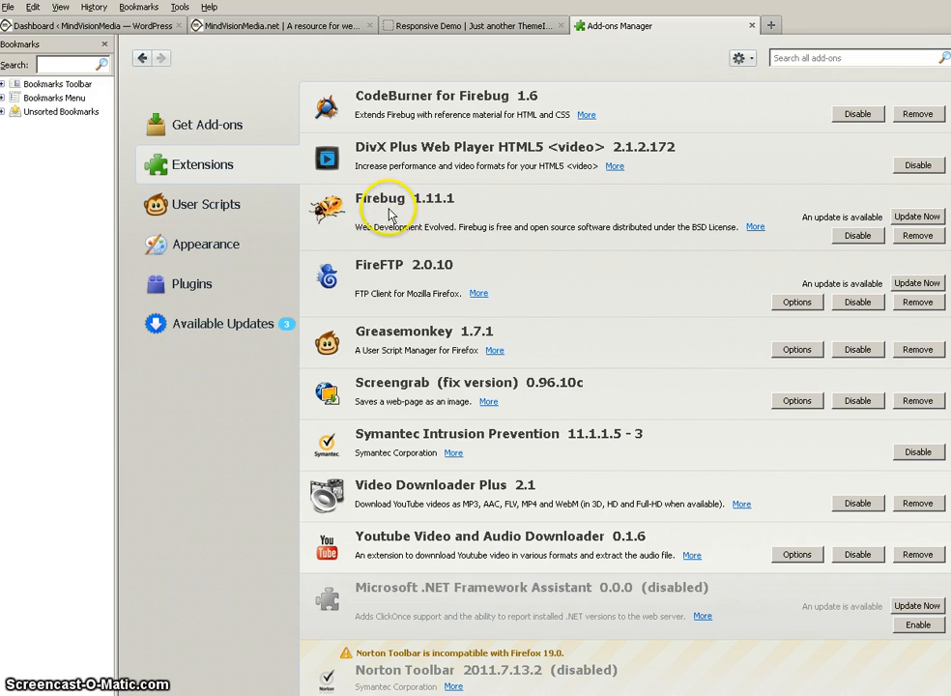
mouse_move(414, 215)
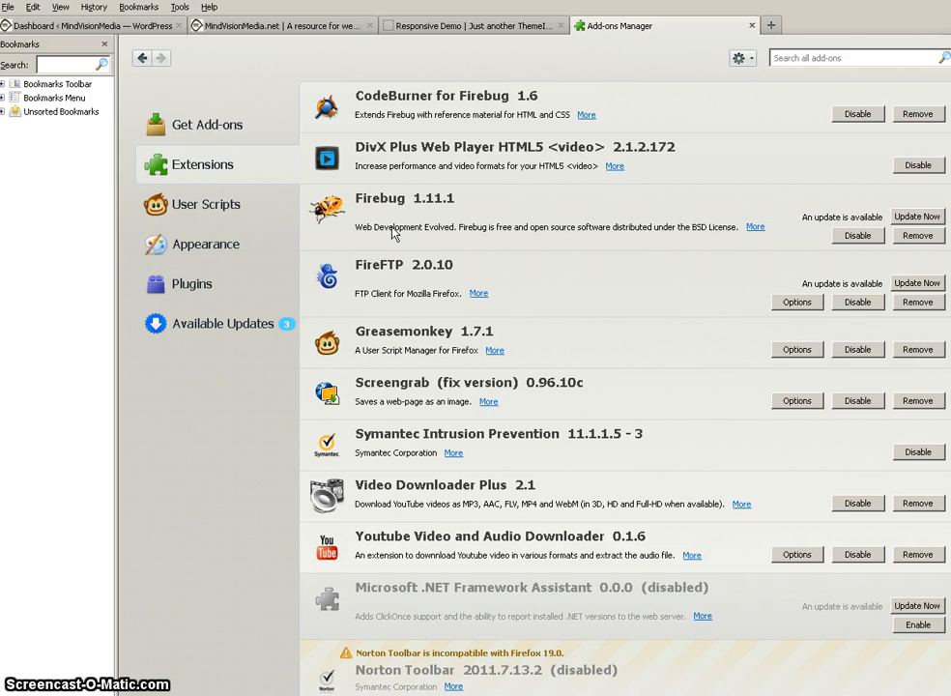
mouse_move(355, 140)
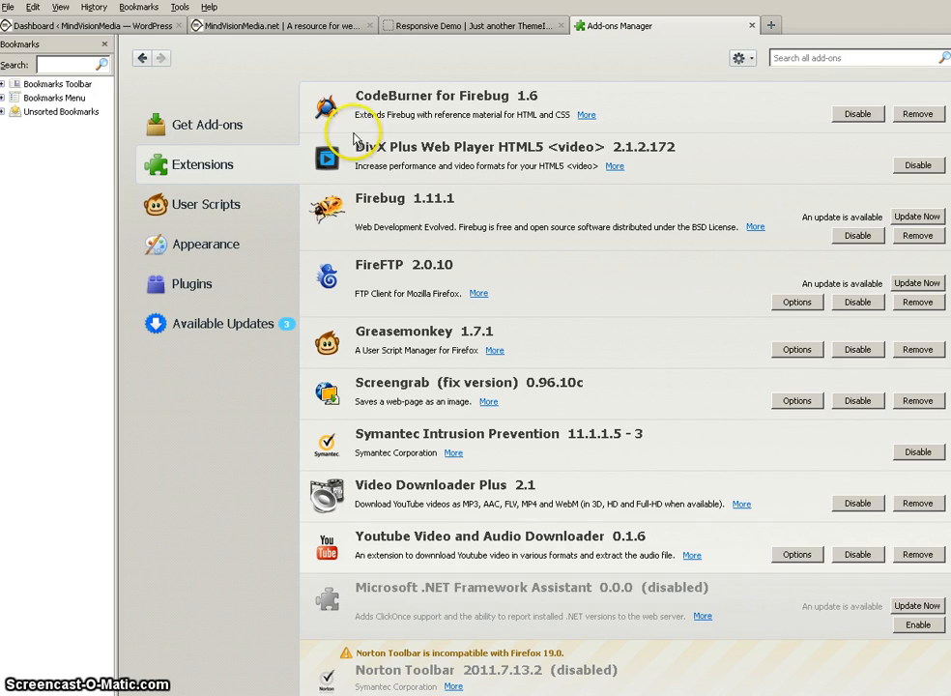
mouse_move(437, 103)
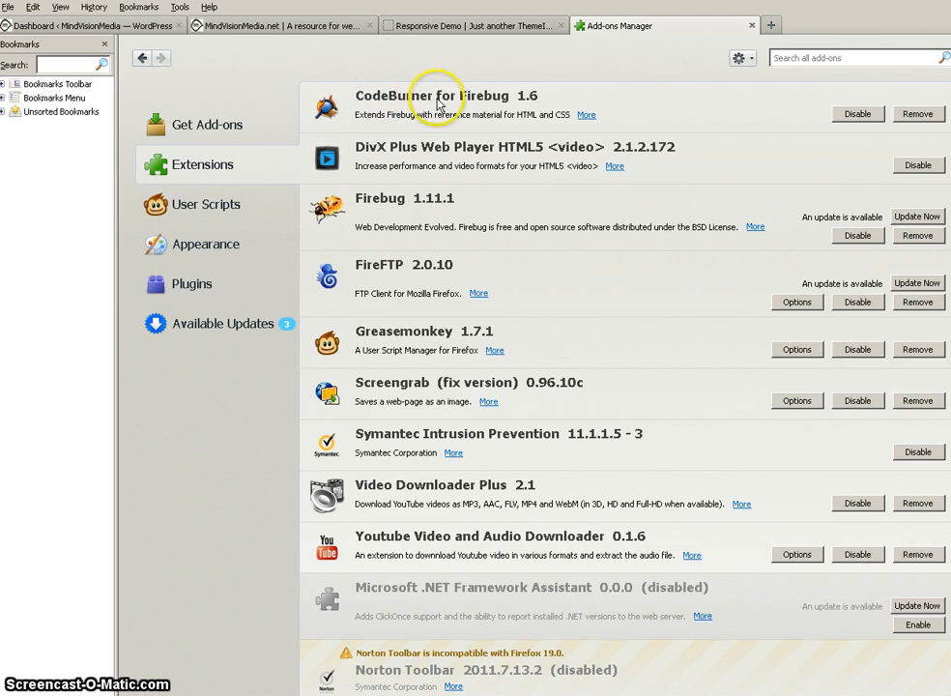
mouse_move(395, 123)
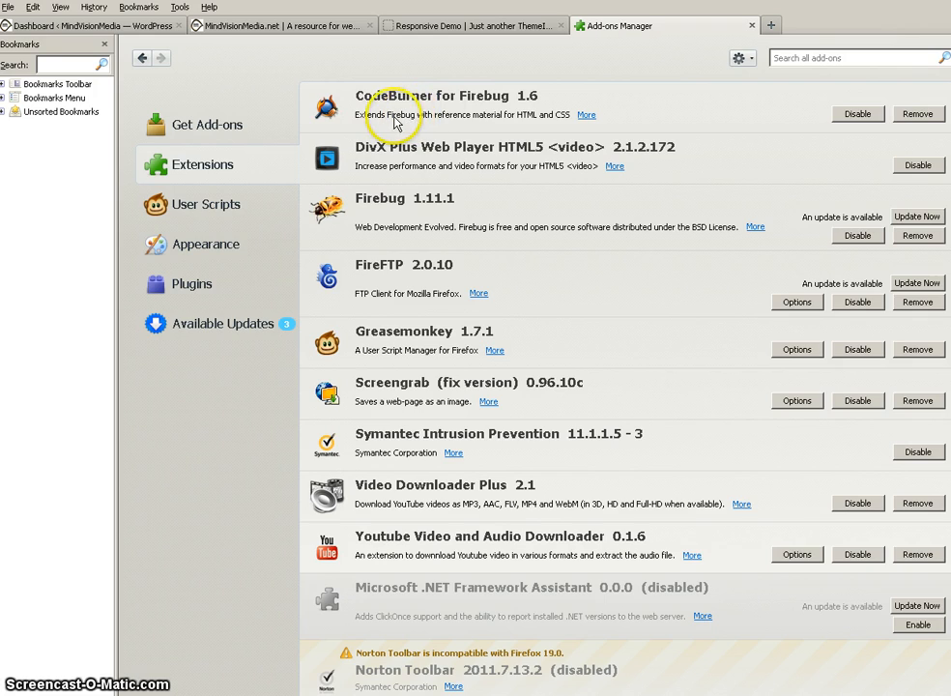
mouse_move(503, 125)
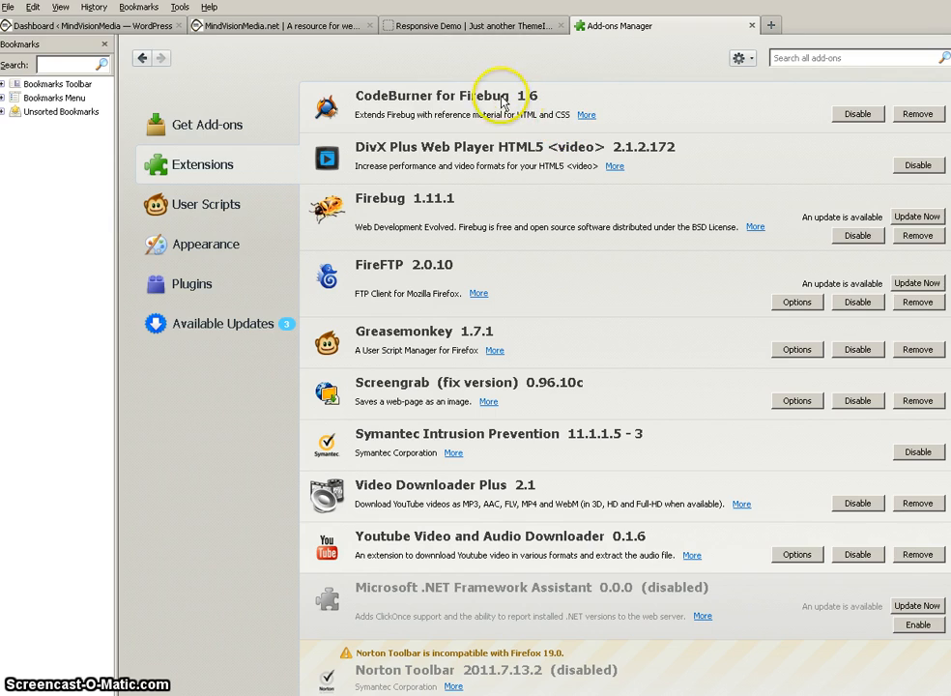
mouse_move(399, 115)
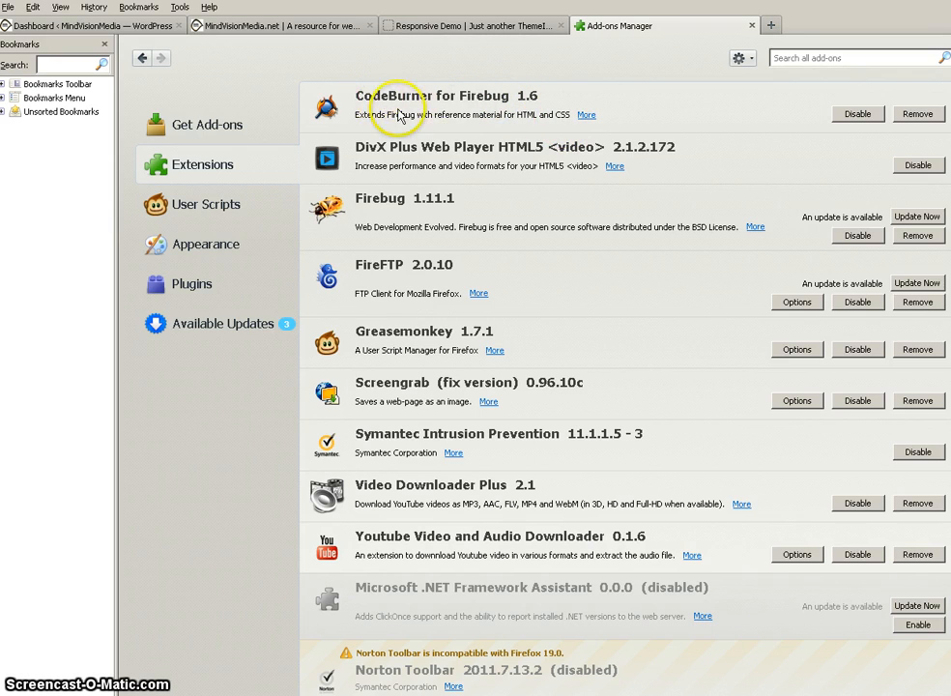
mouse_move(445, 105)
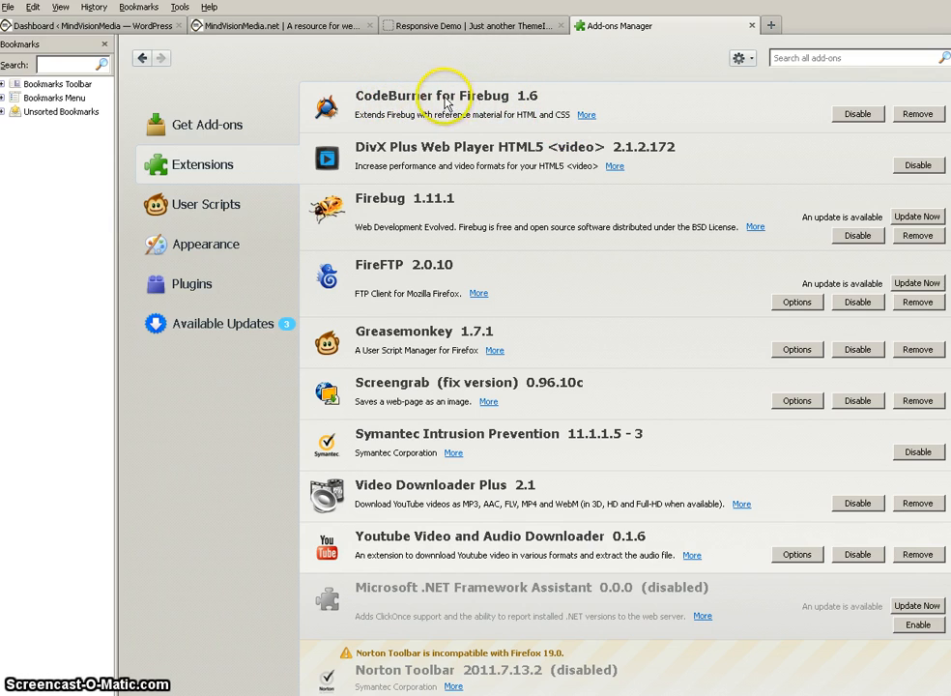
mouse_move(311, 225)
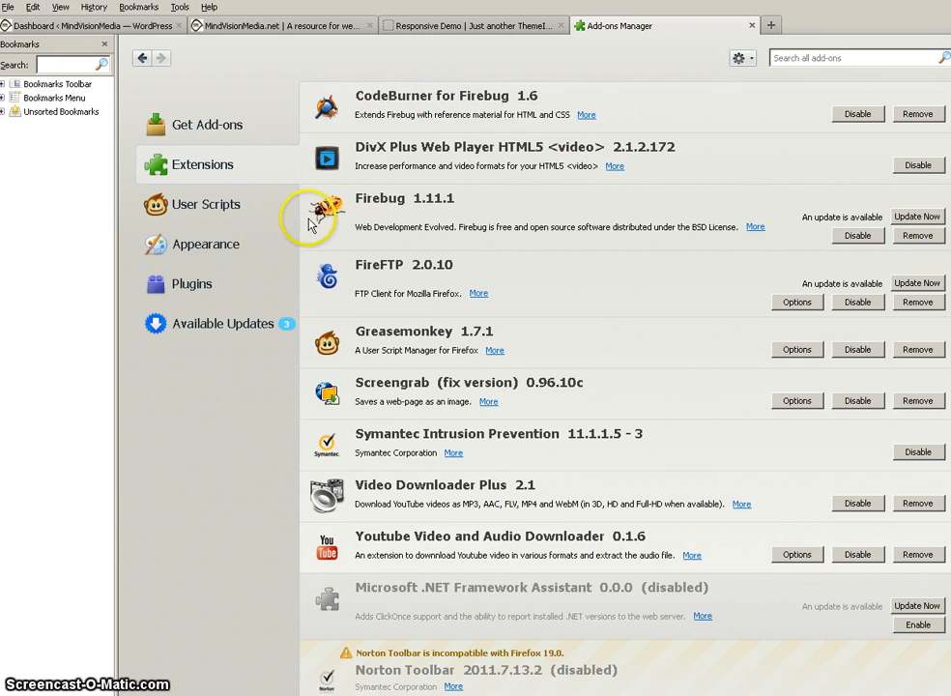
mouse_move(396, 205)
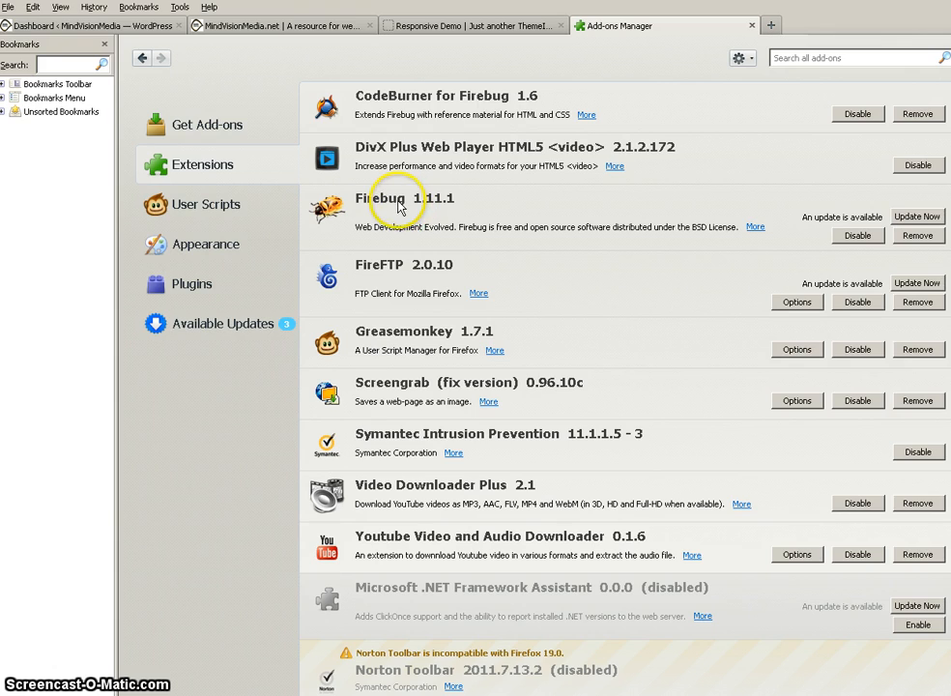
mouse_move(368, 279)
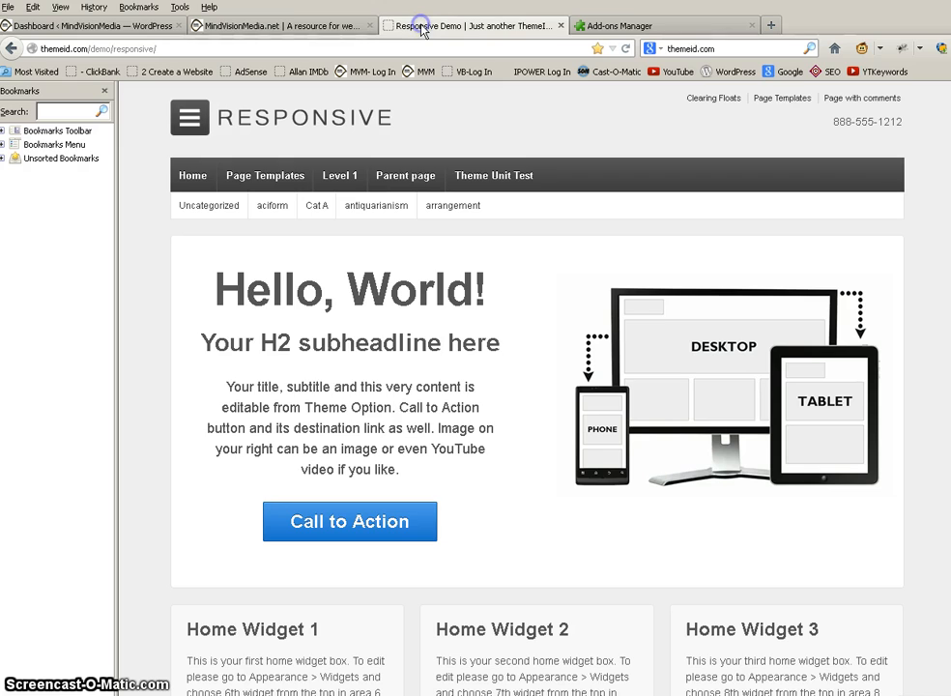
mouse_move(279, 343)
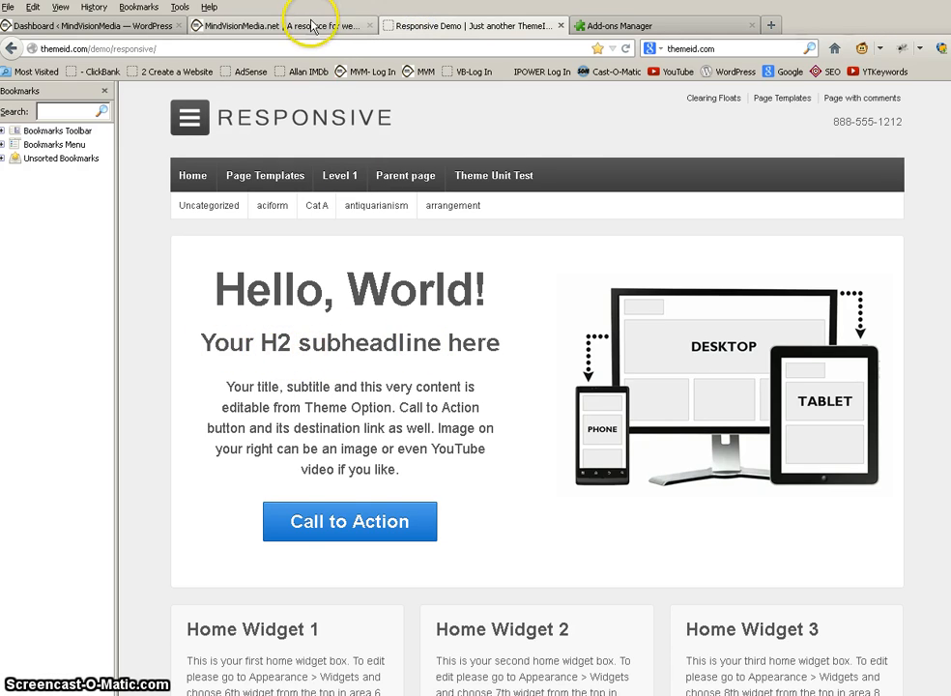
Switch from the Responsive demo tab back to the MindVisionMedia.net homepage
left_click(280, 25)
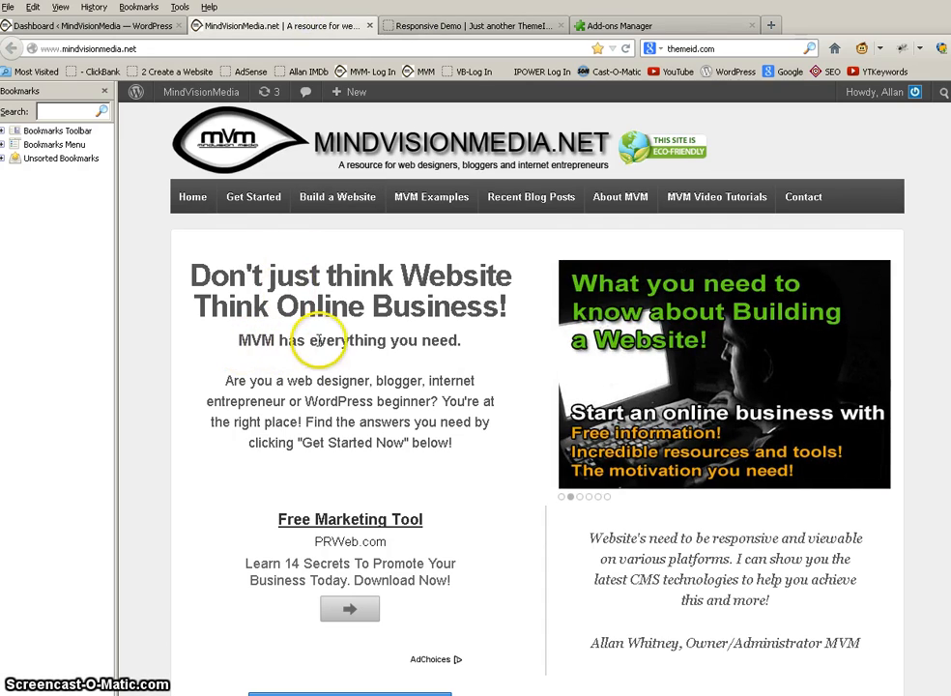
mouse_move(435, 340)
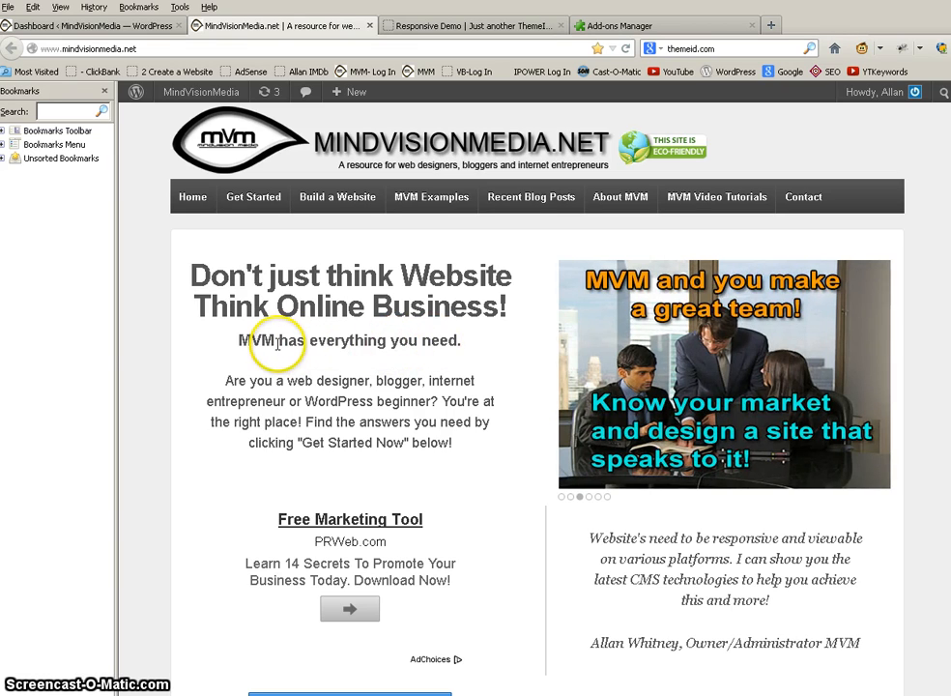
mouse_move(377, 340)
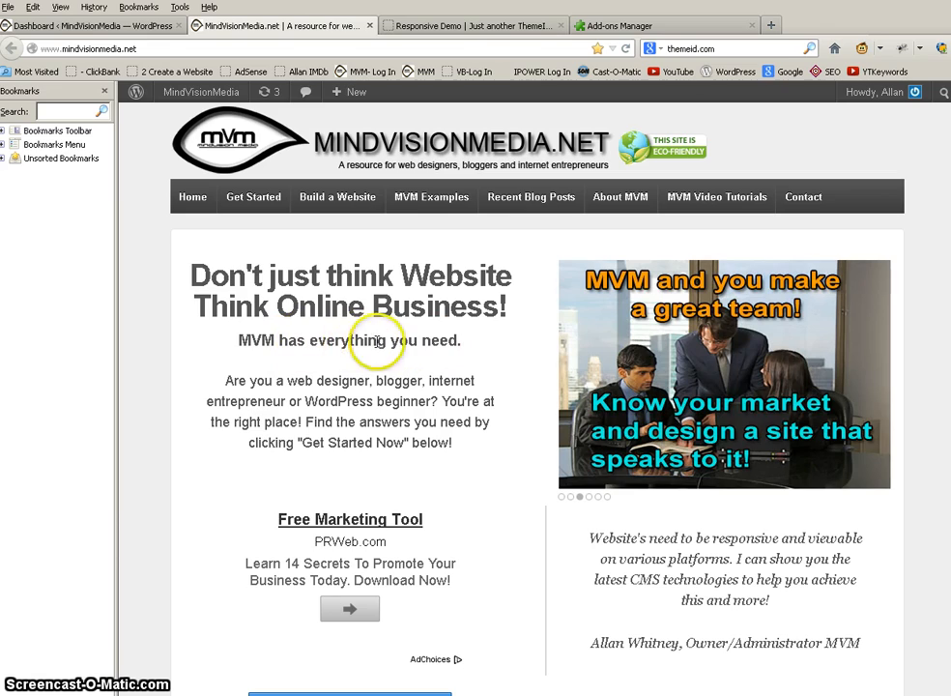
mouse_move(365, 243)
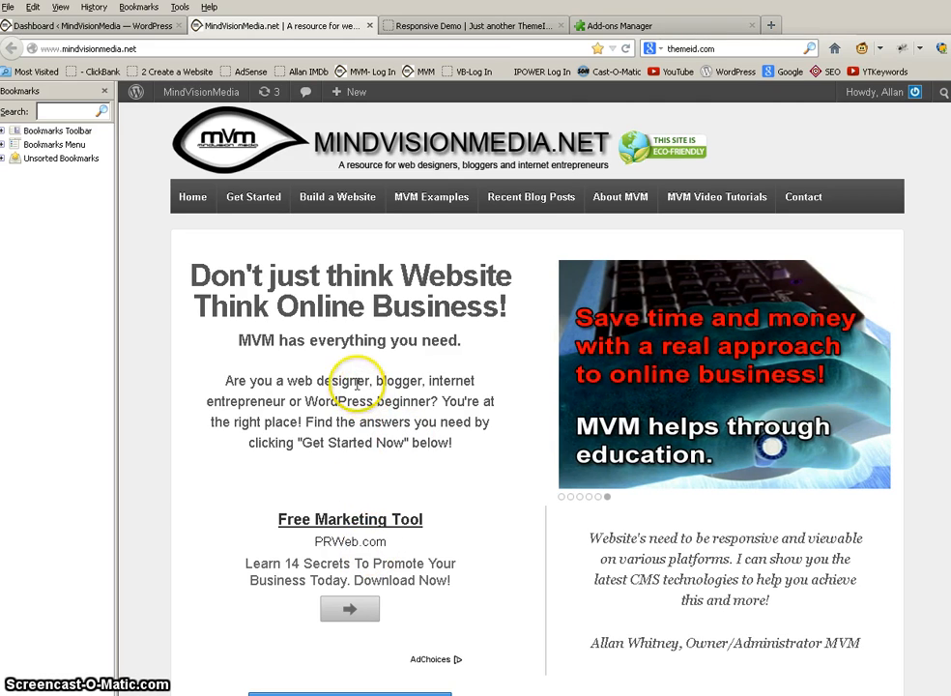
mouse_move(249, 357)
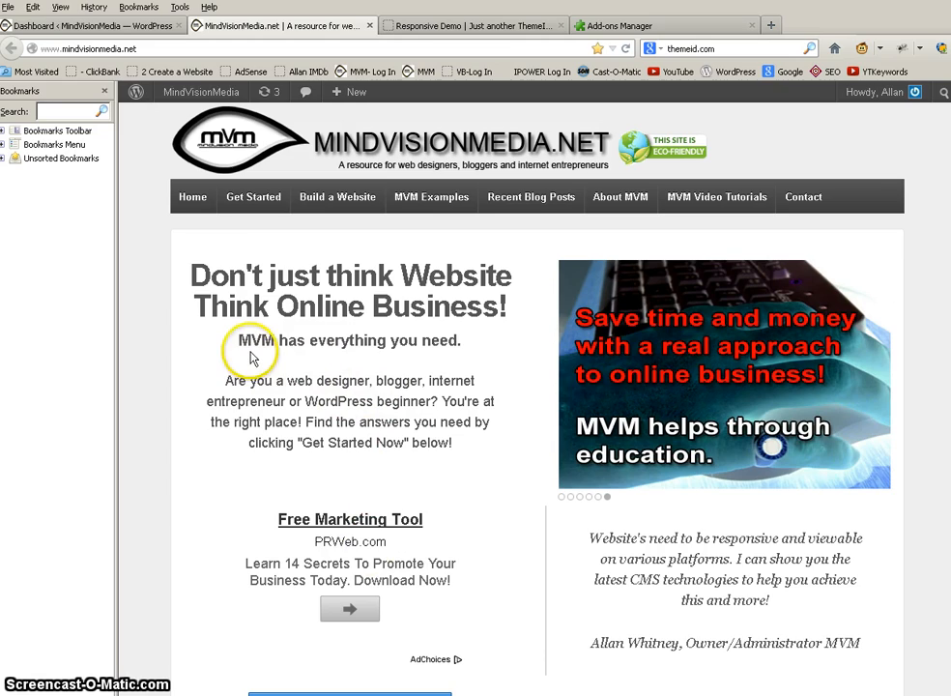
mouse_move(366, 340)
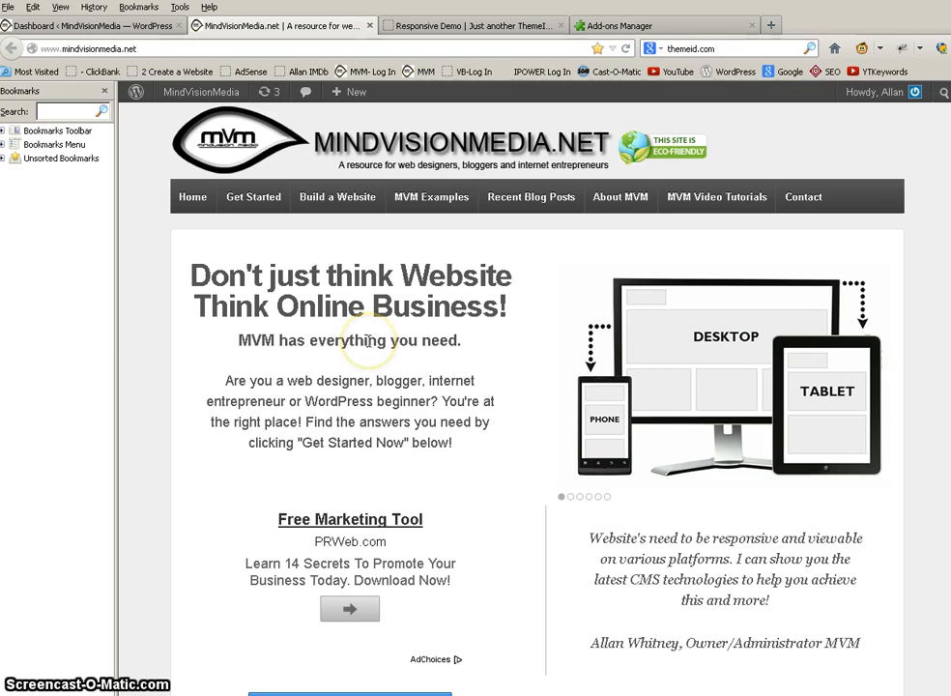
Bring up the context menu over the subtitle 'MVM has everything you need'
right_click(367, 340)
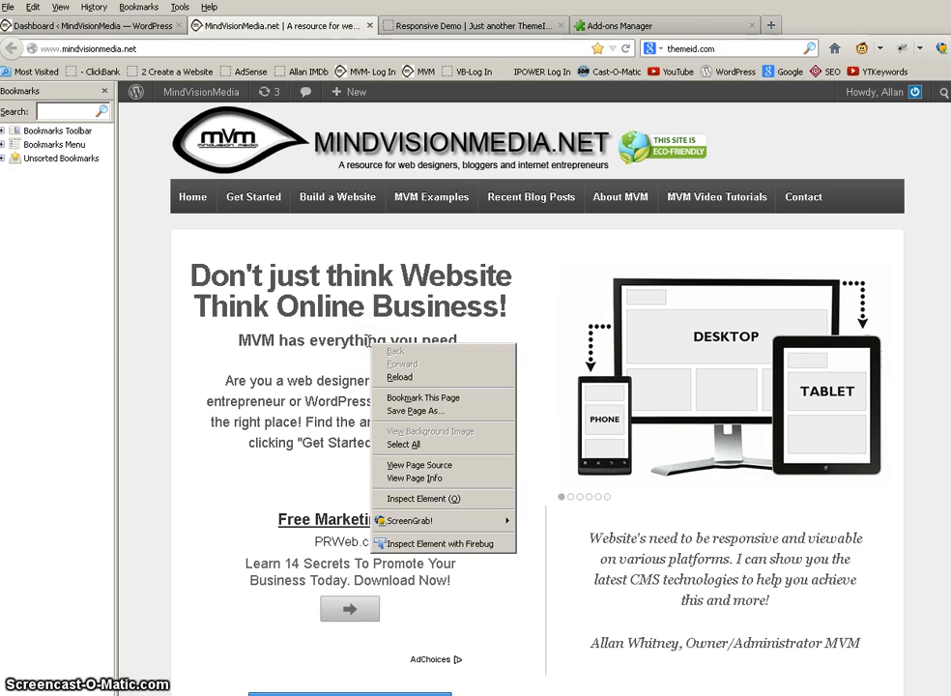
mouse_move(411, 521)
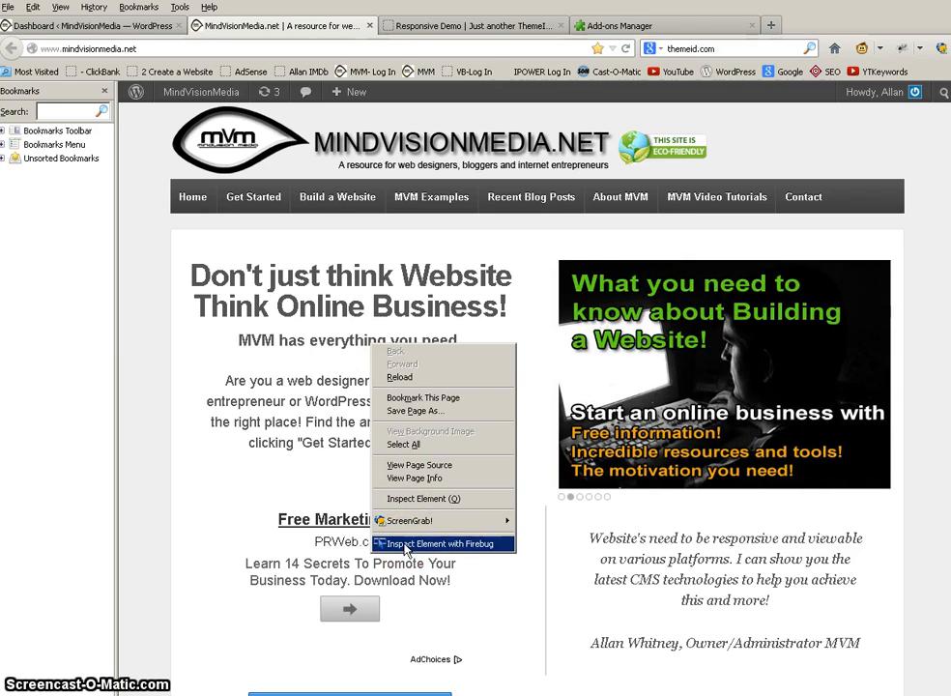
mouse_move(501, 548)
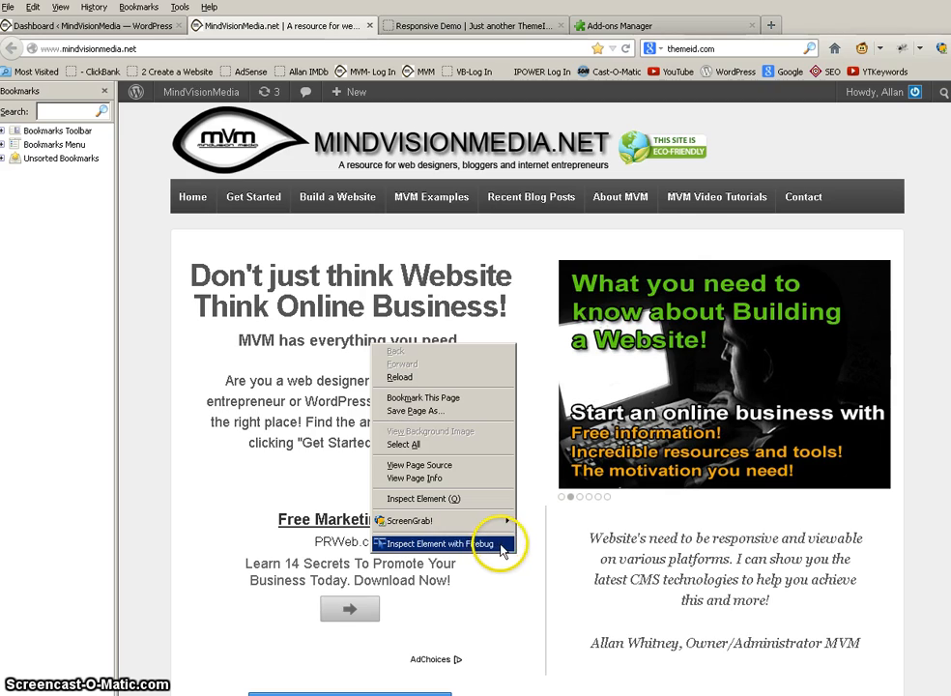
mouse_move(507, 548)
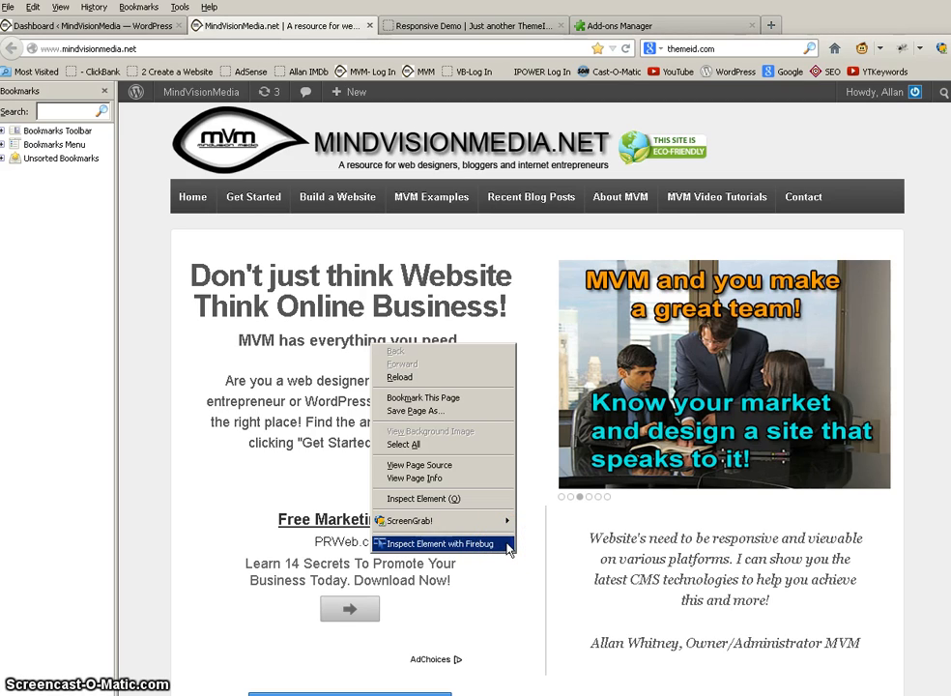
Inspect the subtitle in Firebug to reveal the h2.featured-subtitle rule with font-size 20px
left_click(442, 543)
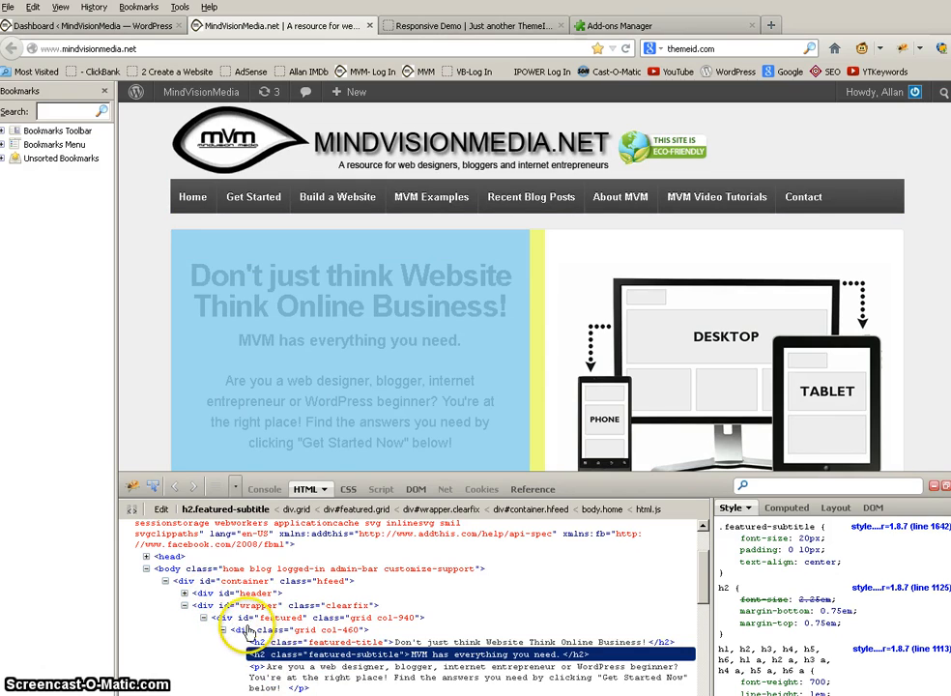
left_click(261, 654)
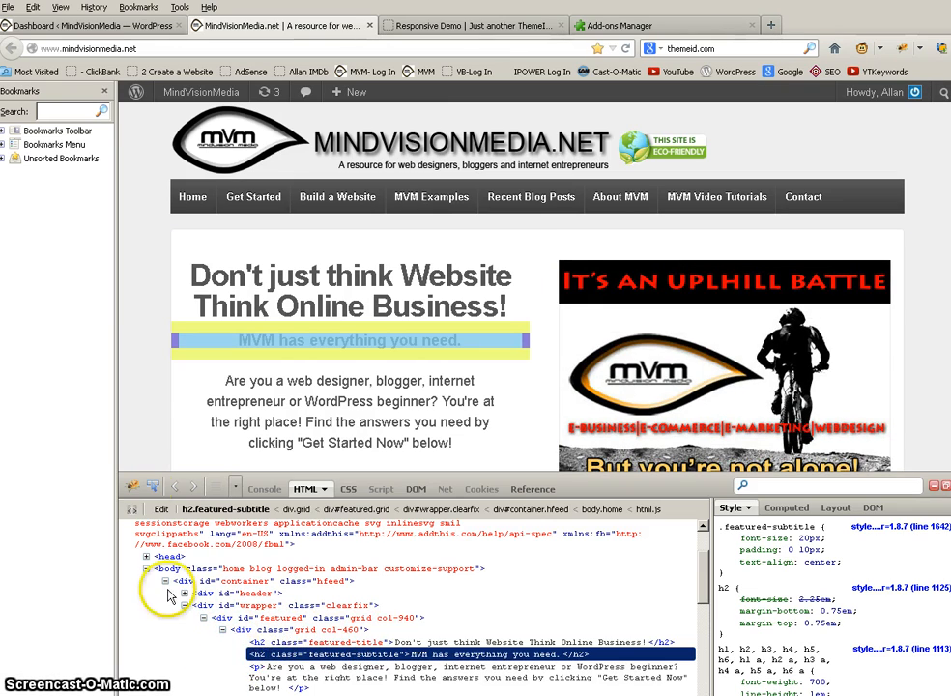
right_click(256, 340)
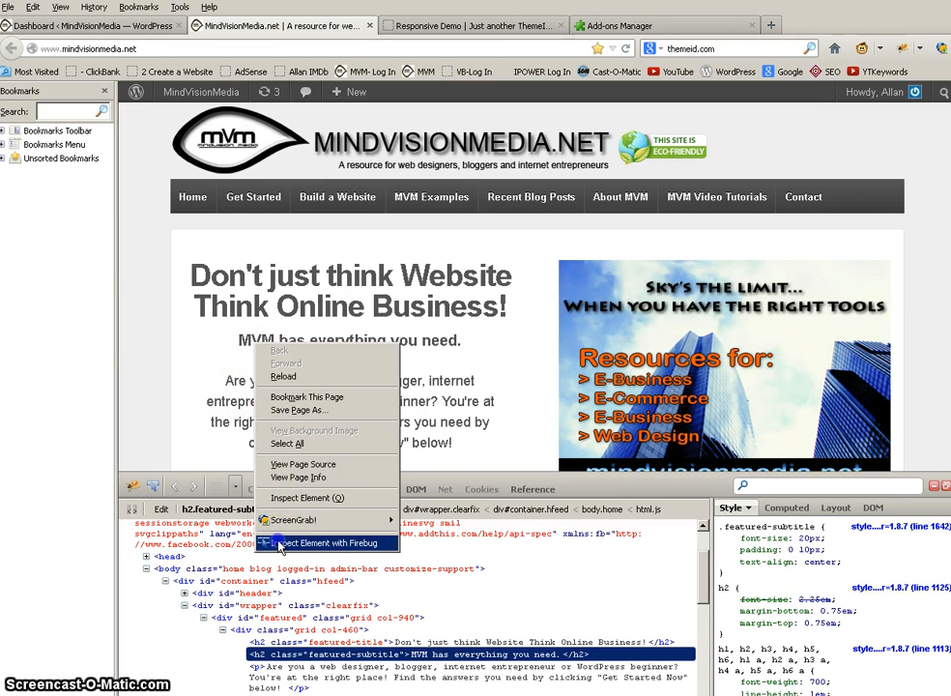
left_click(327, 542)
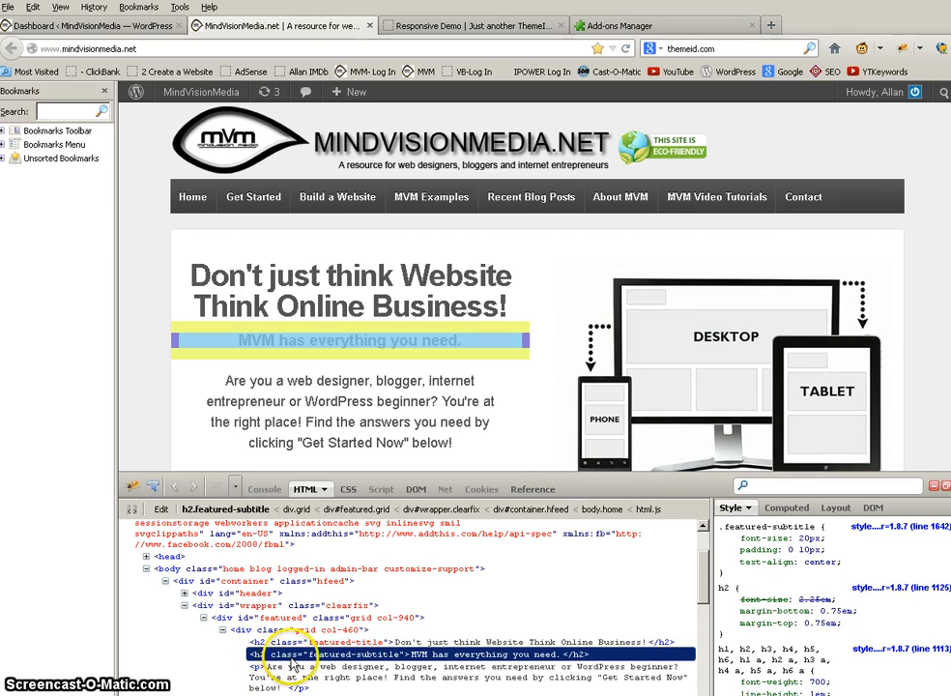
mouse_move(448, 657)
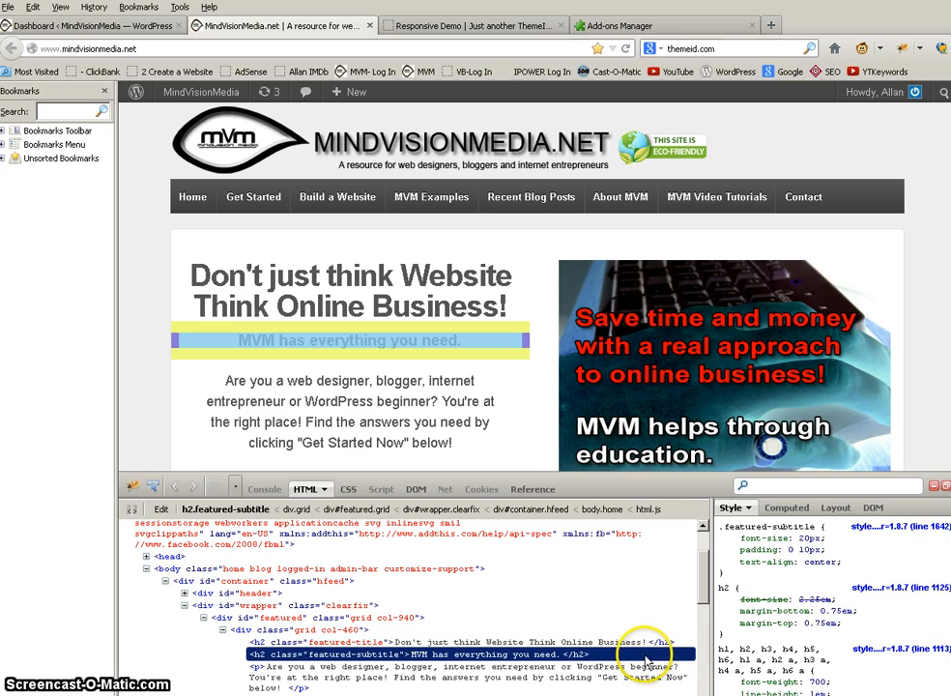
mouse_move(686, 662)
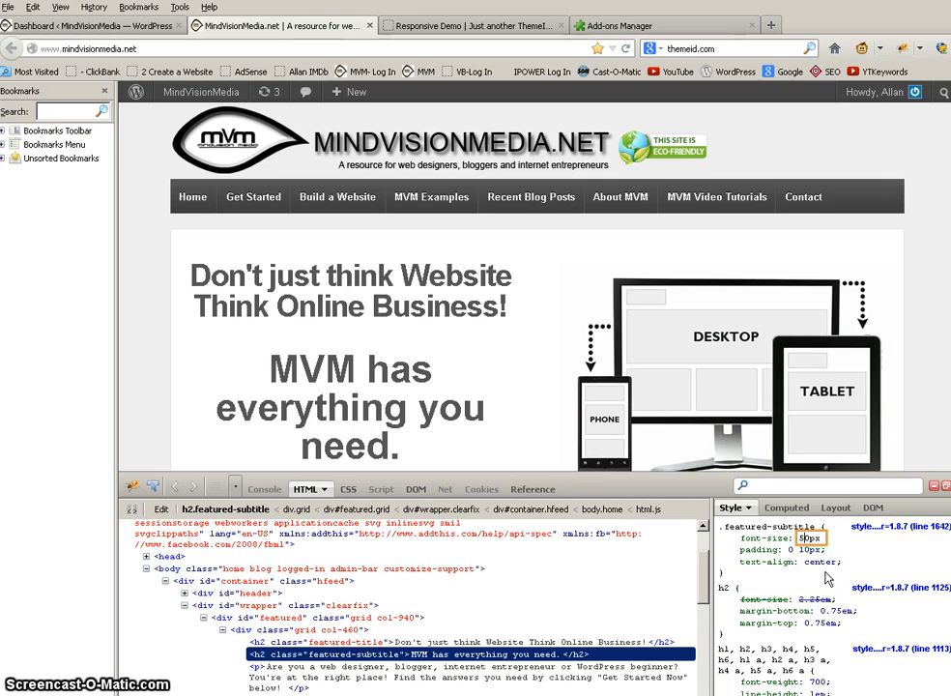
Change the .featured-subtitle font-size from 20px to 50px as a live preview
left_click(817, 561)
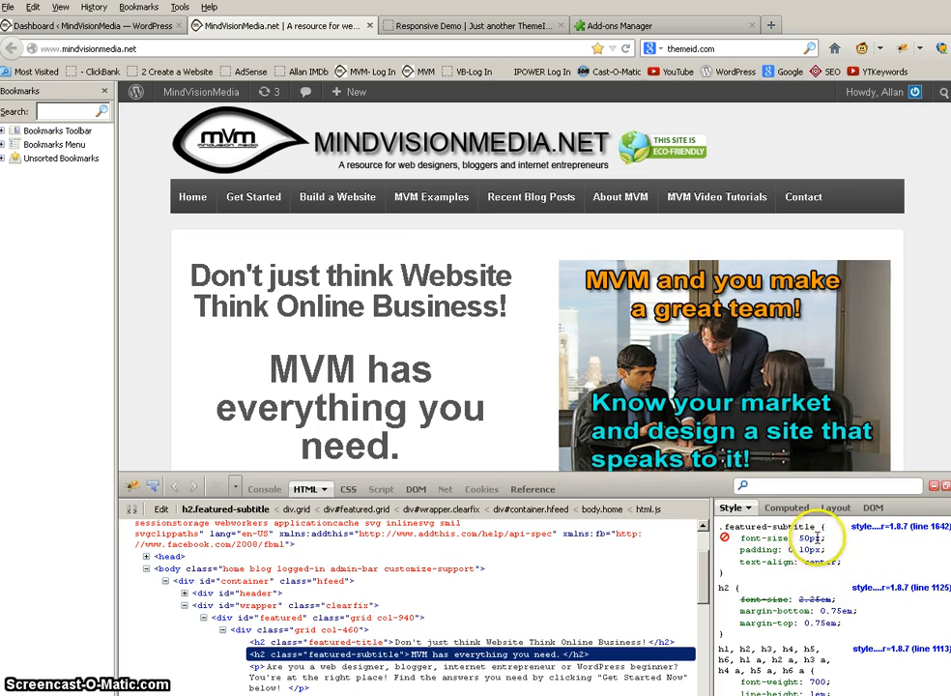
left_click(627, 48)
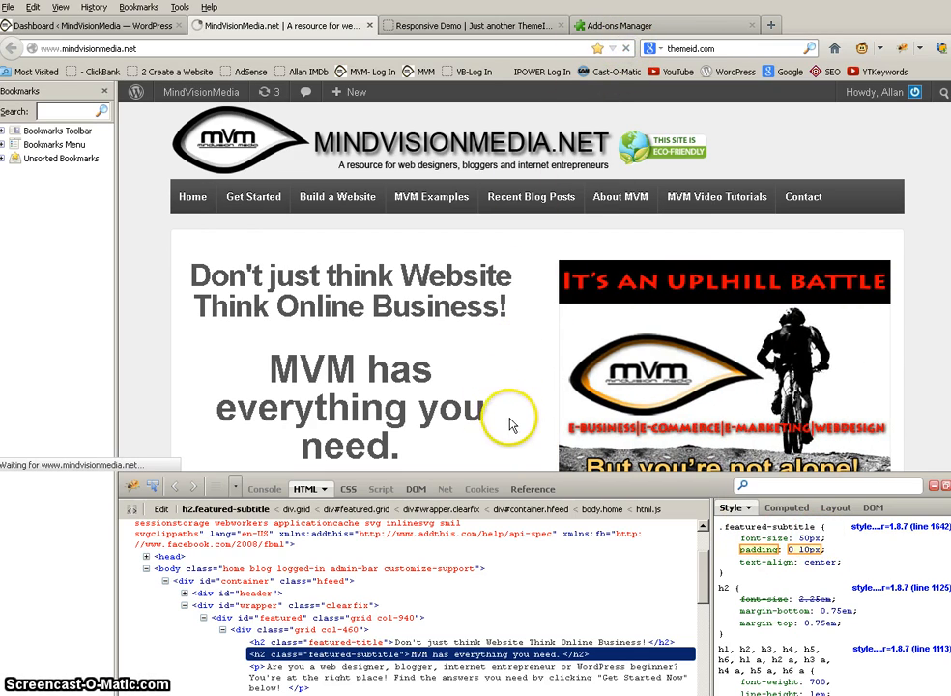
mouse_move(499, 408)
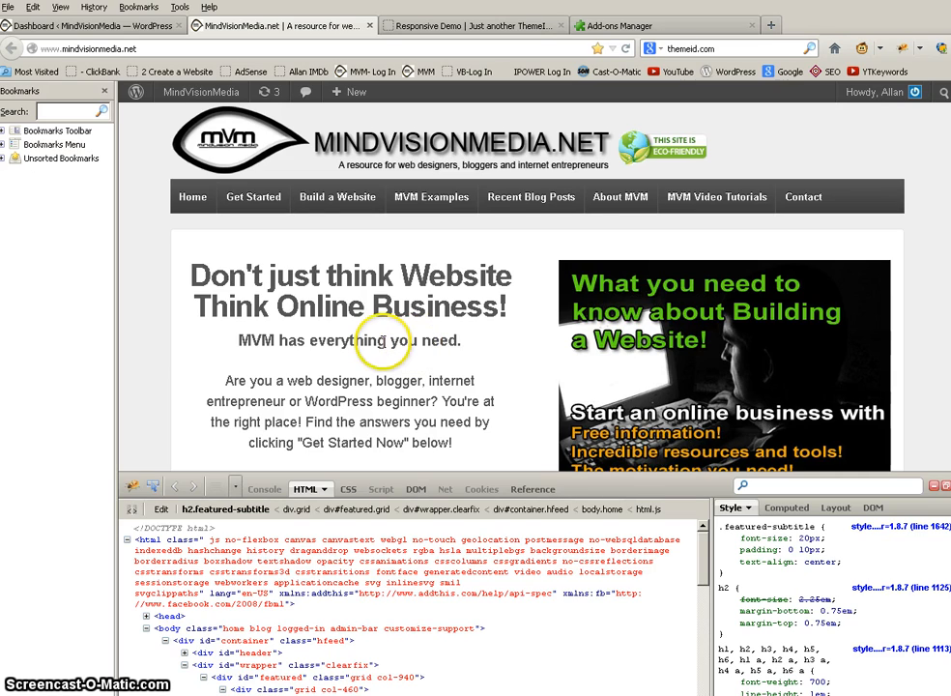
mouse_move(183, 333)
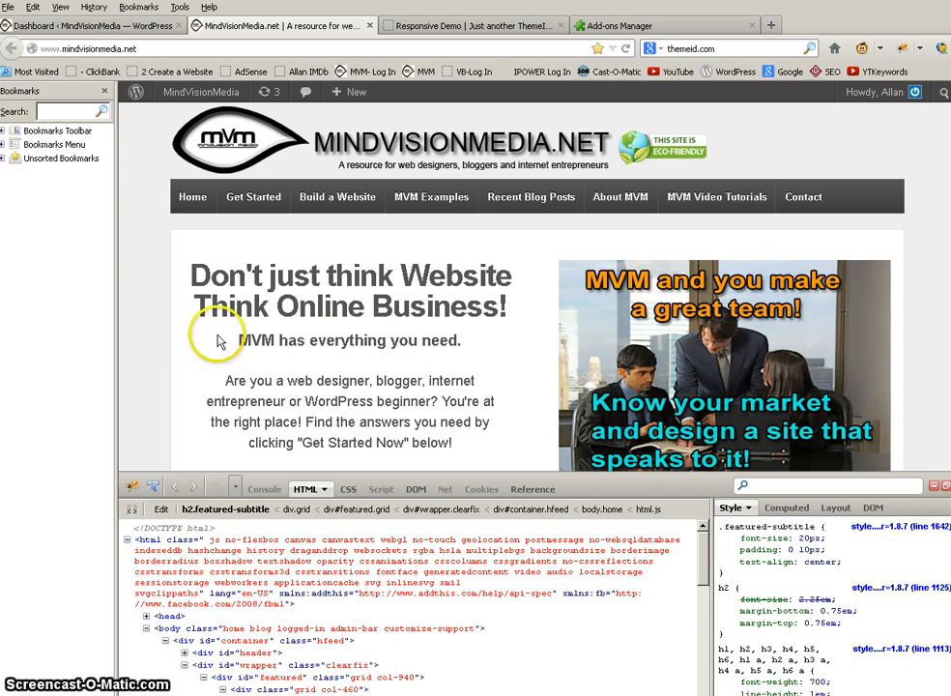
mouse_move(328, 340)
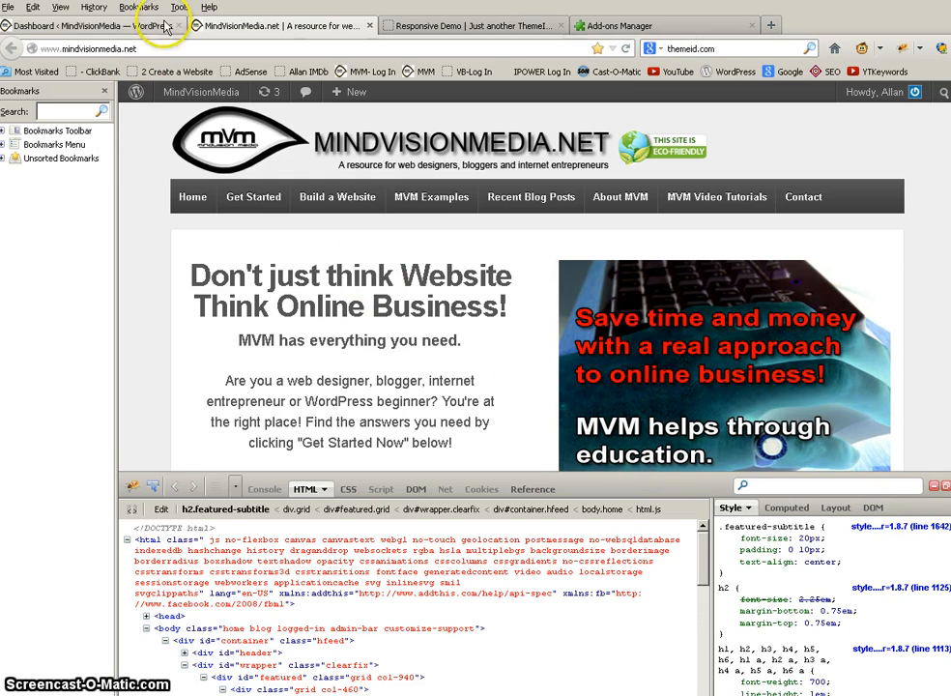
Launch FireFTP from the Tools menu and start a QuickConnect session
left_click(178, 7)
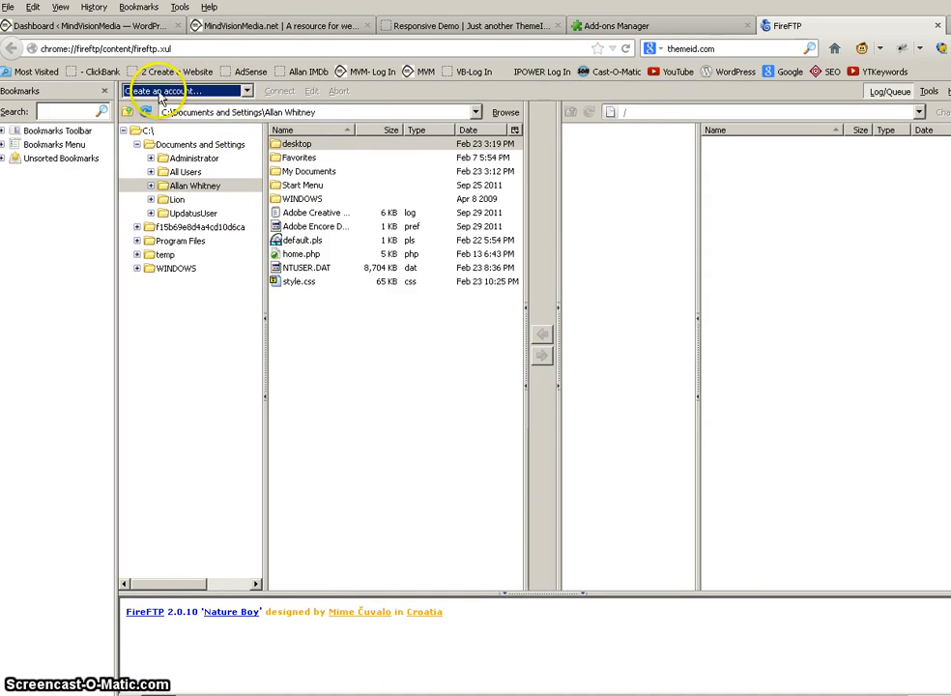
left_click(247, 90)
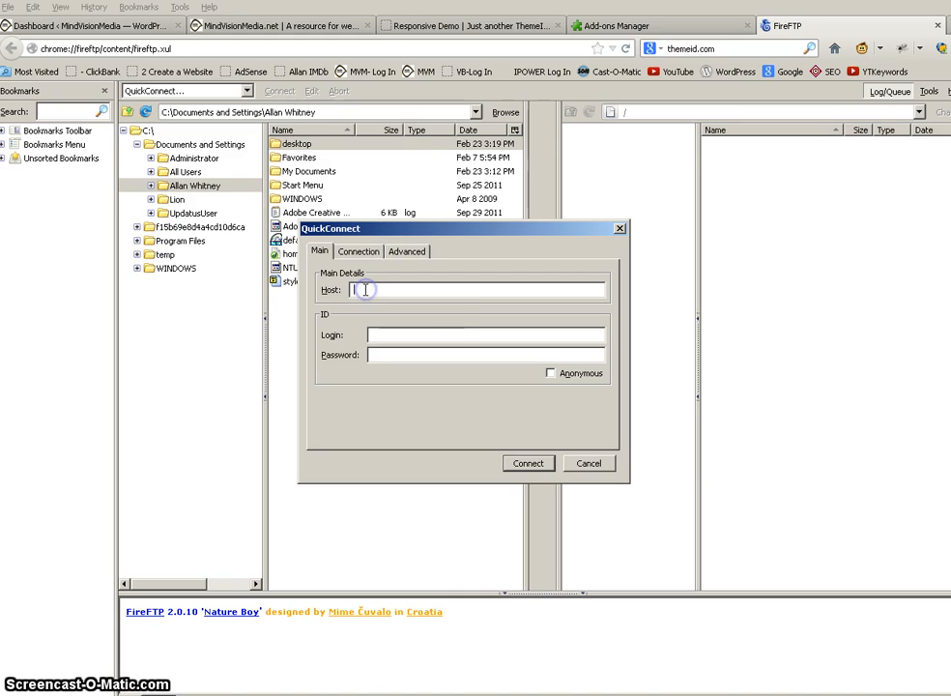
Connect to ftp.mindvisionmedia.net with the site's login name and password
type("ftp.mindvi")
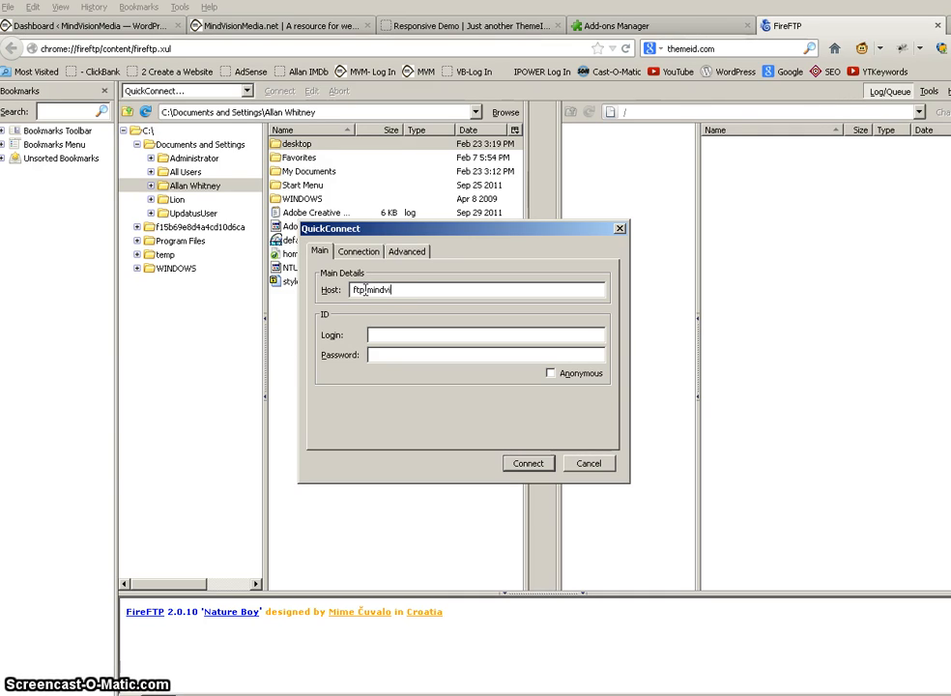
type("sionmedia")
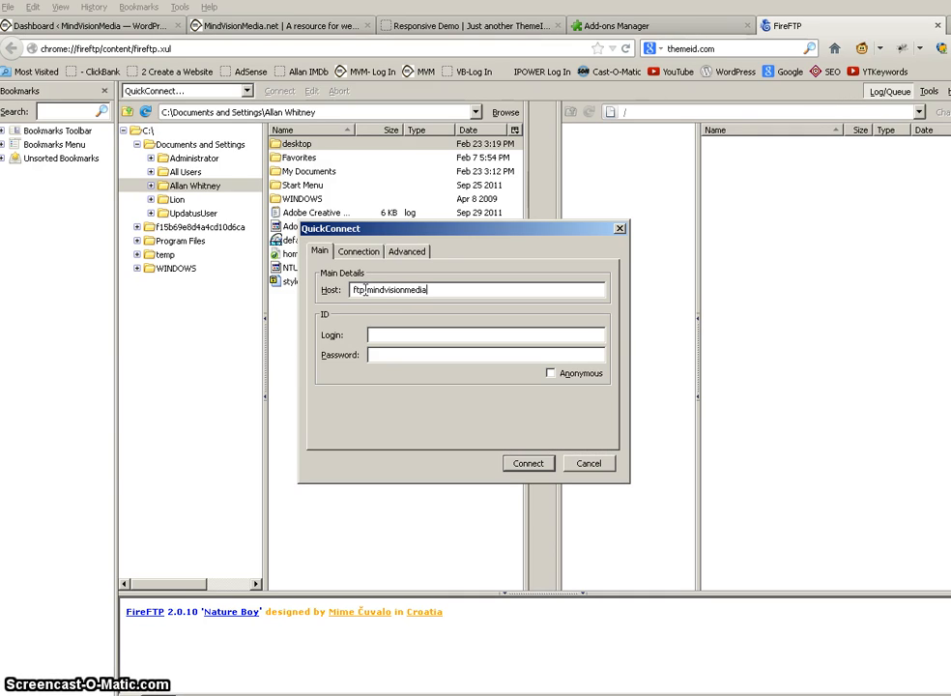
type(".net")
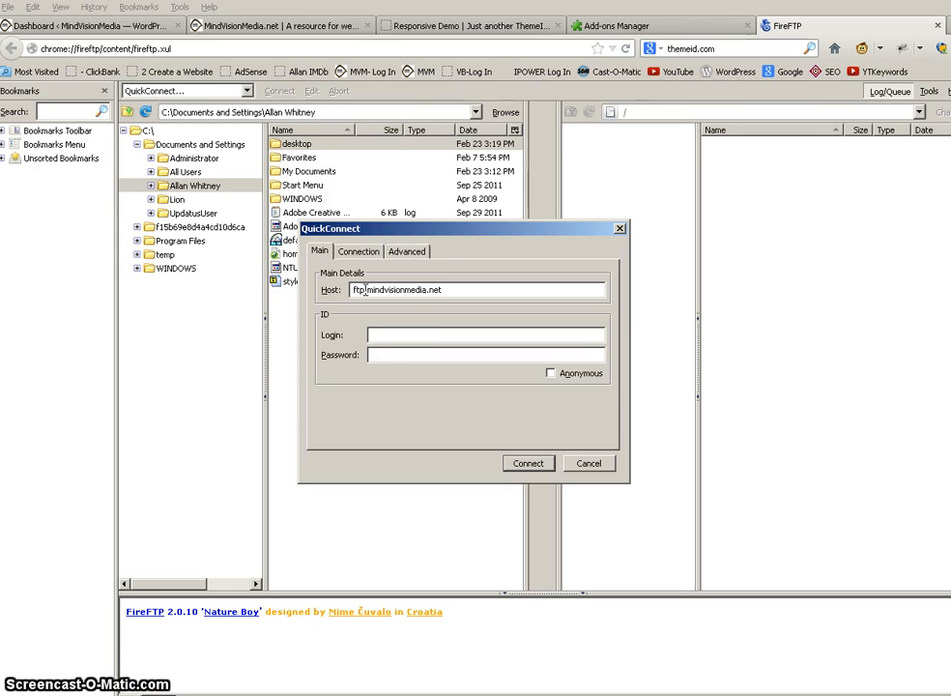
left_click(486, 334)
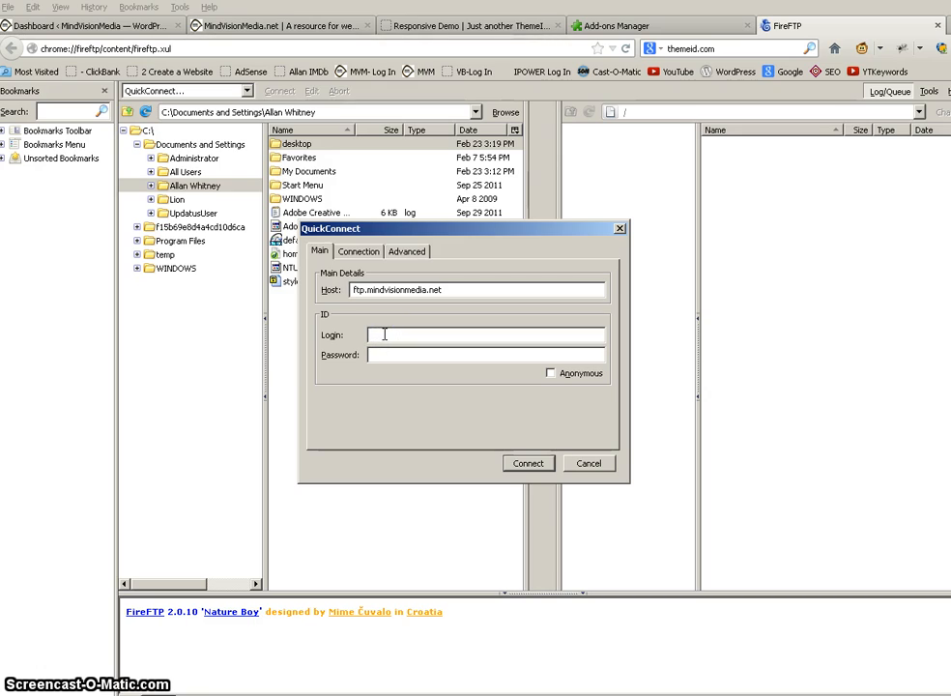
type("mindvisi")
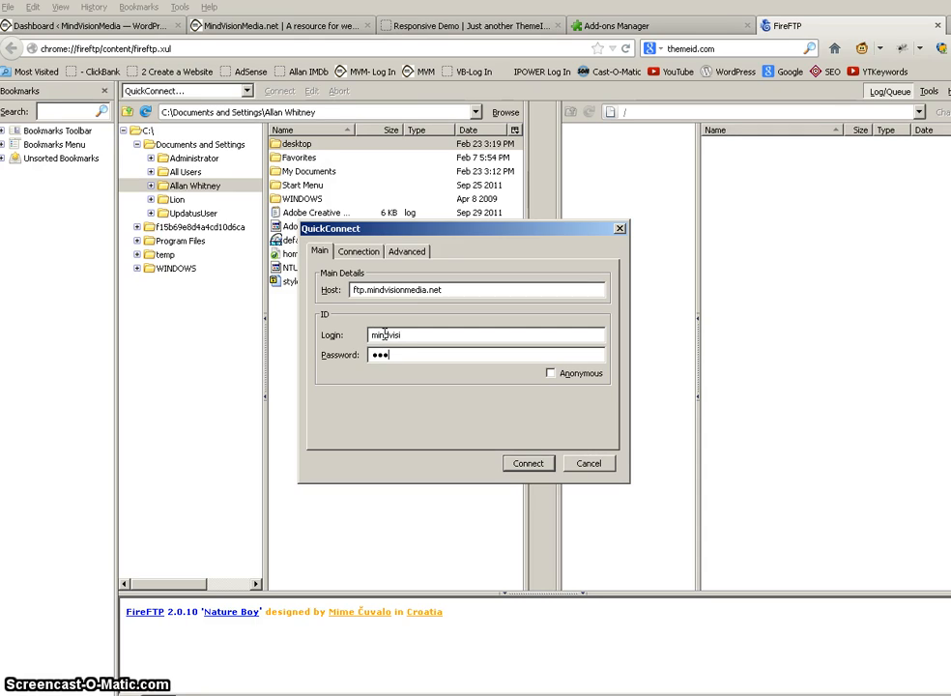
type("password")
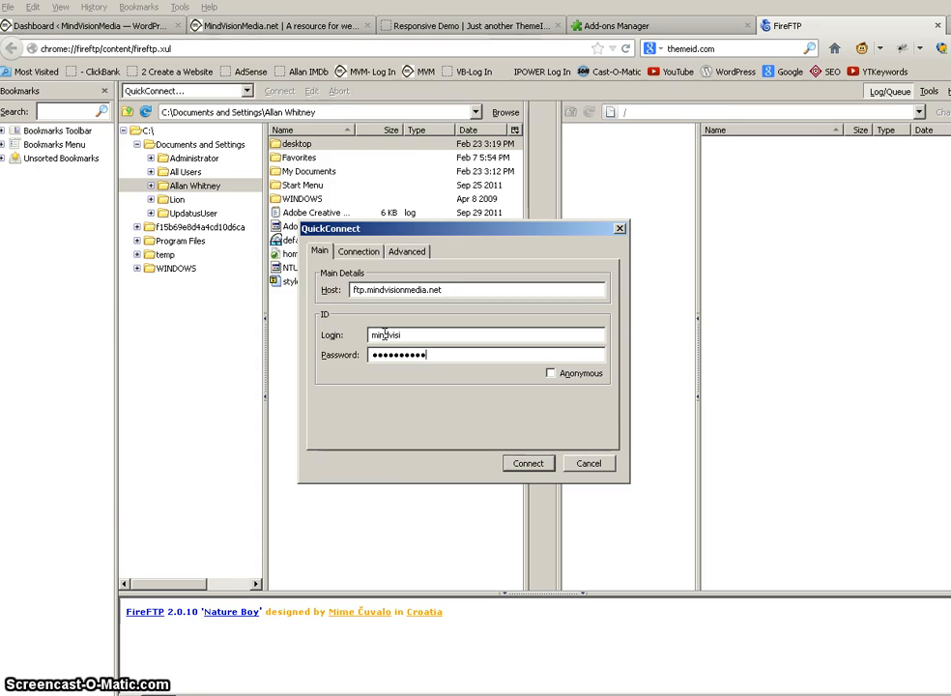
left_click(528, 463)
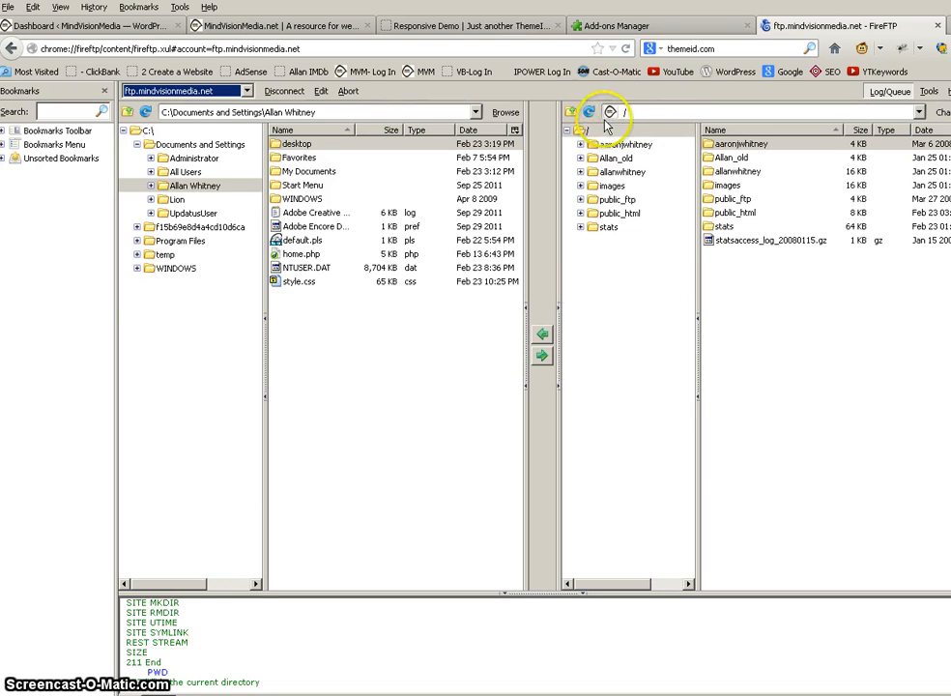
mouse_move(639, 259)
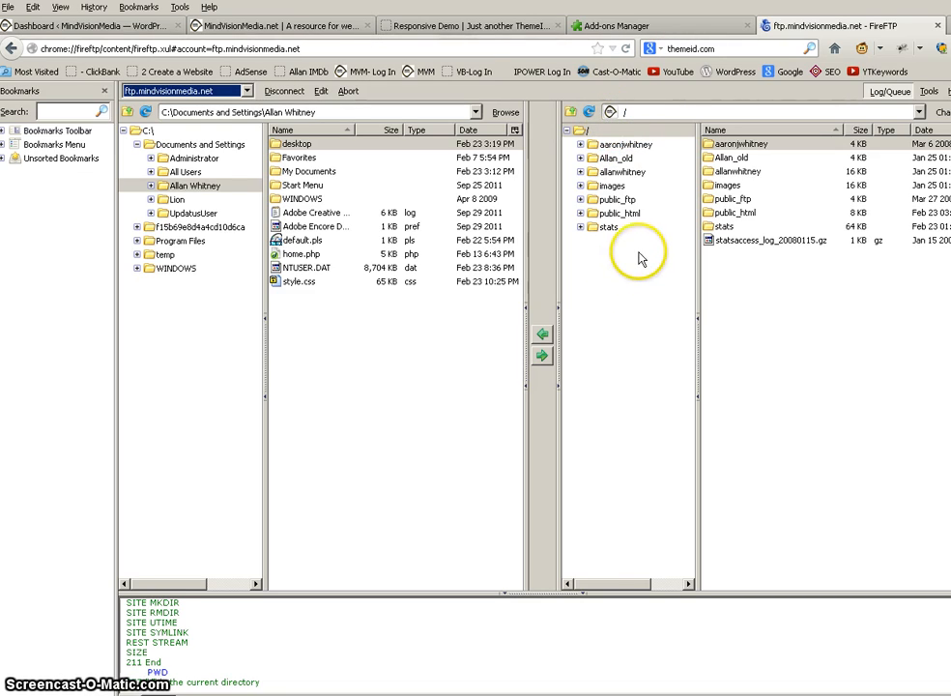
mouse_move(635, 218)
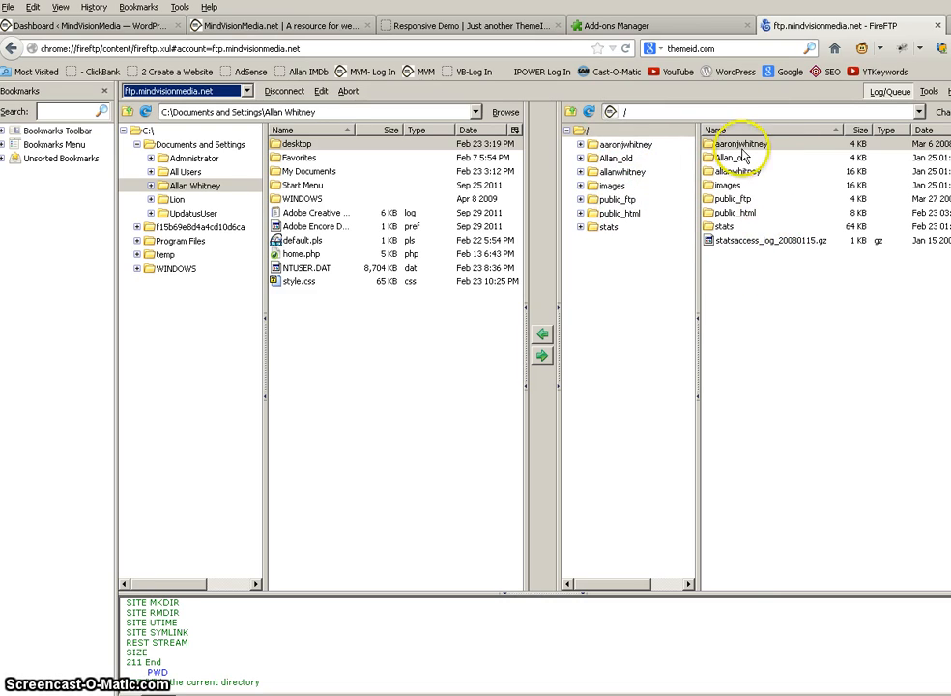
mouse_move(645, 272)
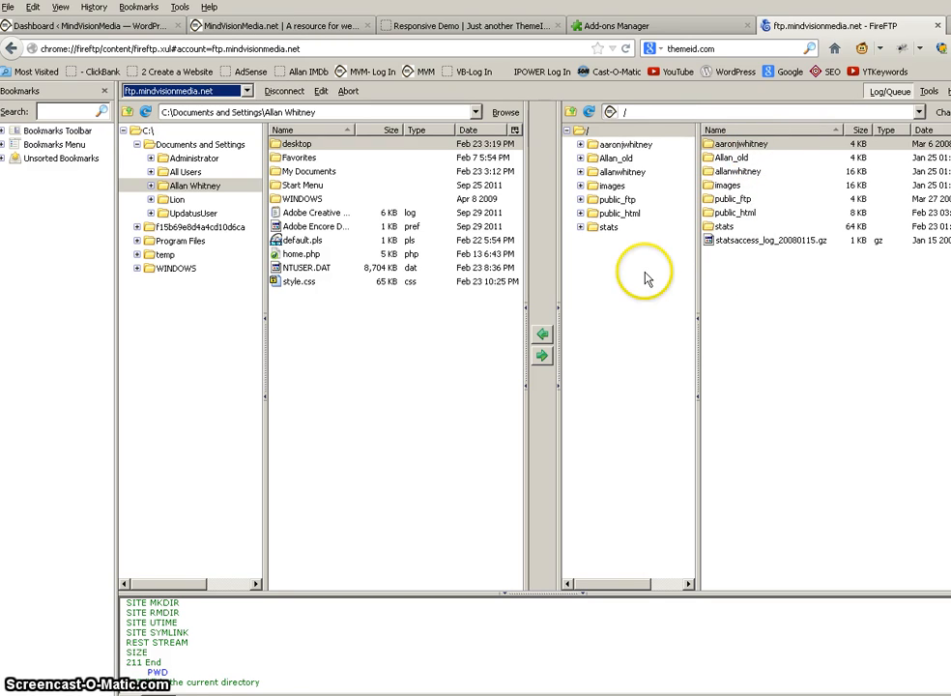
Navigate the remote pane through public_html, wp-content, themes and responsive down to style.css
double_click(617, 213)
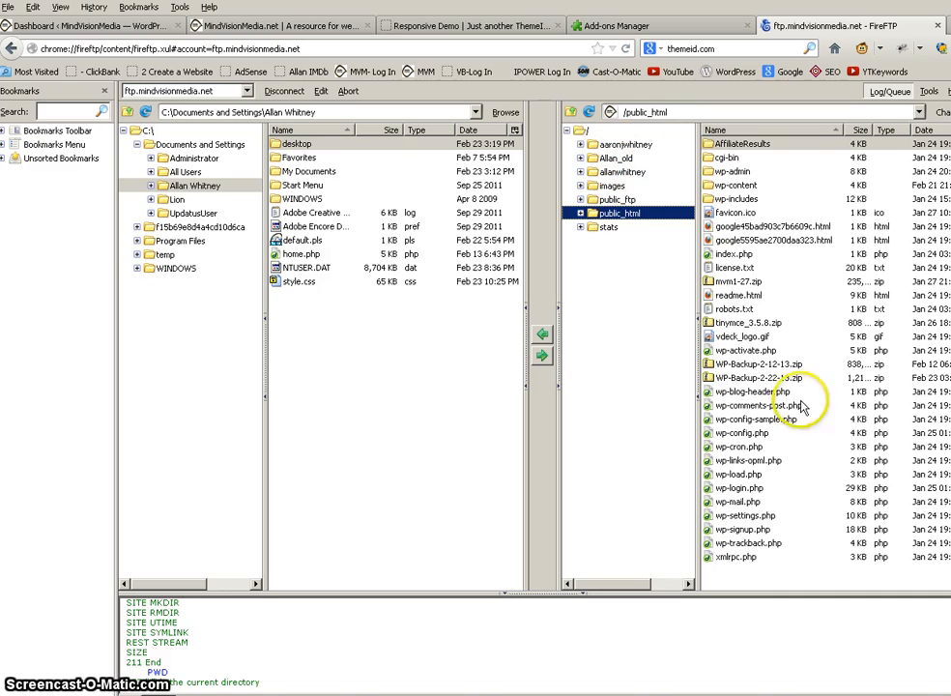
mouse_move(742, 206)
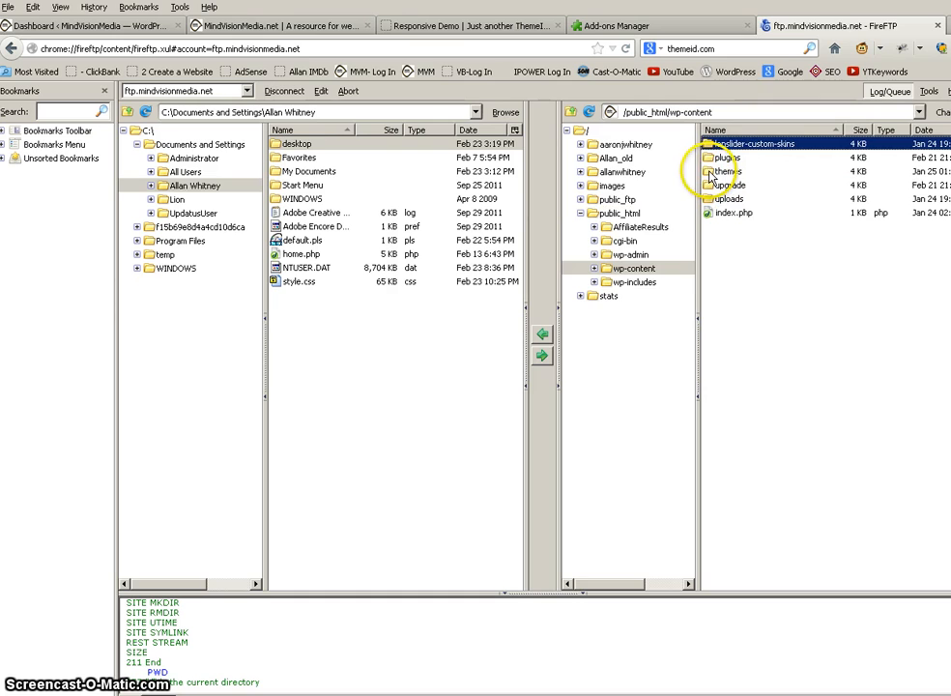
double_click(730, 171)
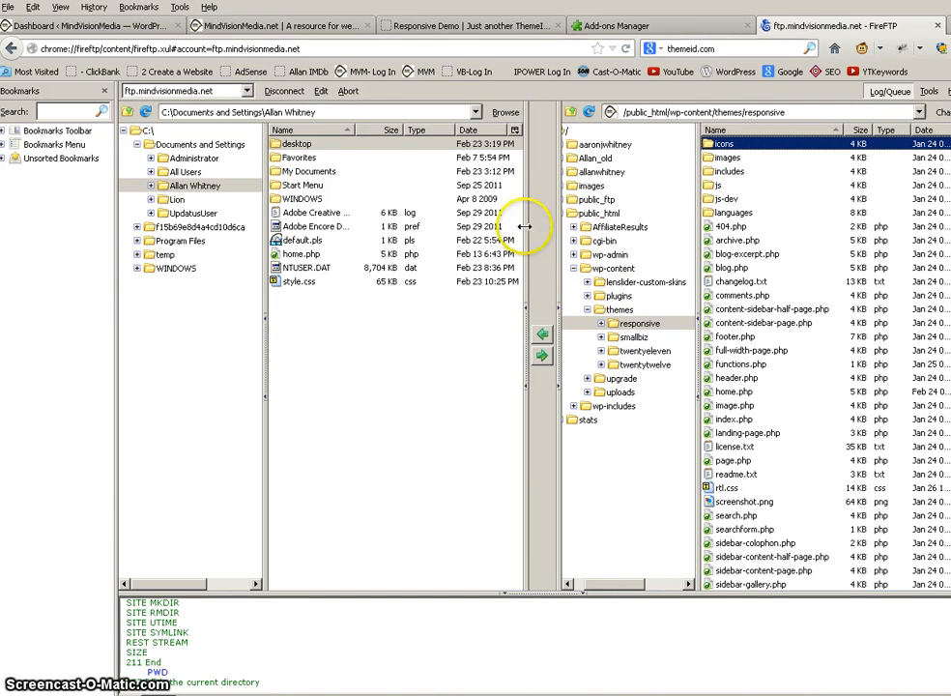
left_click(253, 25)
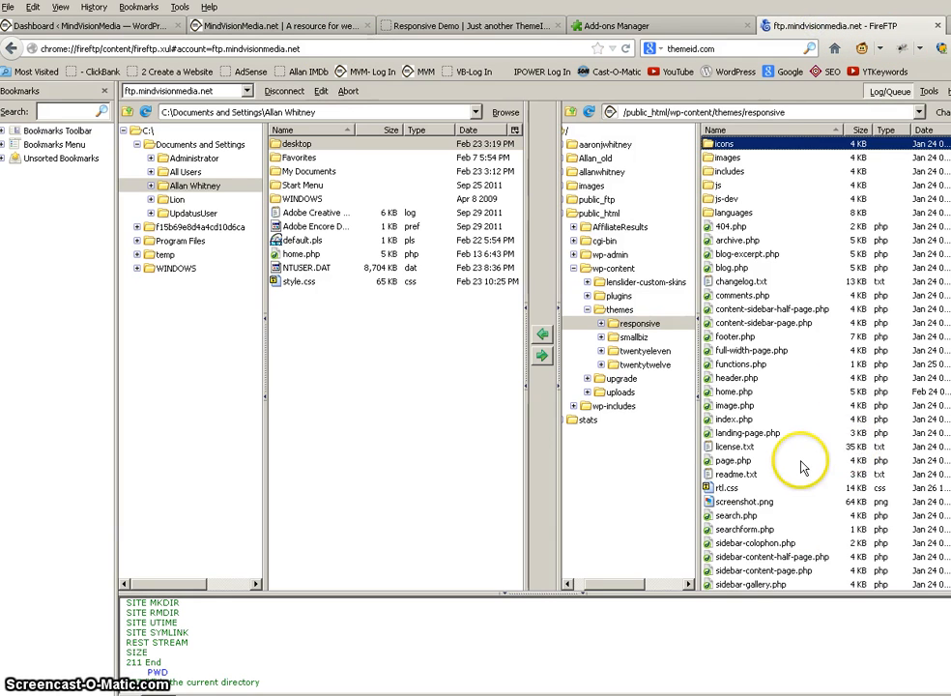
scroll("down", 3)
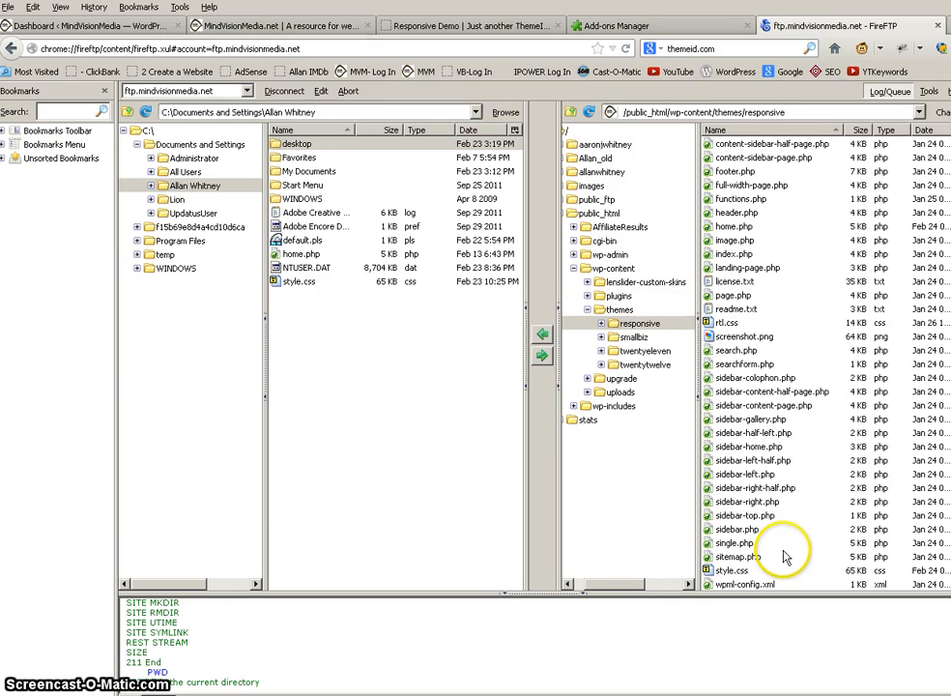
mouse_move(778, 560)
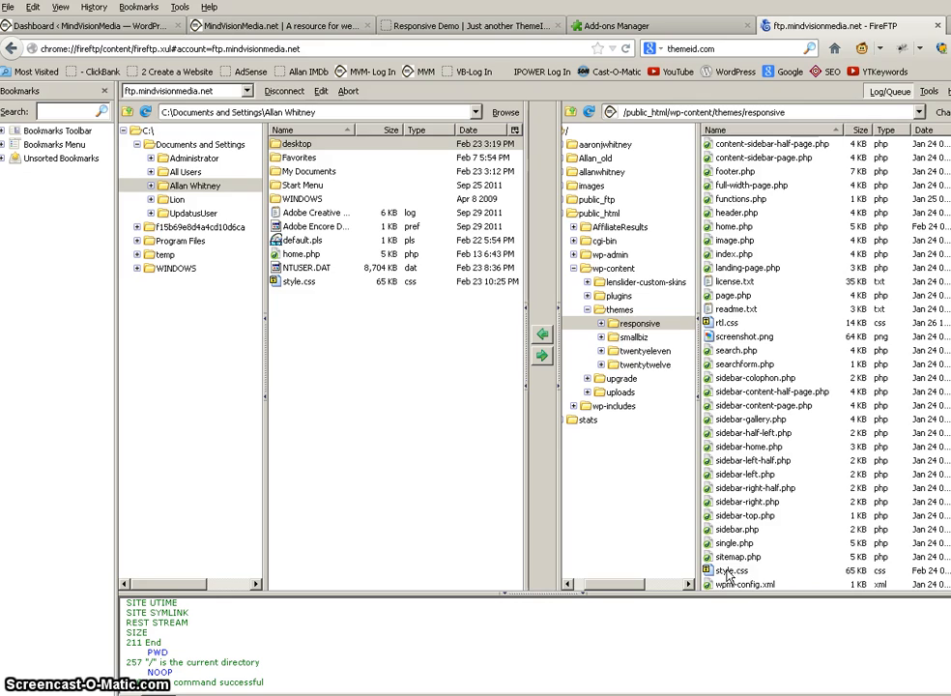
Associate the css extension with Notepad++ from the Program Files folder
right_click(734, 570)
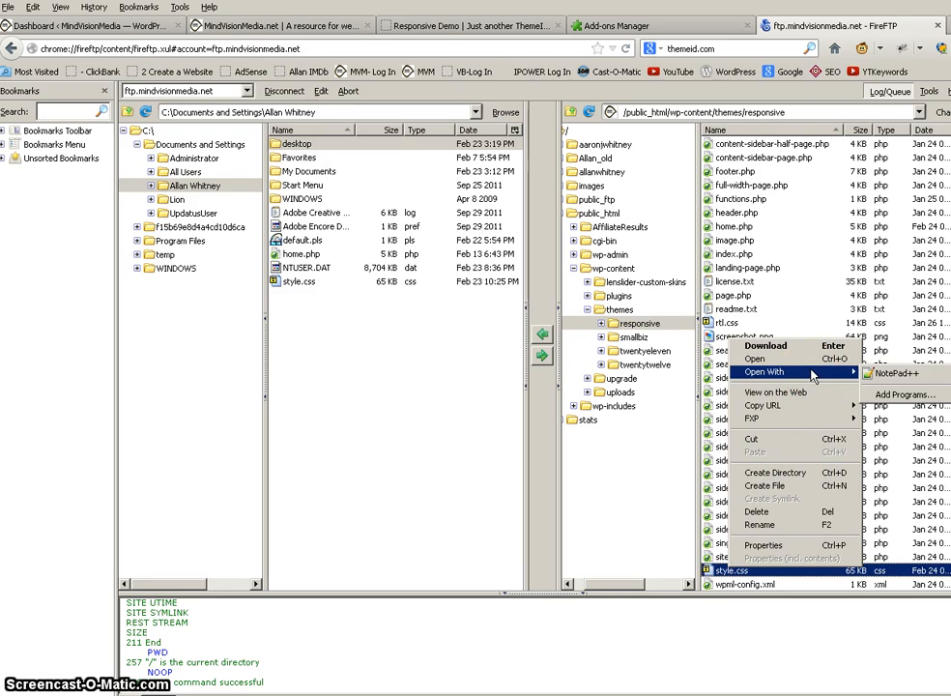
mouse_move(905, 394)
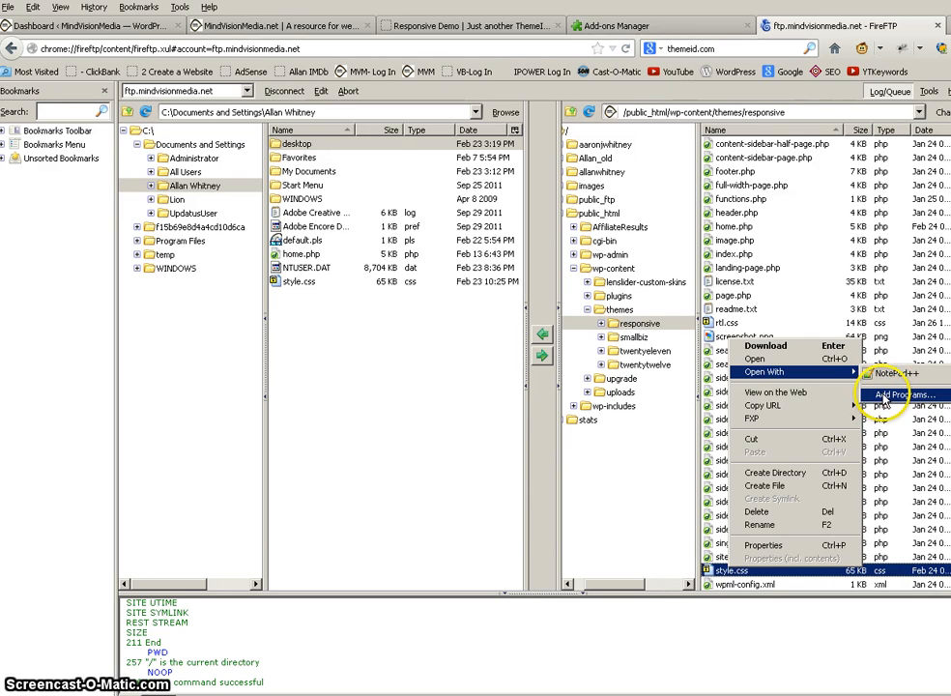
left_click(892, 394)
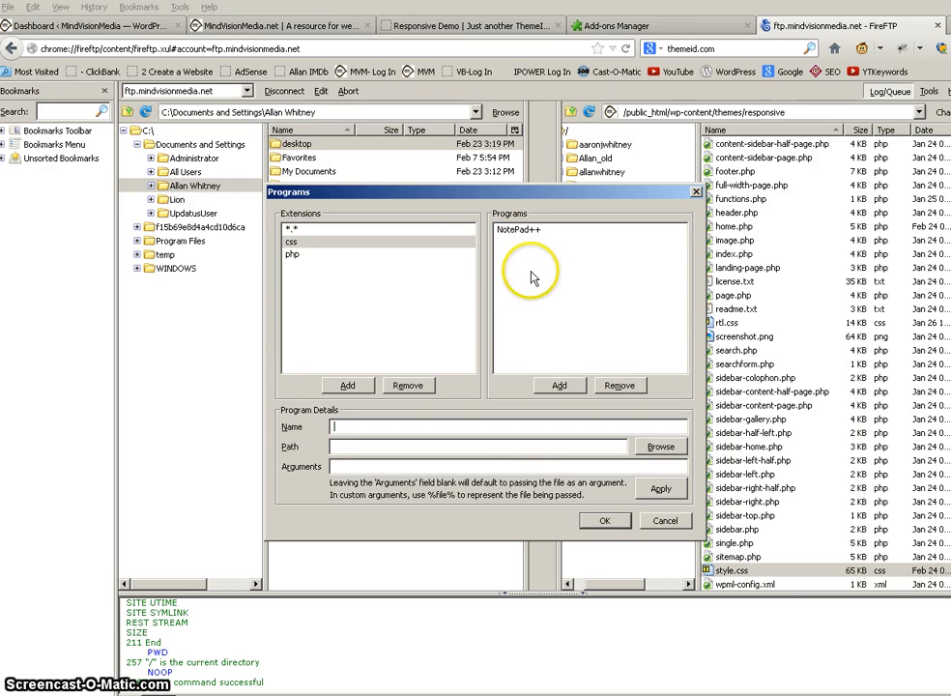
mouse_move(531, 277)
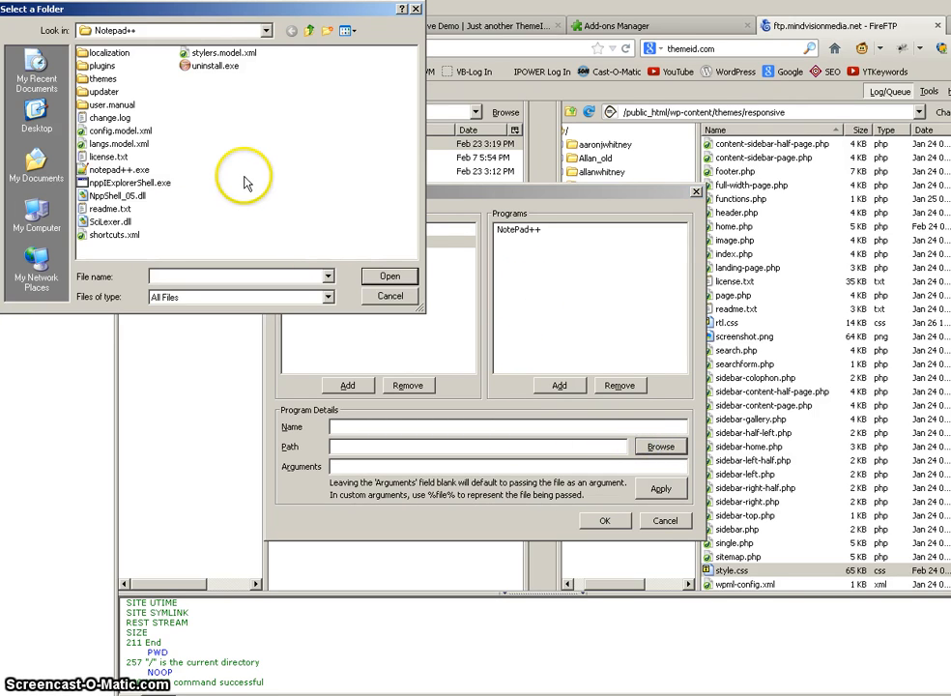
left_click(265, 30)
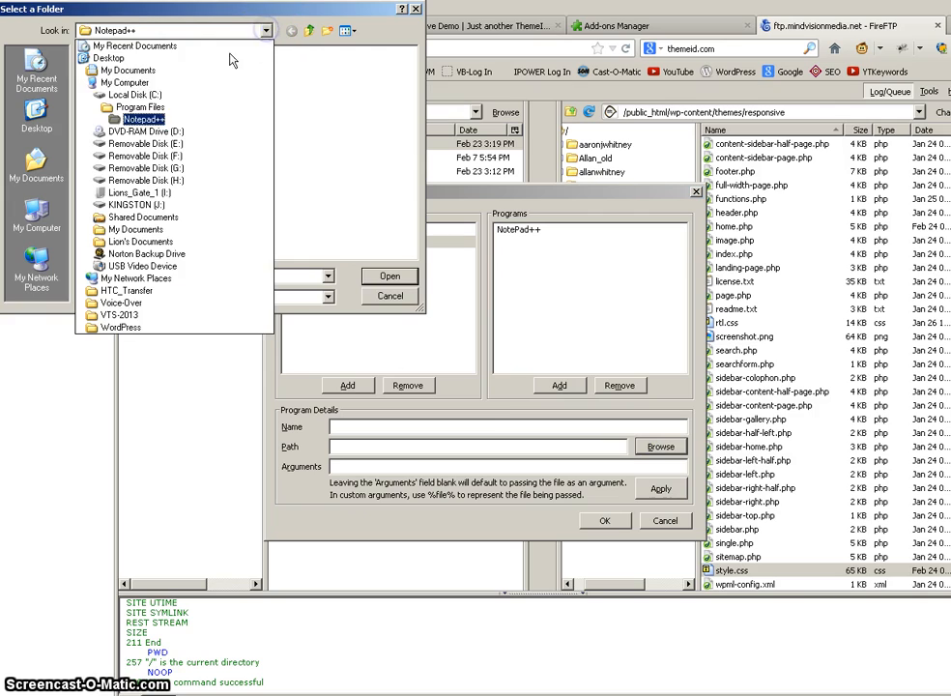
left_click(141, 106)
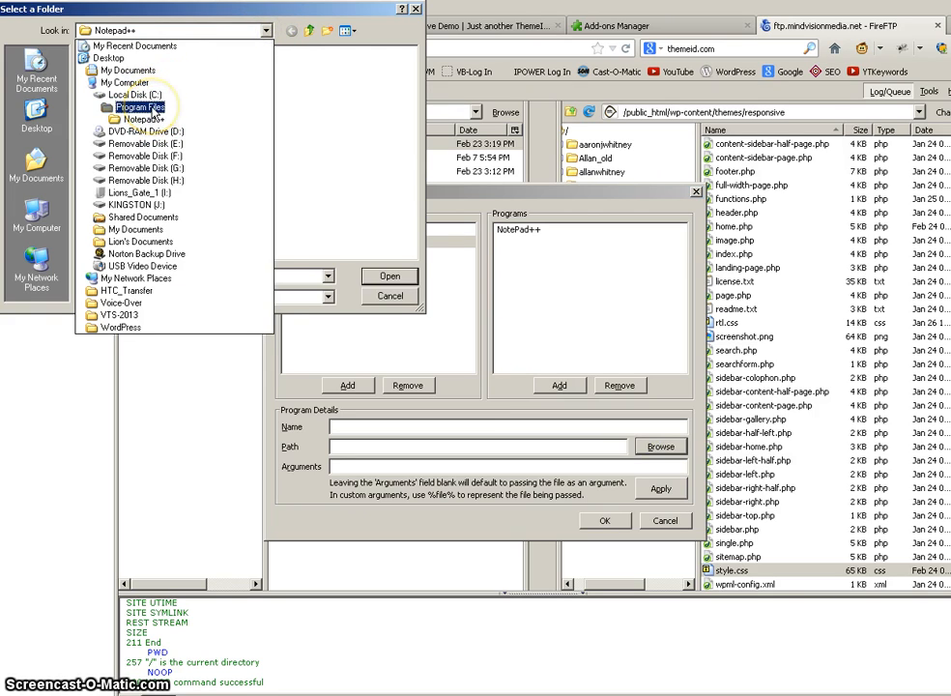
double_click(136, 108)
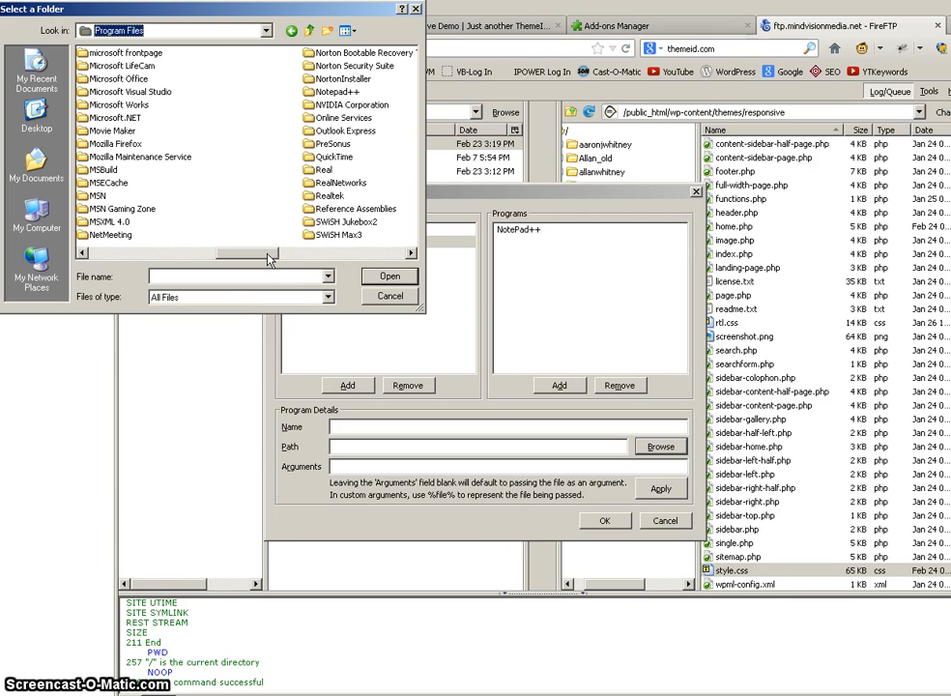
mouse_move(328, 96)
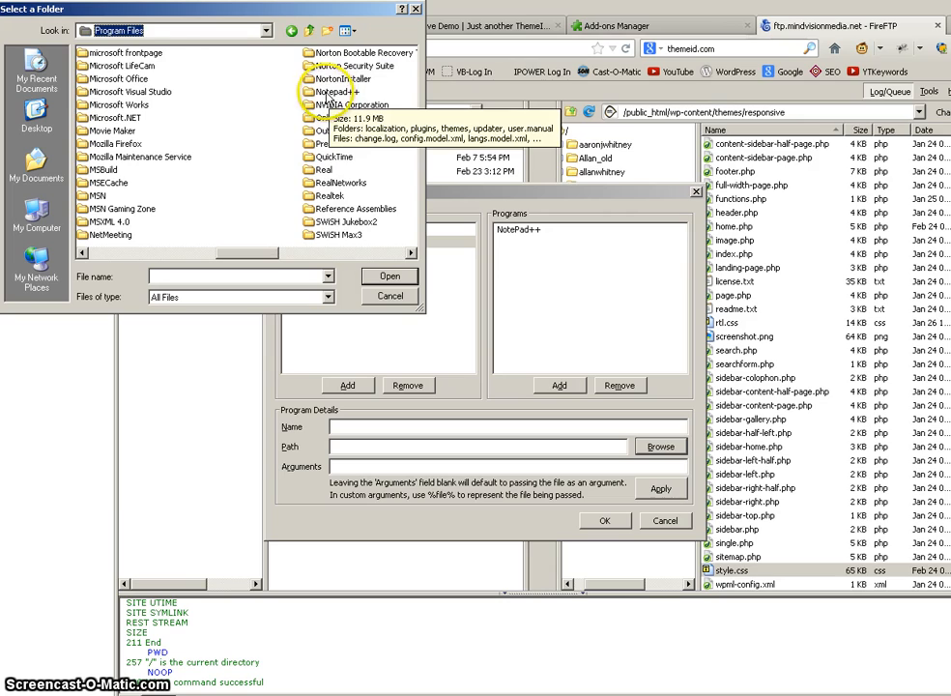
double_click(333, 90)
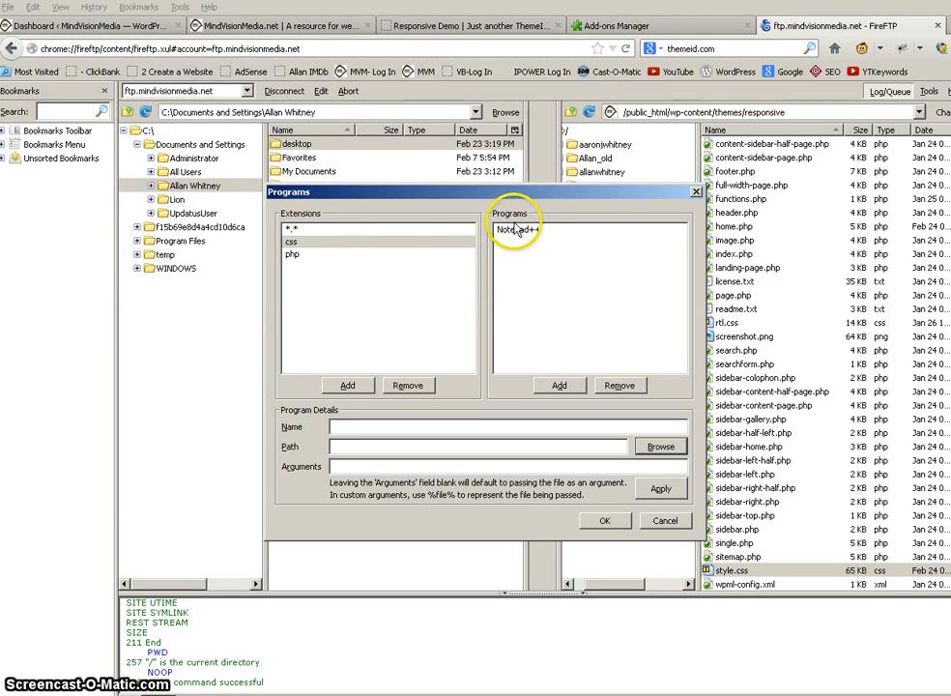
mouse_move(570, 313)
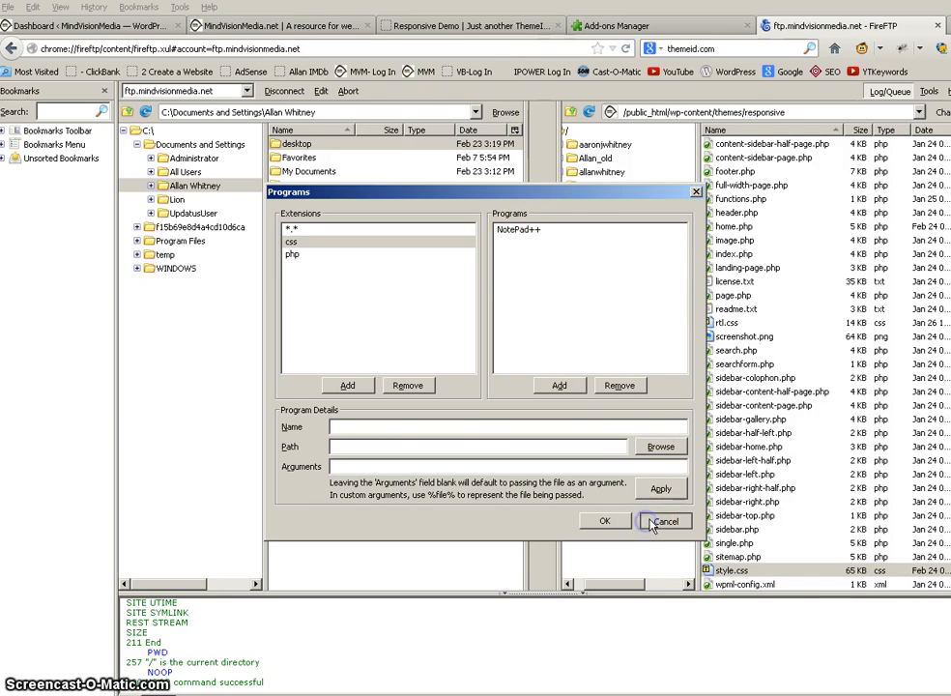
Open the remote style.css with Notepad++ from FireFTP's Open With menu
right_click(732, 570)
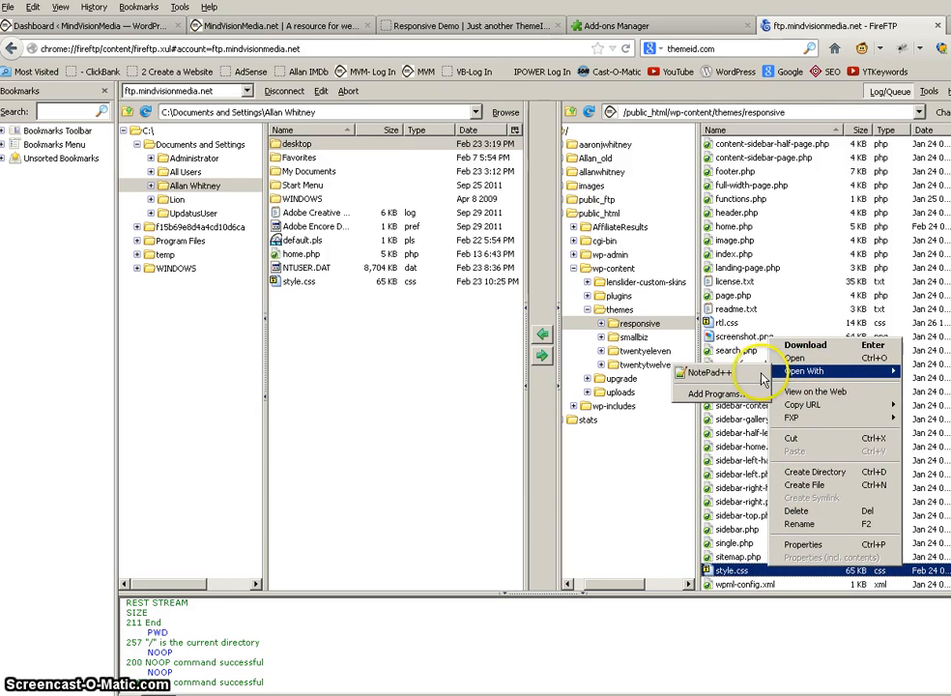
left_click(805, 344)
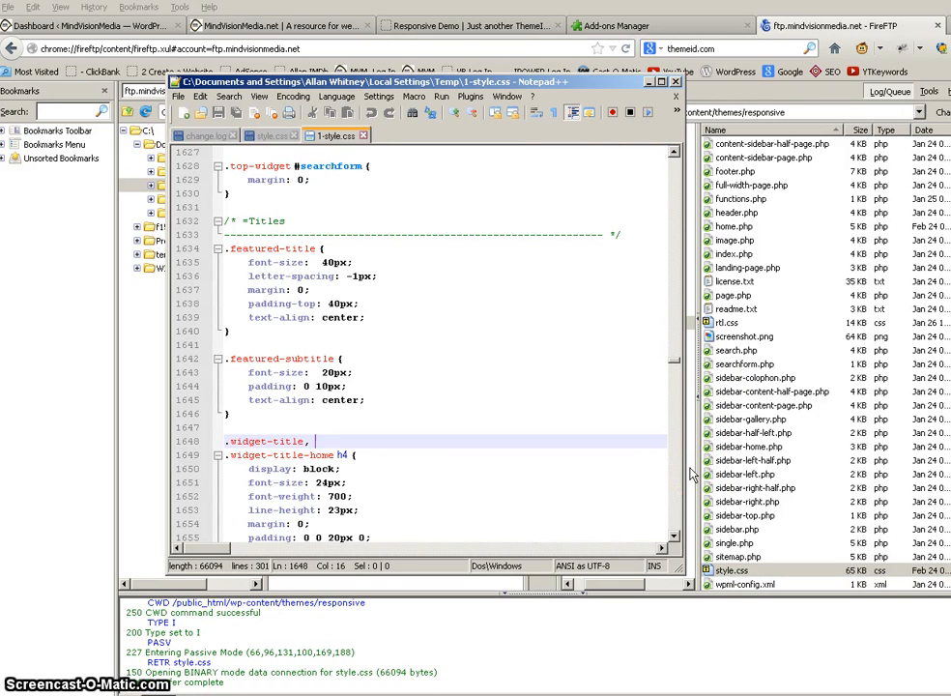
mouse_move(250, 25)
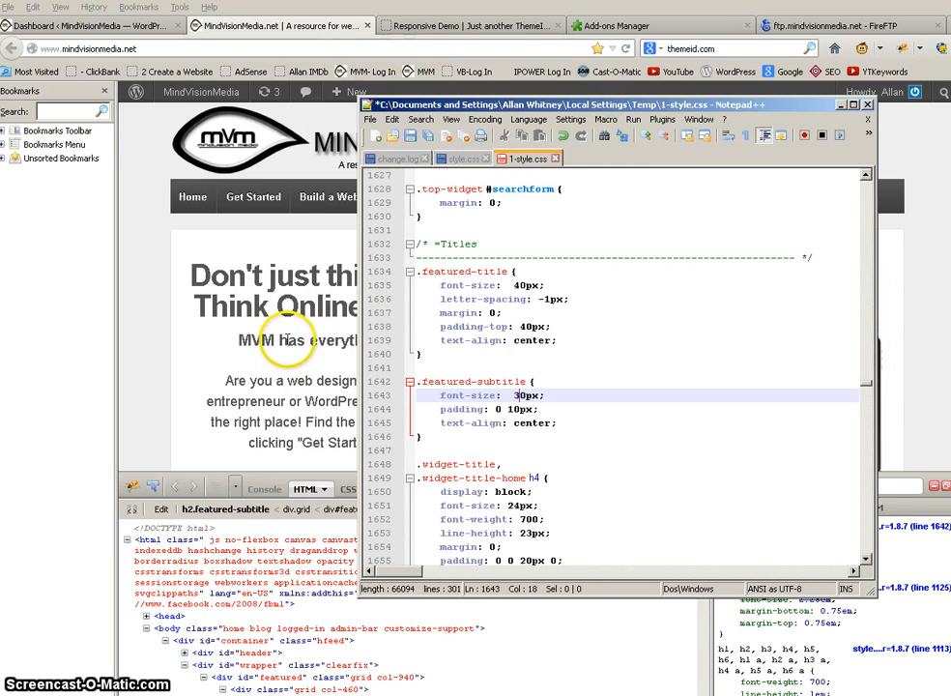
mouse_move(611, 470)
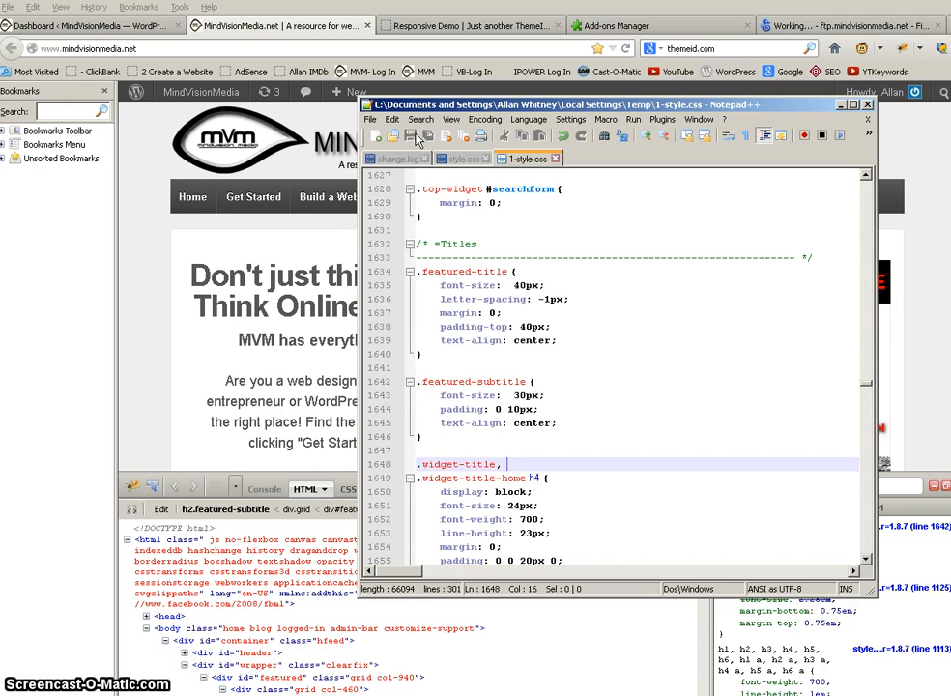
mouse_move(837, 311)
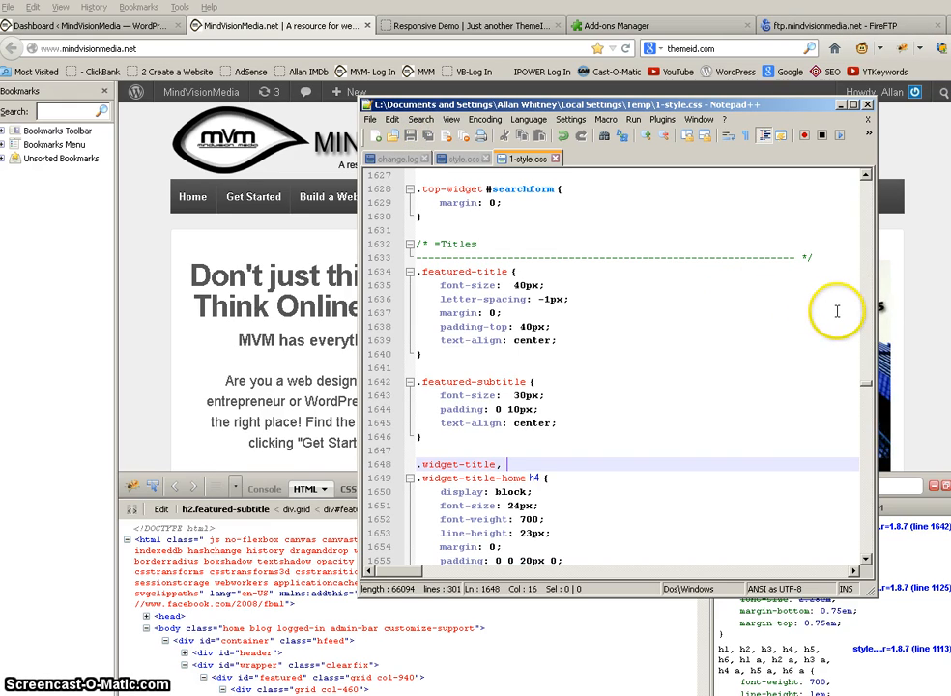
mouse_move(820, 309)
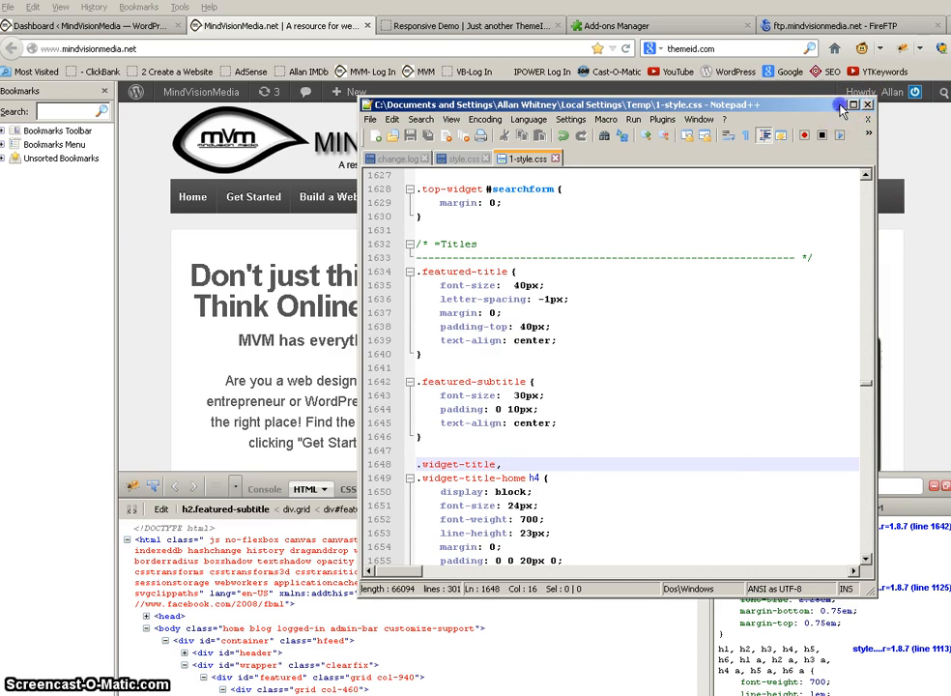
Minimize Notepad++ and refresh the remote responsive theme listing so the edited style.css shows
left_click(852, 104)
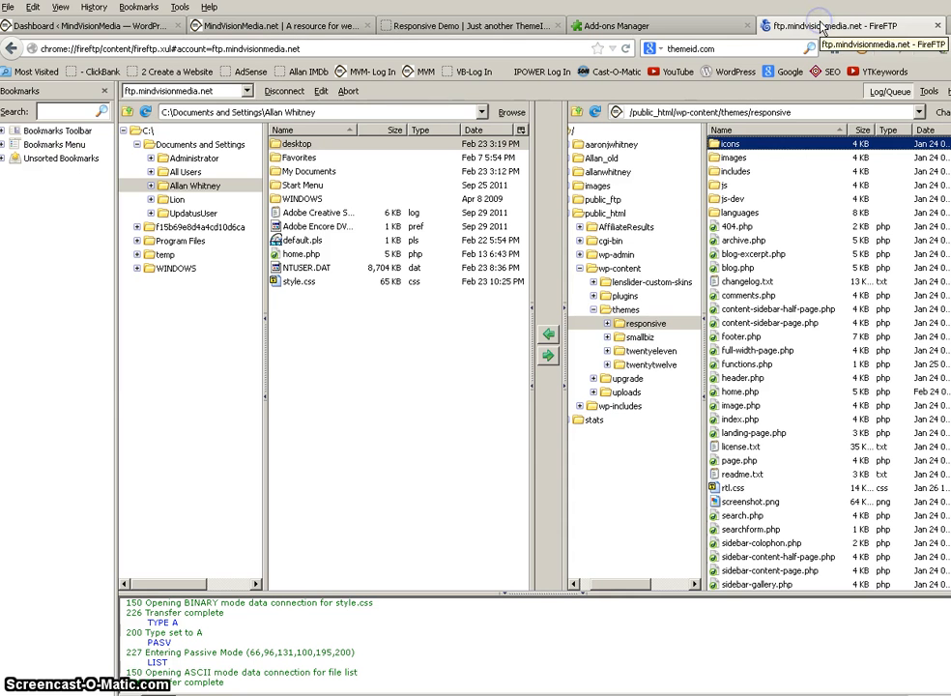
mouse_move(778, 401)
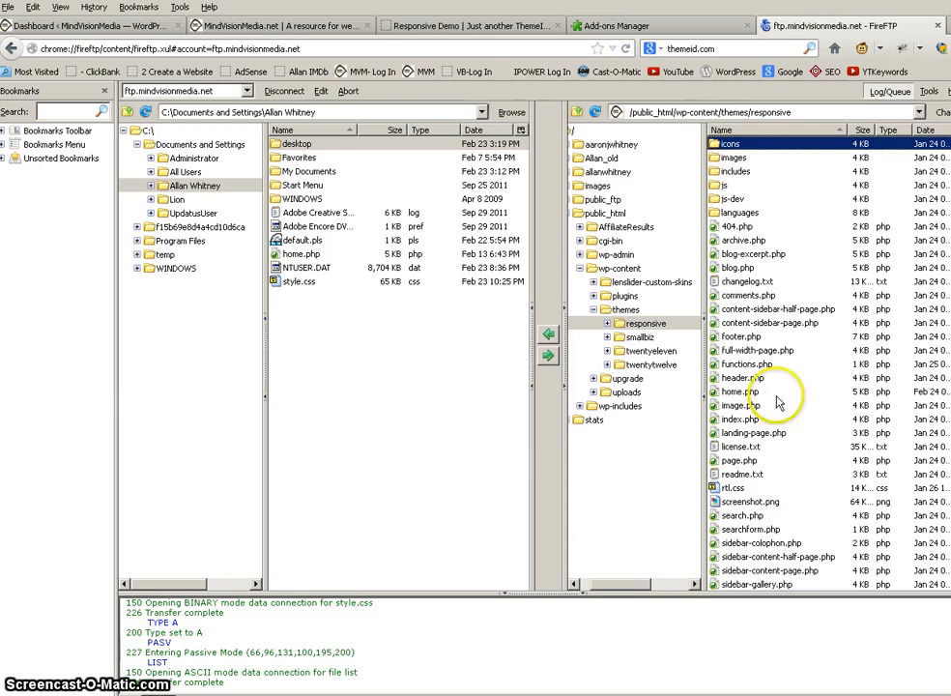
mouse_move(792, 364)
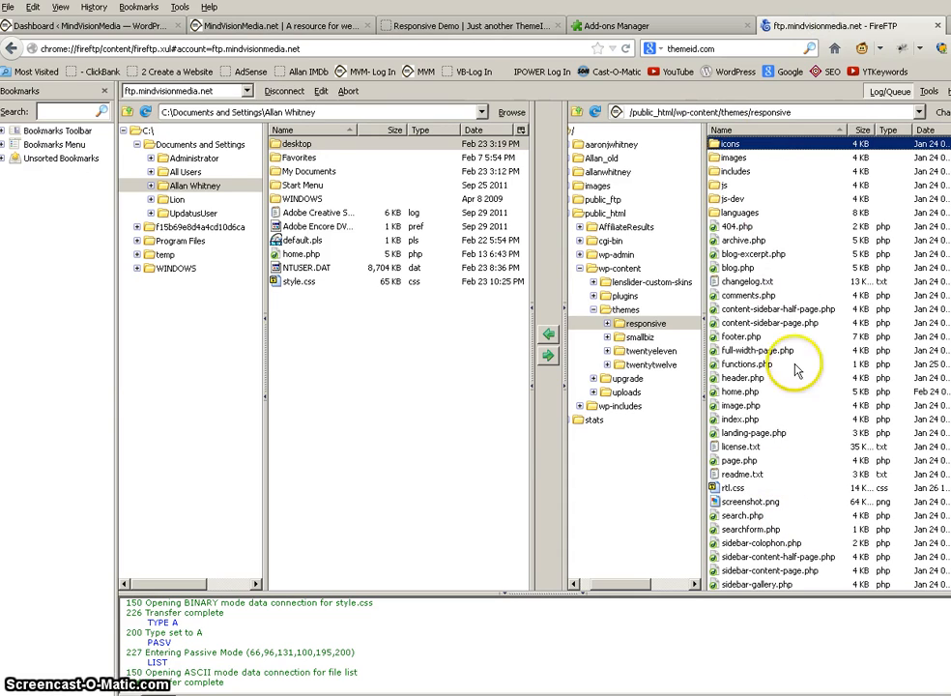
scroll("down", 3)
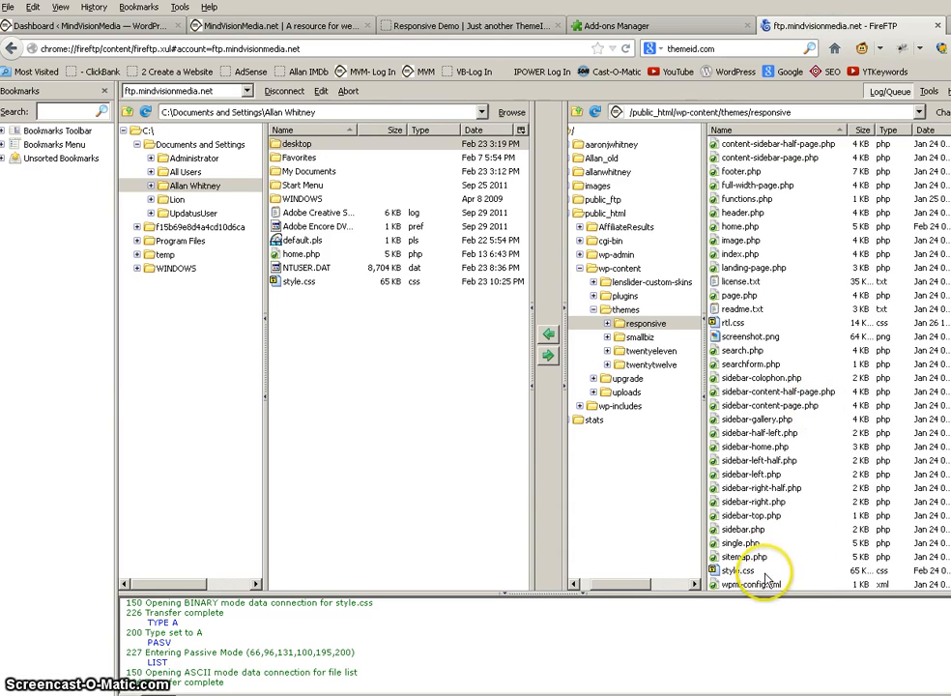
mouse_move(792, 239)
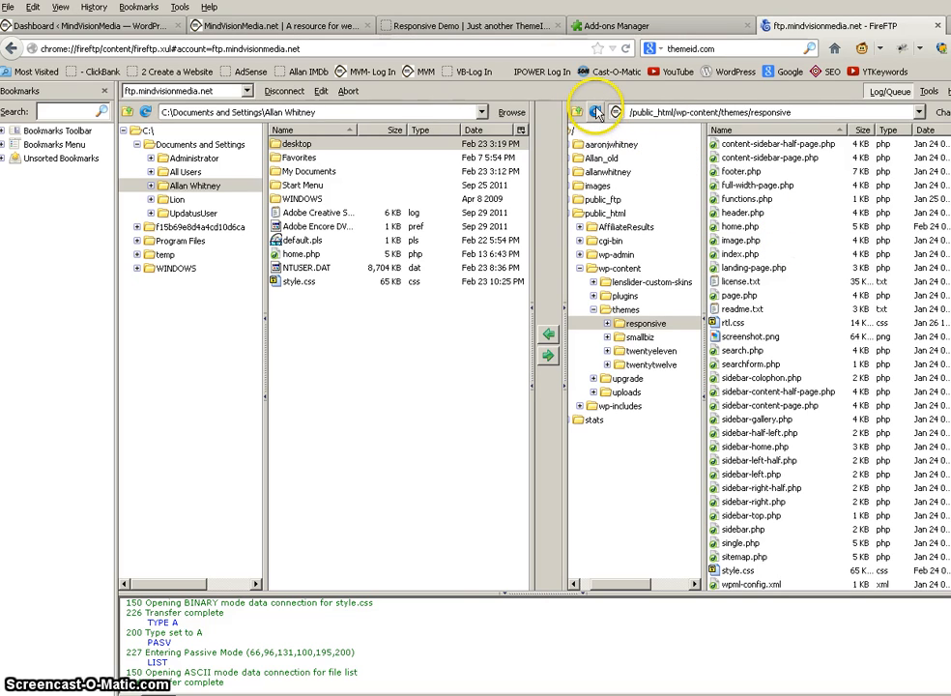
left_click(595, 111)
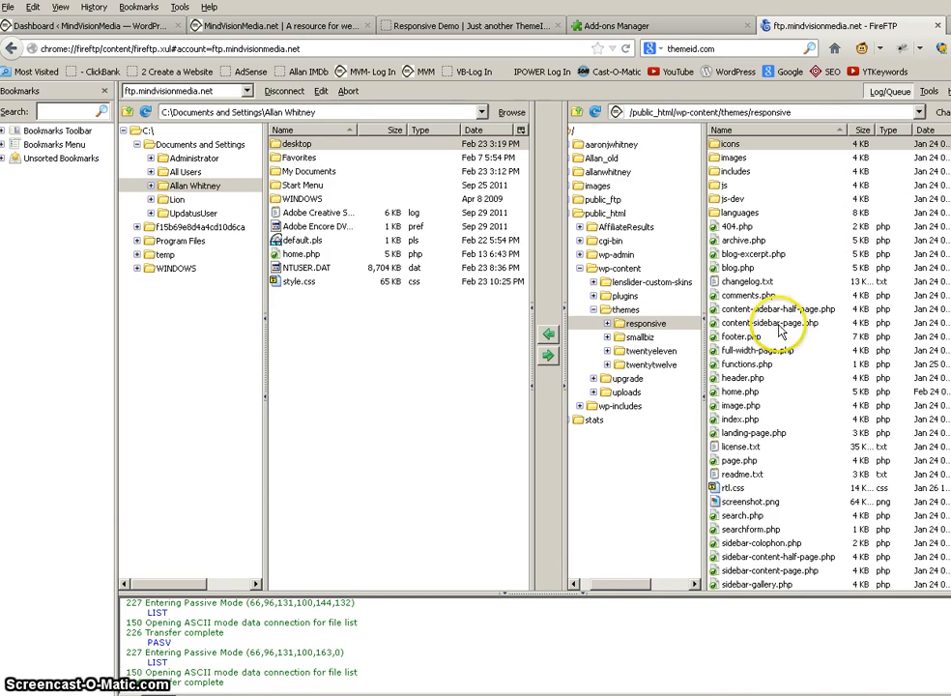
mouse_move(831, 351)
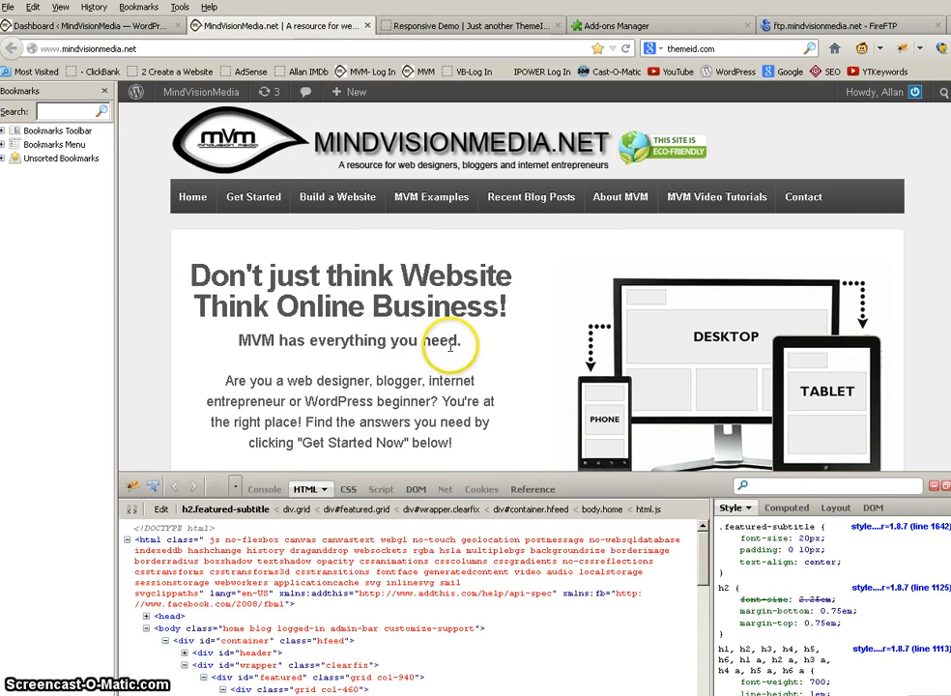
mouse_move(618, 68)
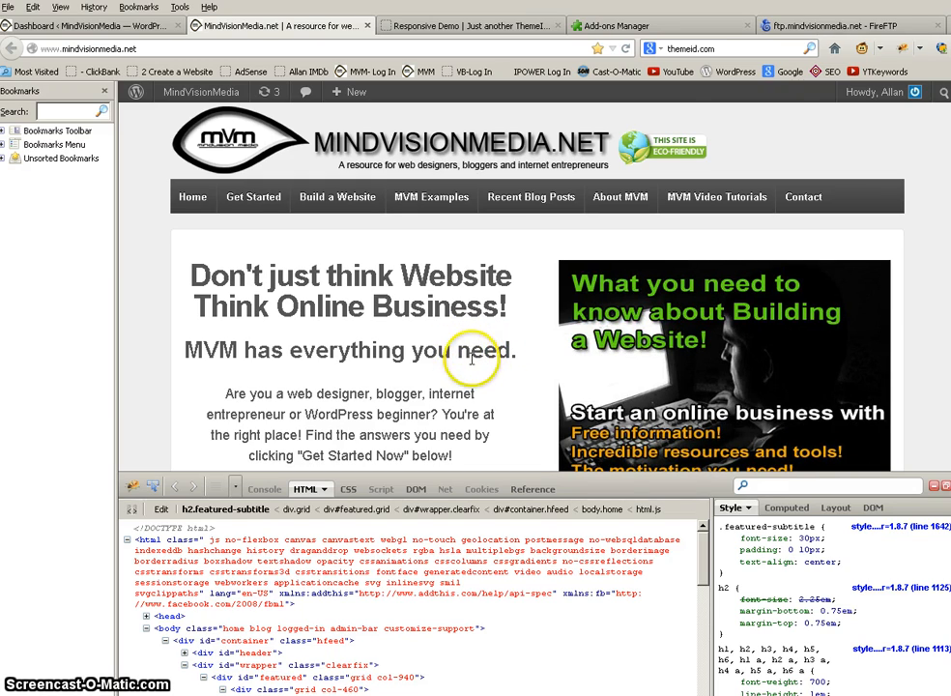
mouse_move(470, 355)
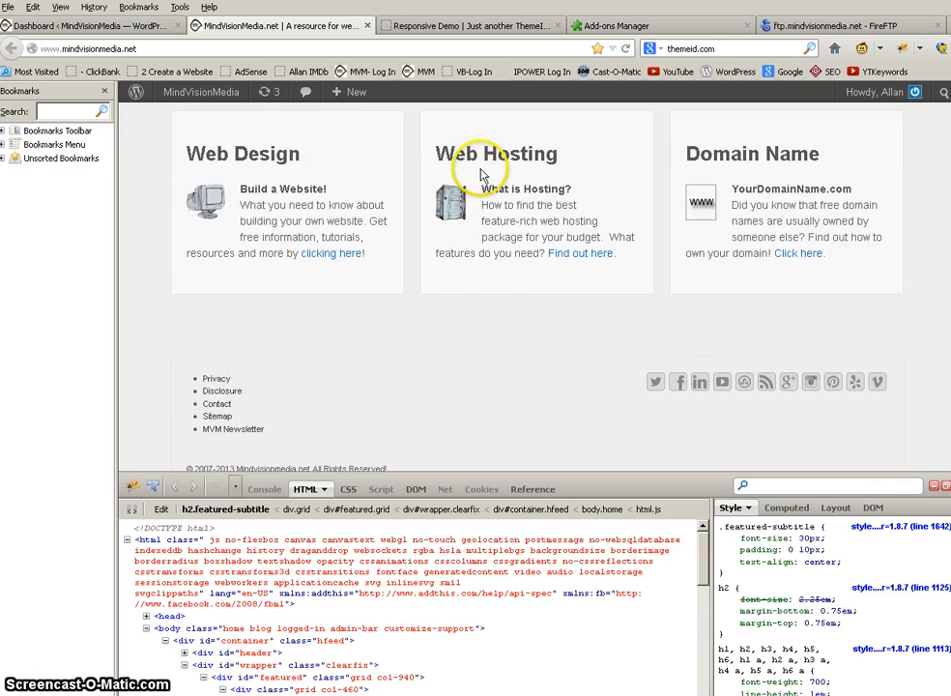
mouse_move(715, 154)
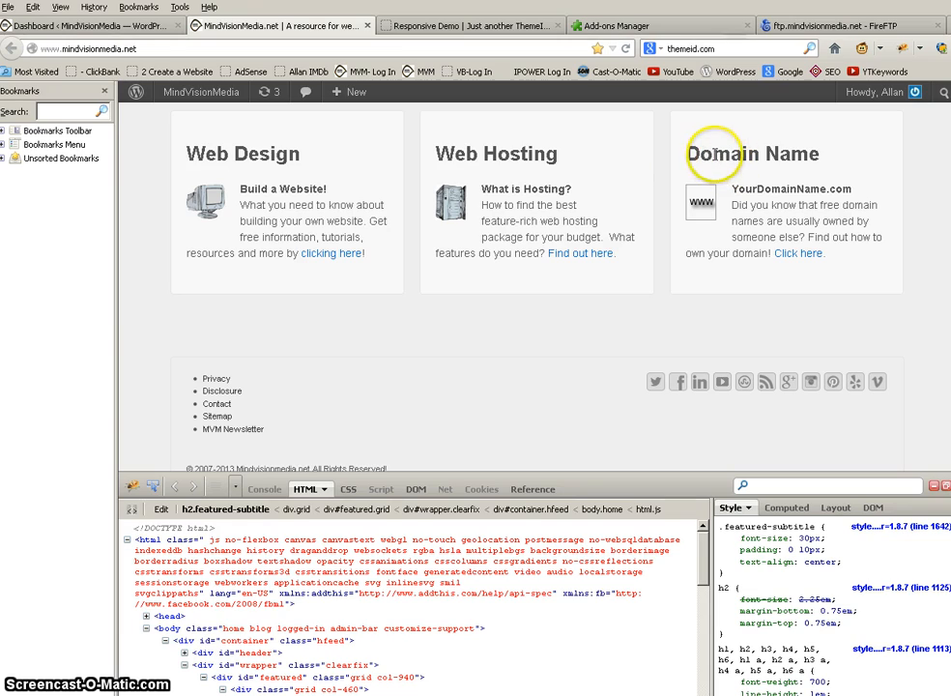
mouse_move(283, 154)
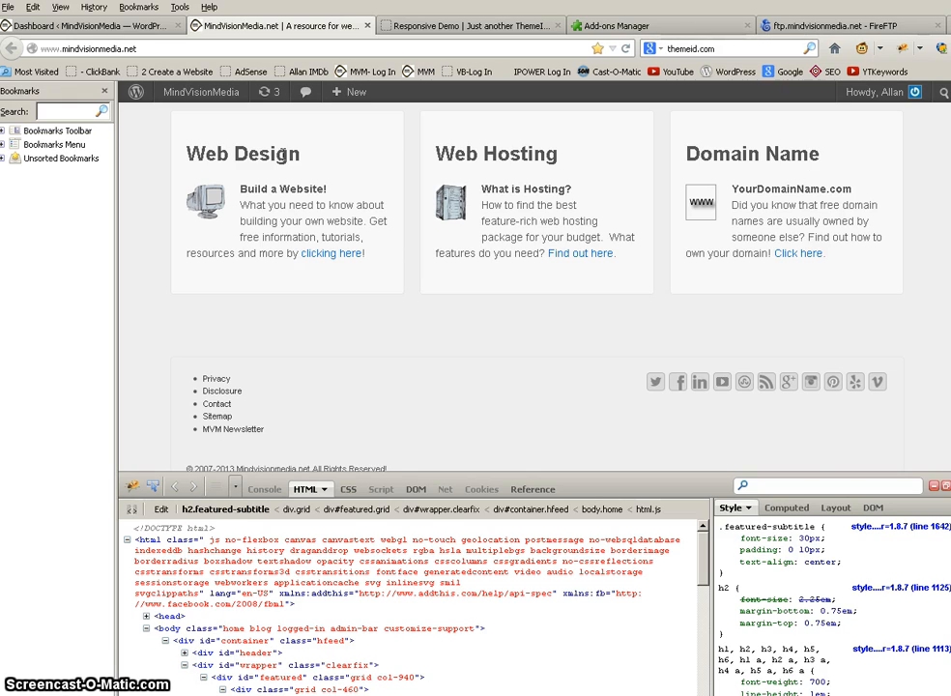
mouse_move(363, 183)
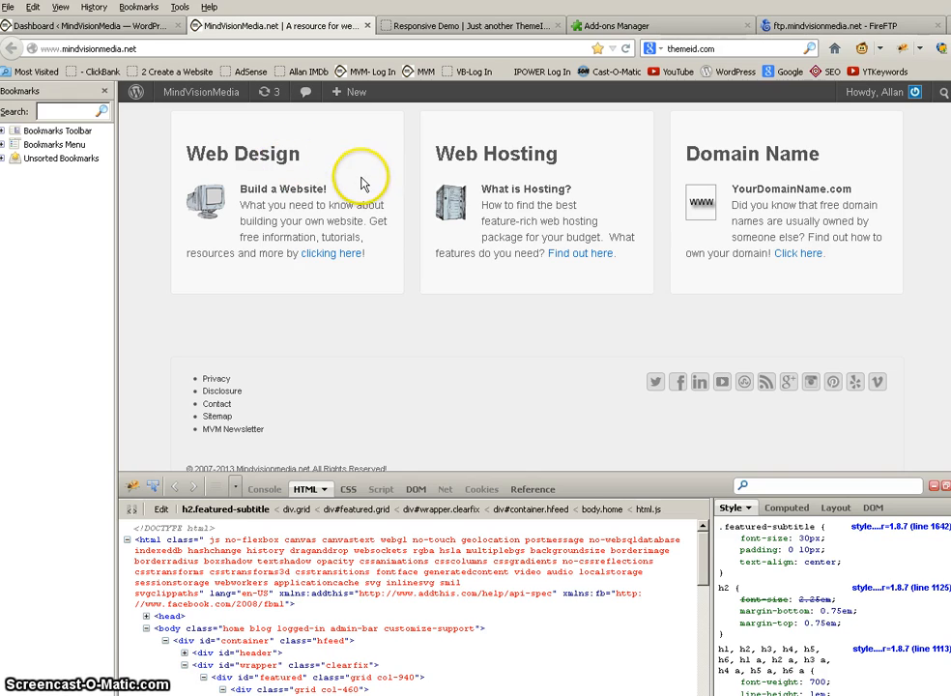
Scroll through the reloaded homepage confirming the 'MVM has everything you need.' subtitle renders at 30px
scroll("down", 3)
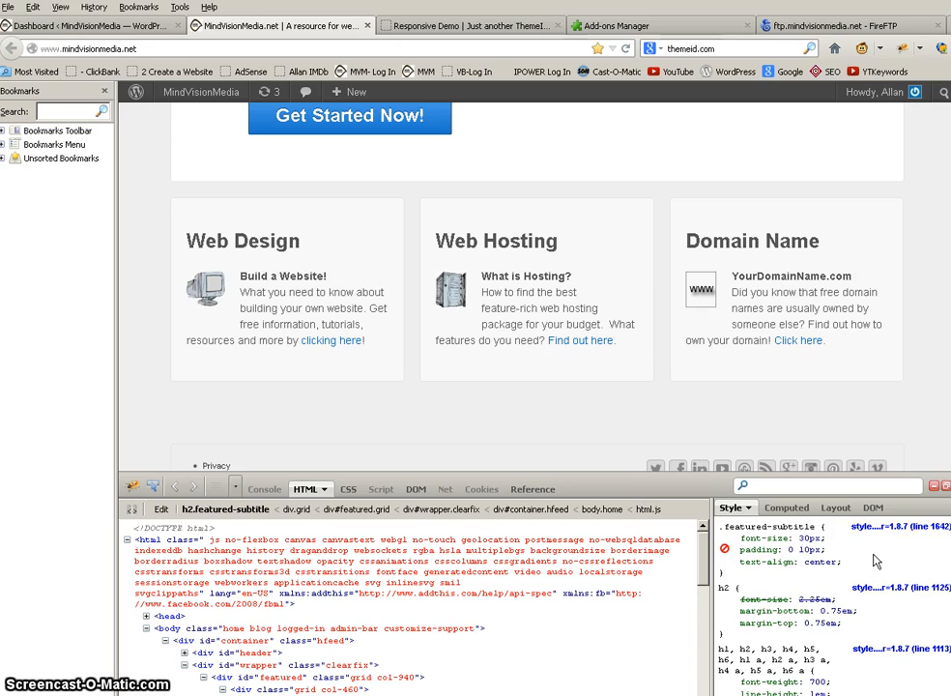
mouse_move(924, 417)
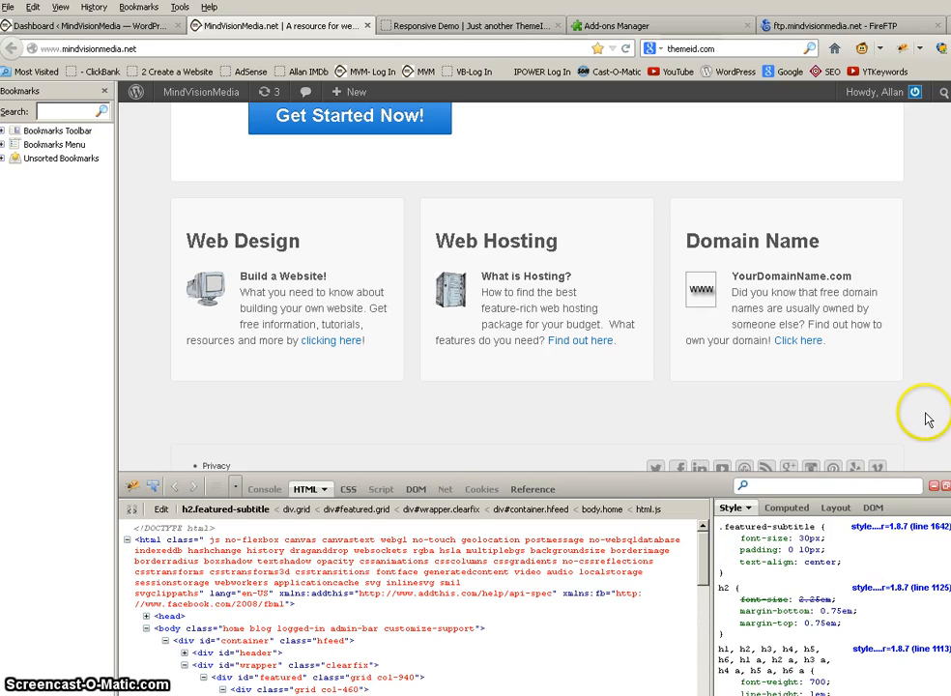
scroll("up", 3)
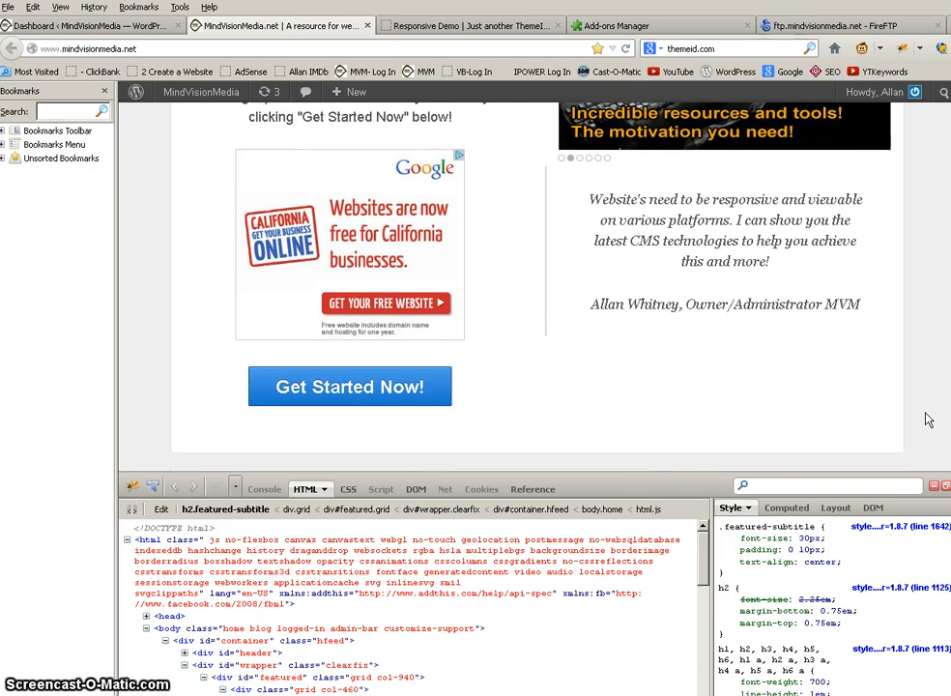
scroll("up", 3)
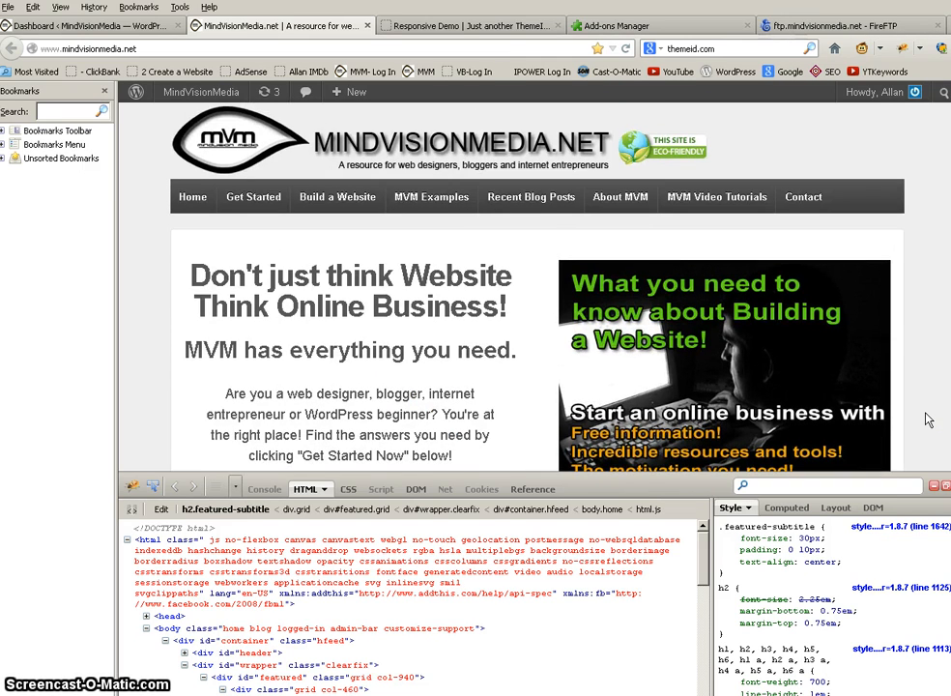
scroll("down", 3)
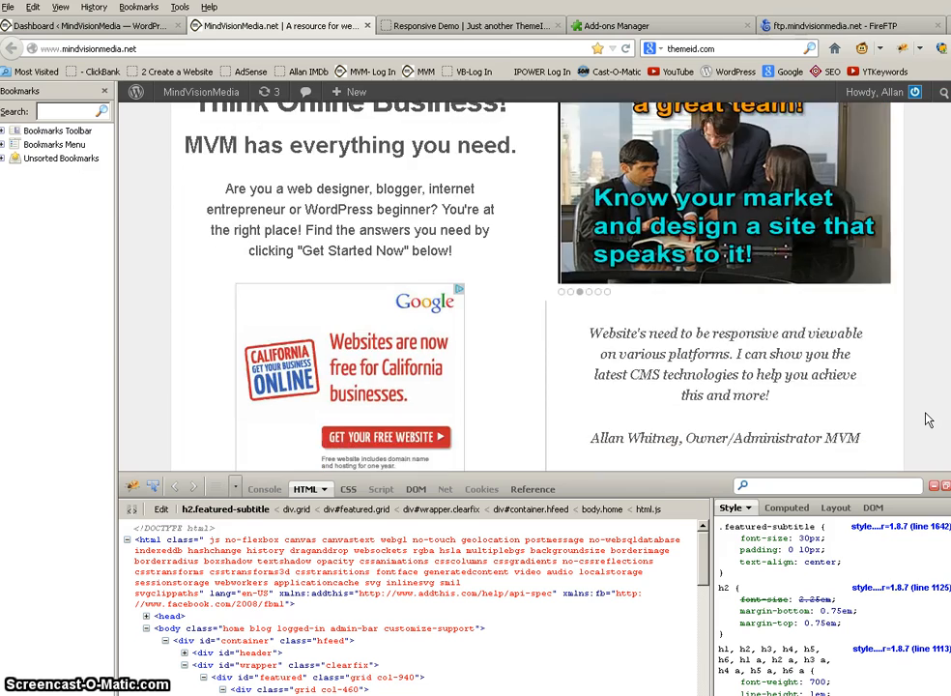
scroll("down", 3)
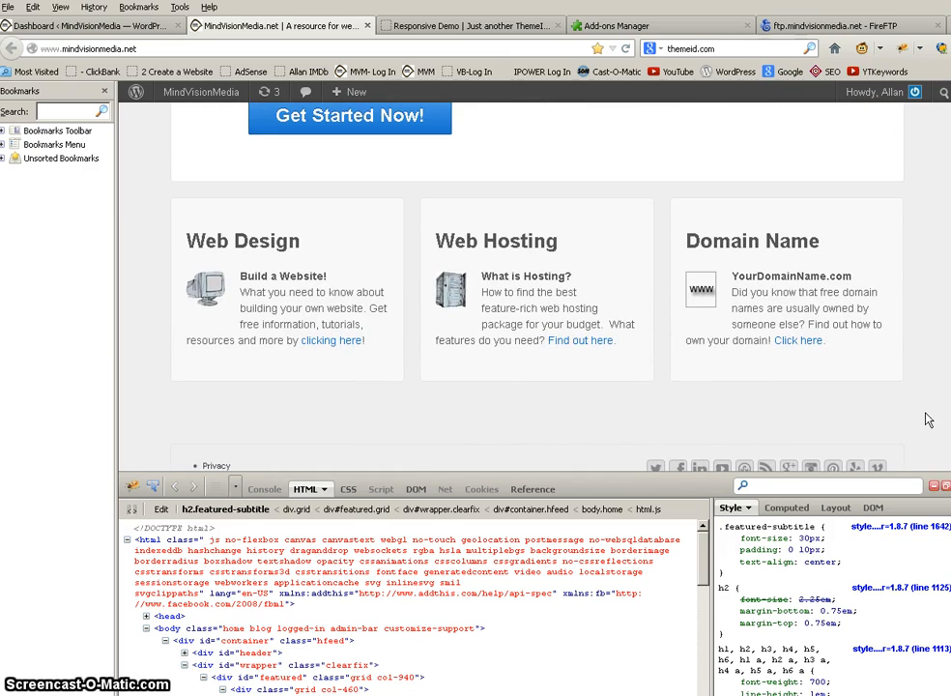